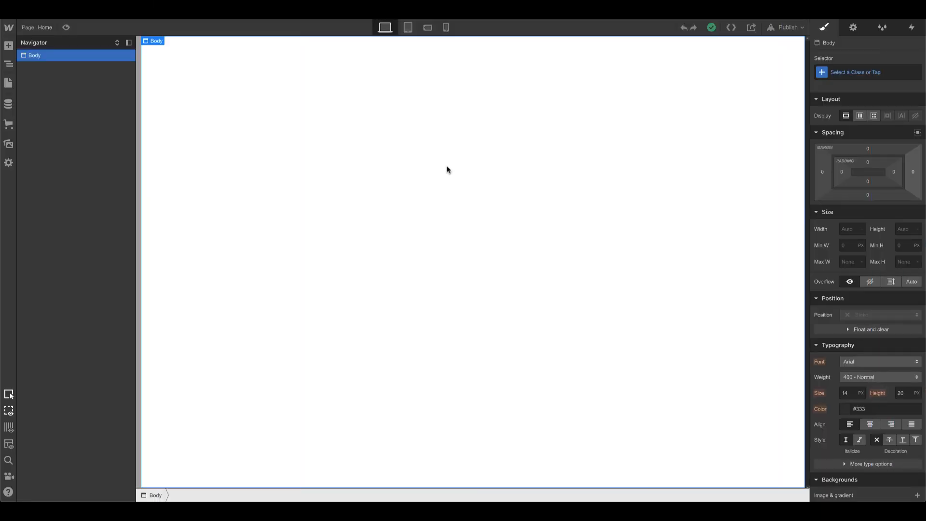
- Add a link block around the hamburger image and give it the class 'menu' with 20 px padding
click(8, 46)
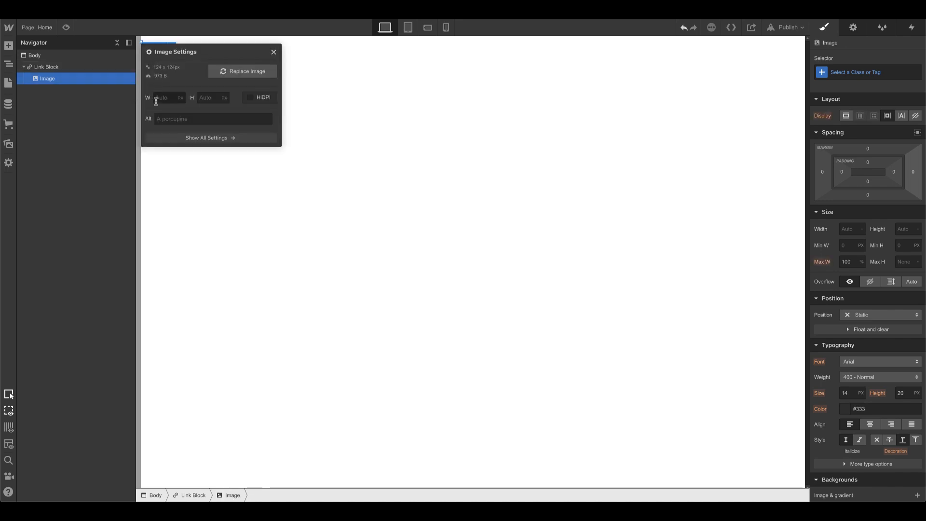
click(273, 53)
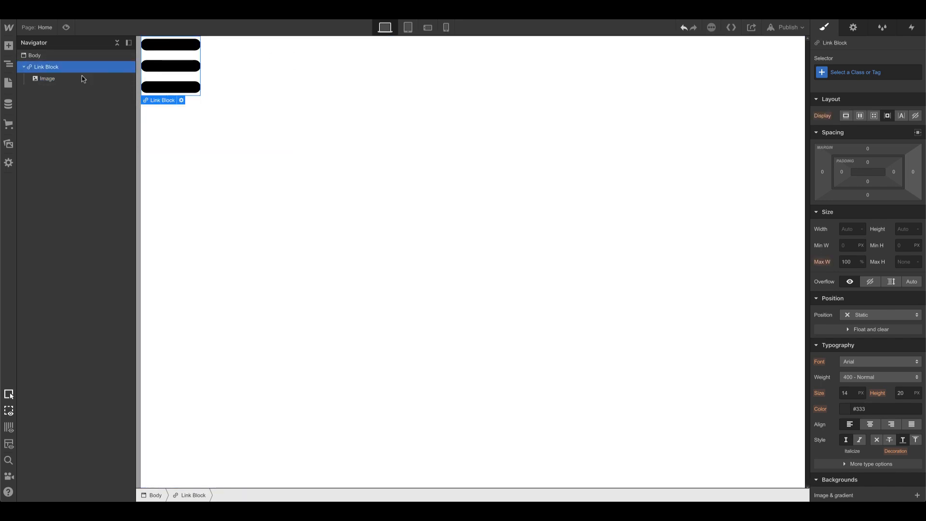
click(866, 71)
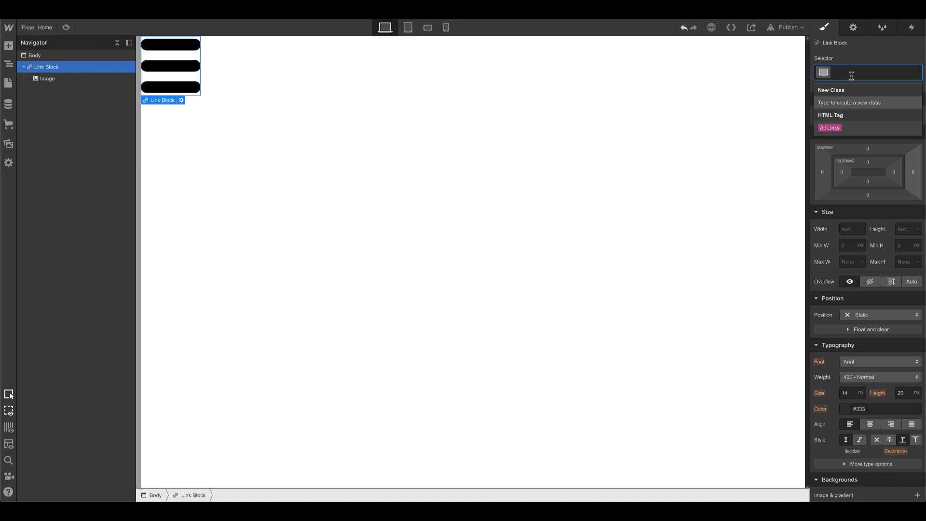
text(menu)
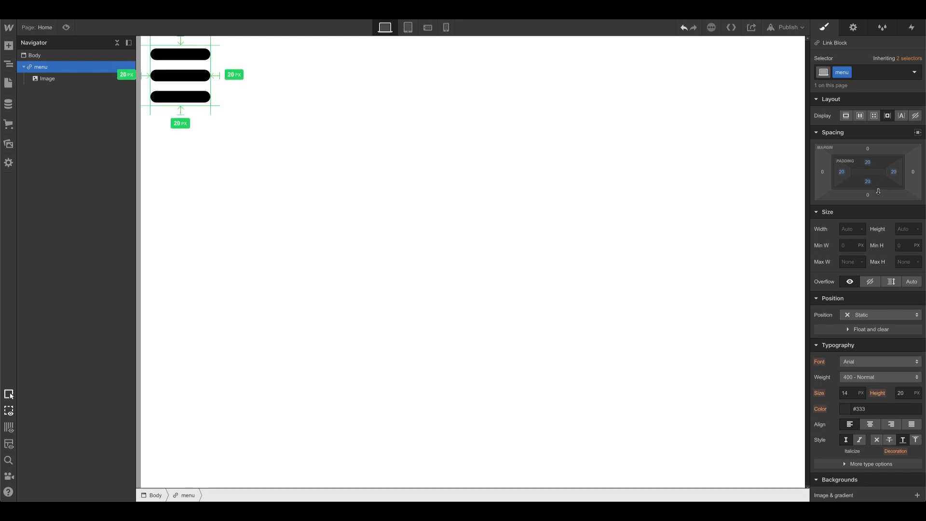
- Enable HiDPI on the hamburger image and give it the class 'menu icon'
click(179, 76)
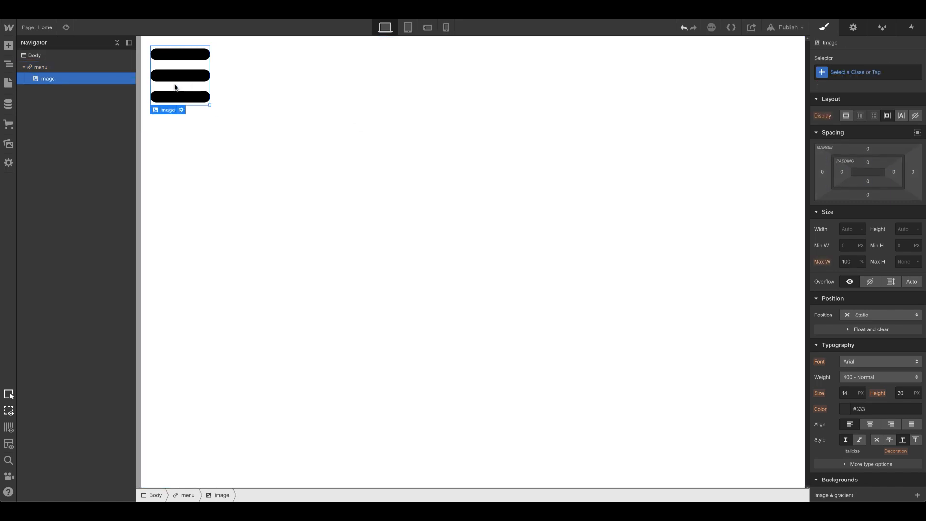
click(182, 110)
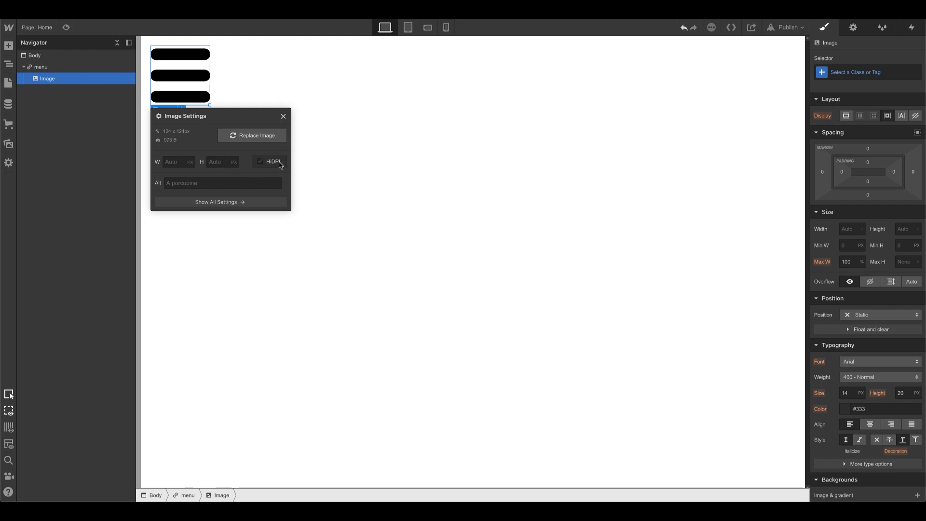
click(866, 72)
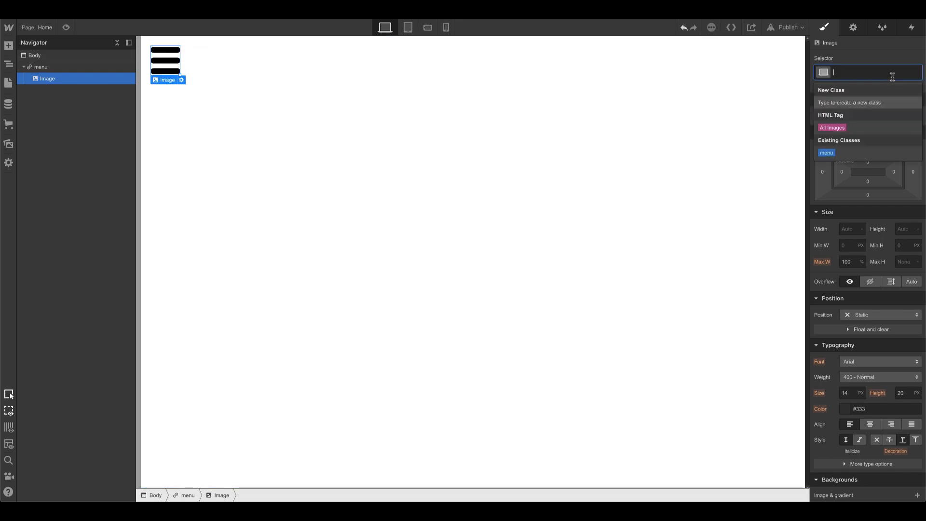
text(menu ci)
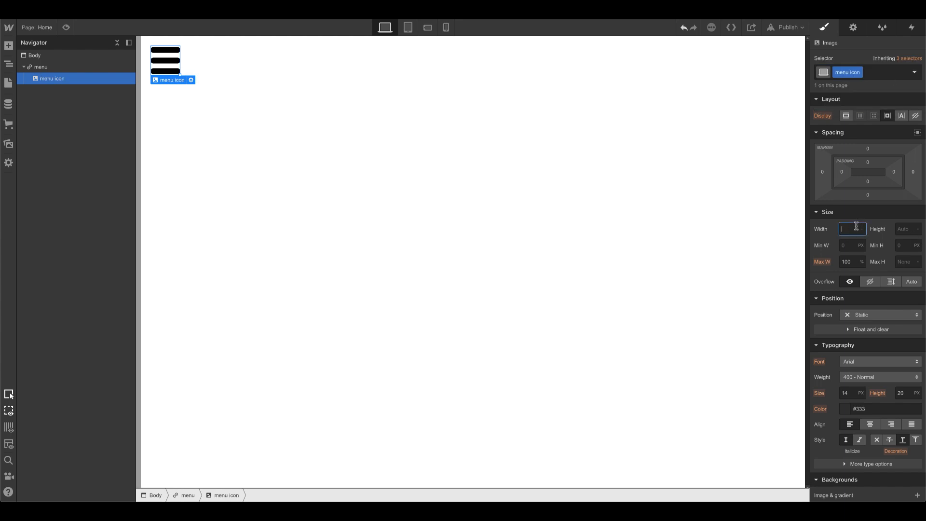
- Set the icon to 30 px wide with auto height and select the menu link
text(75)
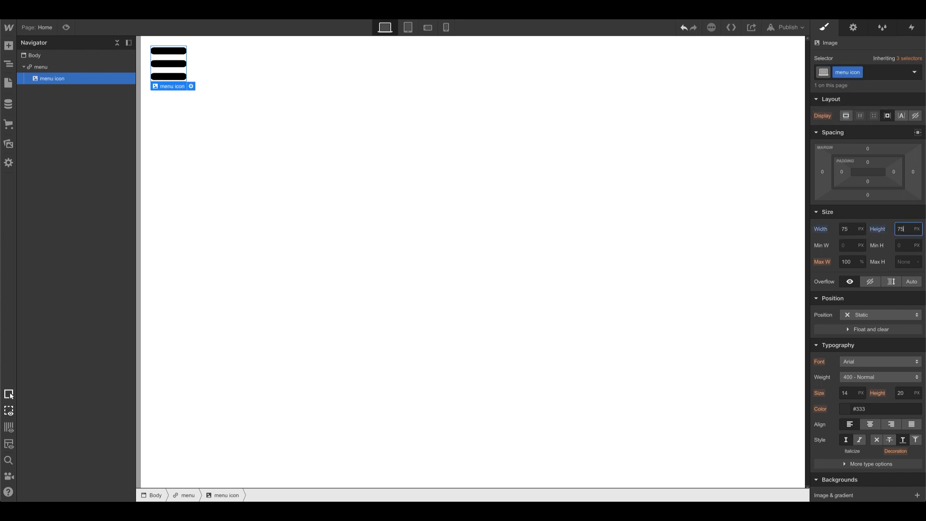
text(50)
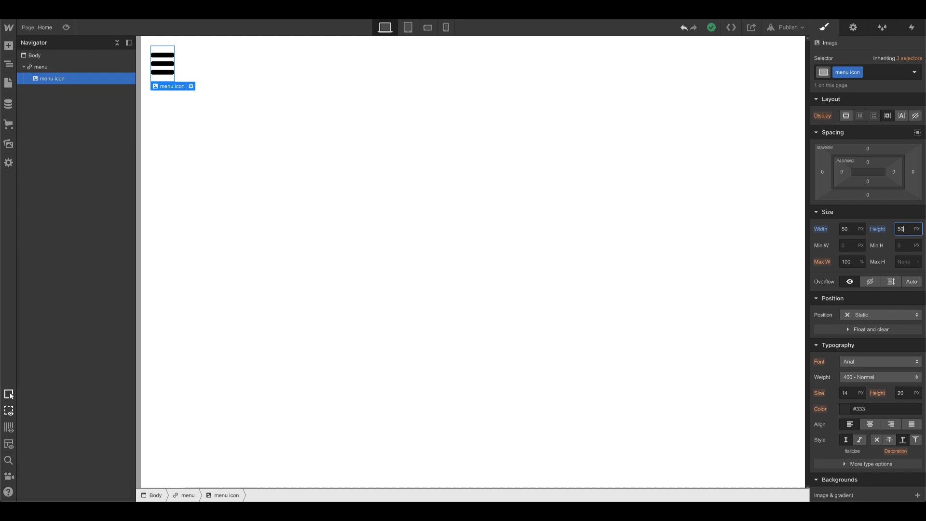
click(903, 228)
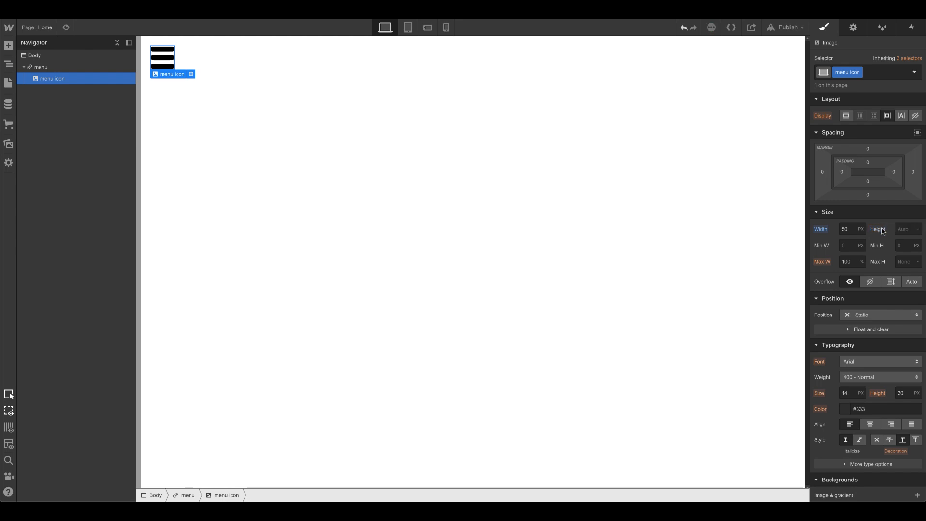
text(30)
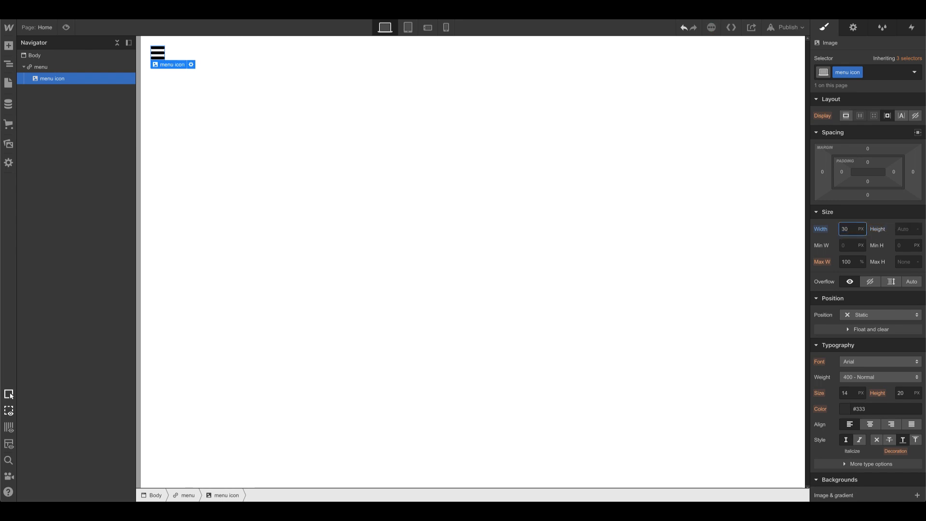
text(35)
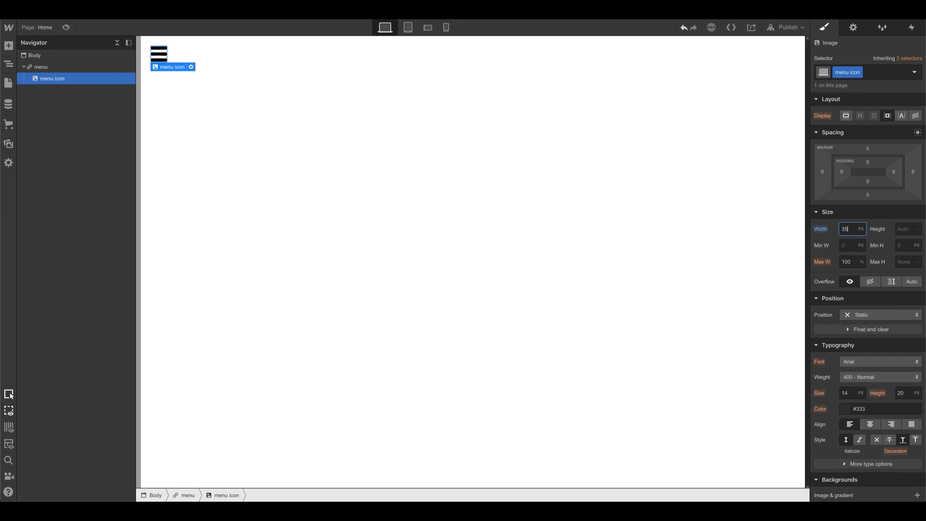
click(41, 66)
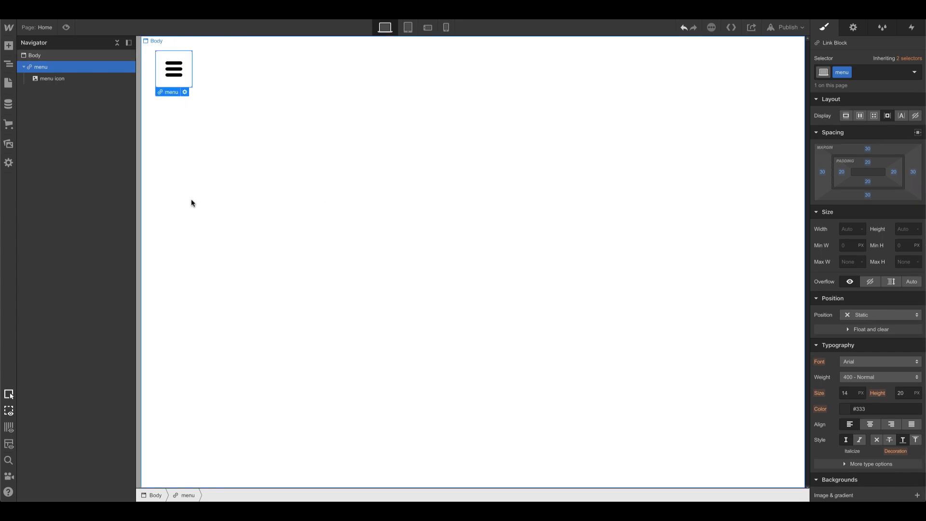
- Select the page body and add a Div Block beneath the menu link
click(33, 55)
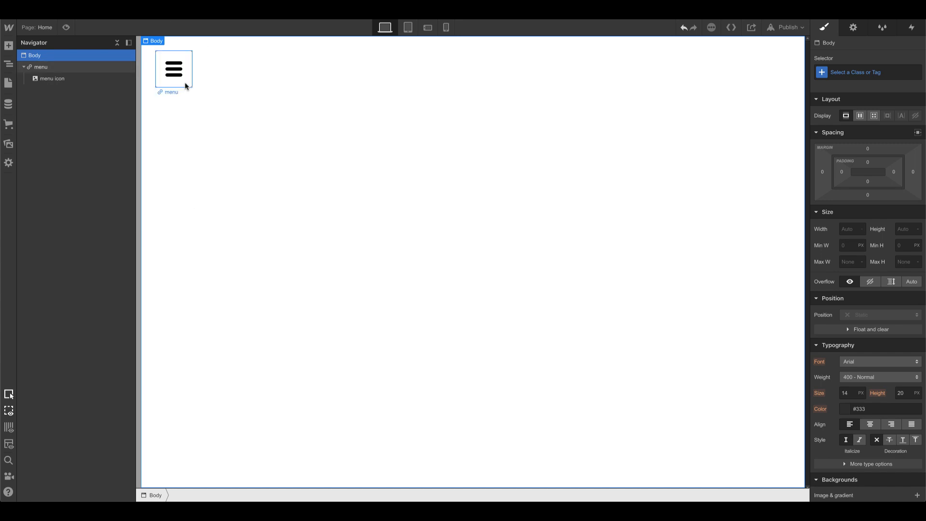
click(173, 68)
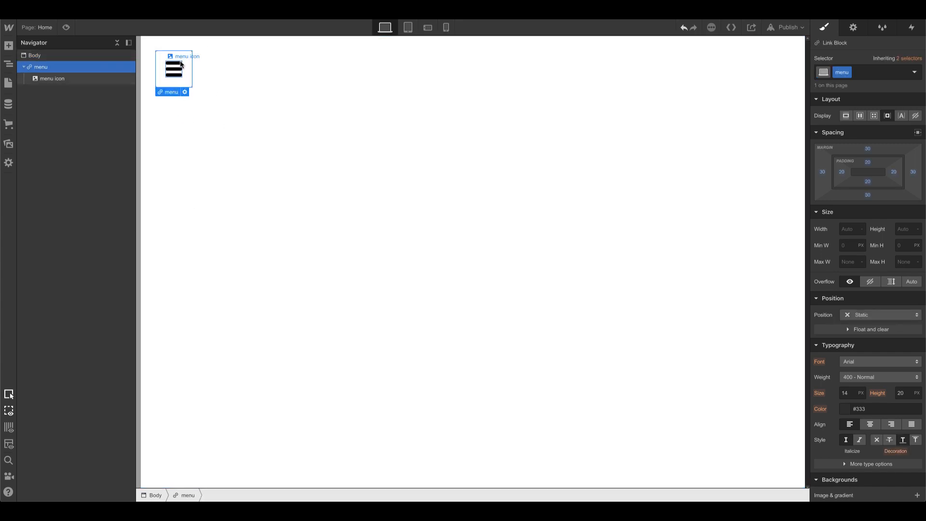
click(334, 121)
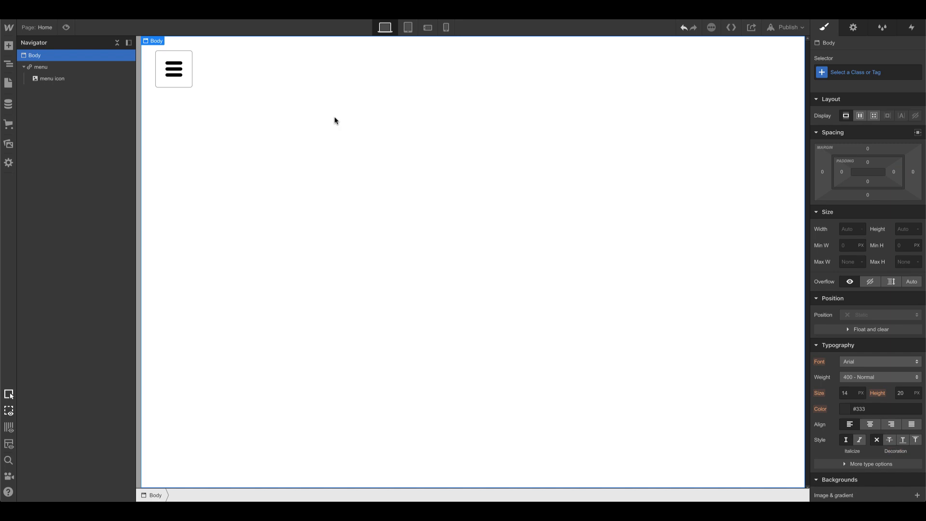
click(53, 78)
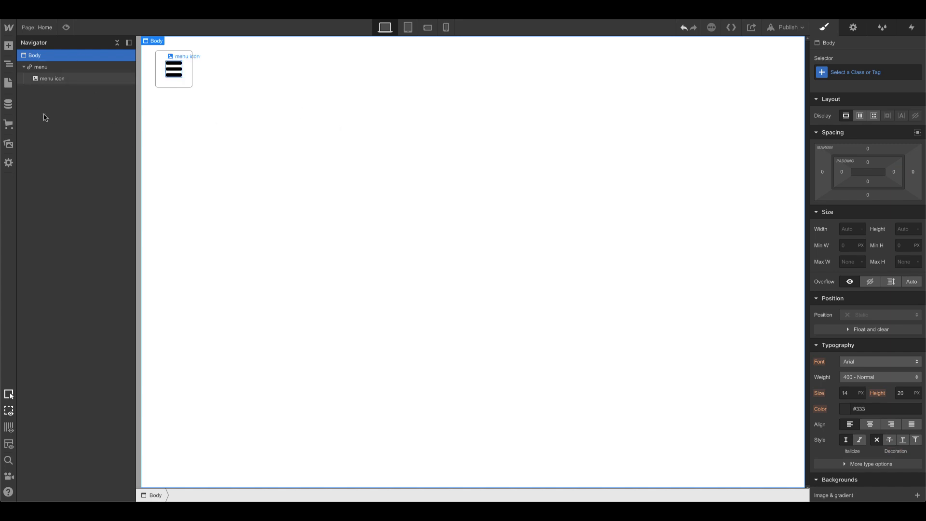
click(8, 45)
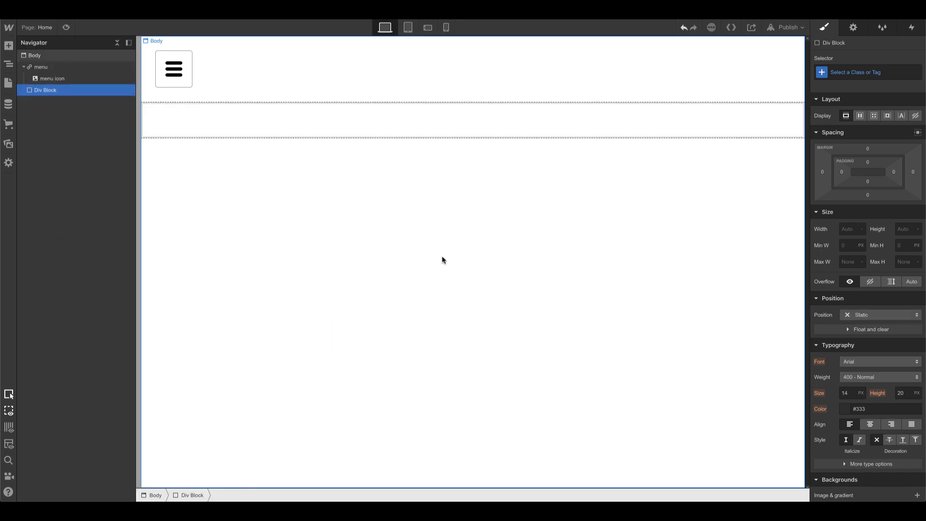
- Class the div 'nav', fix it full-screen with a teal background, and add a text link
click(867, 72)
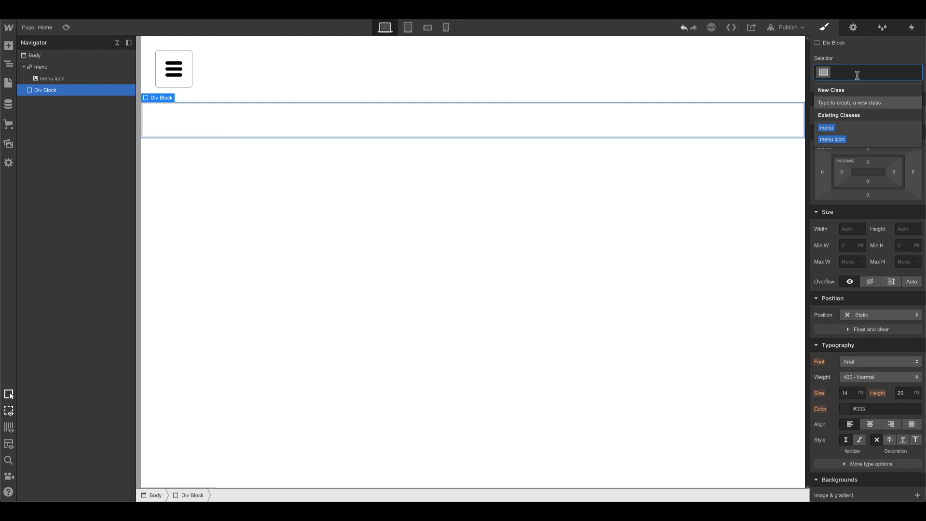
text(nav)
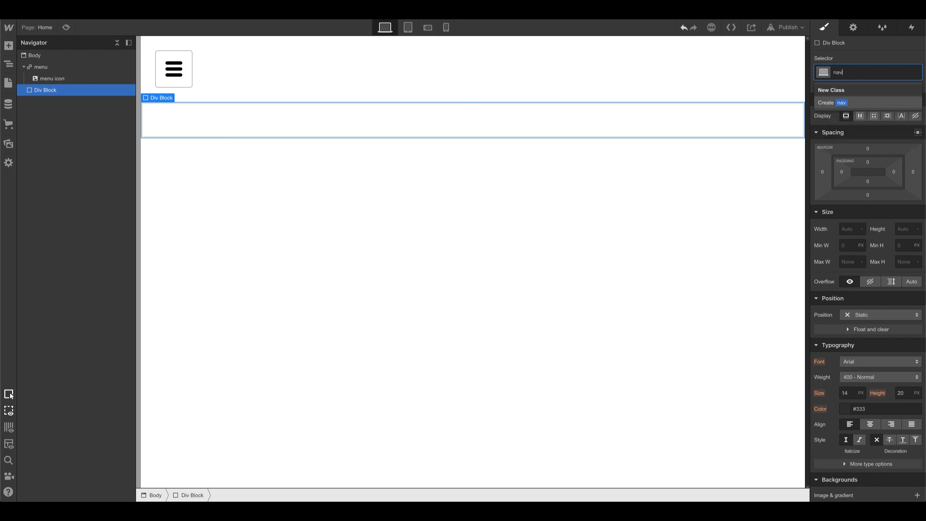
key(Enter)
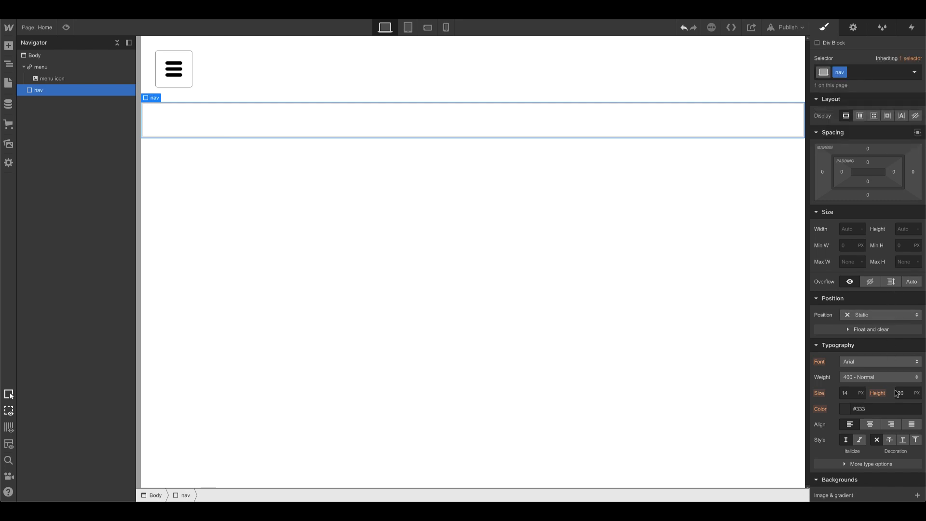
click(882, 314)
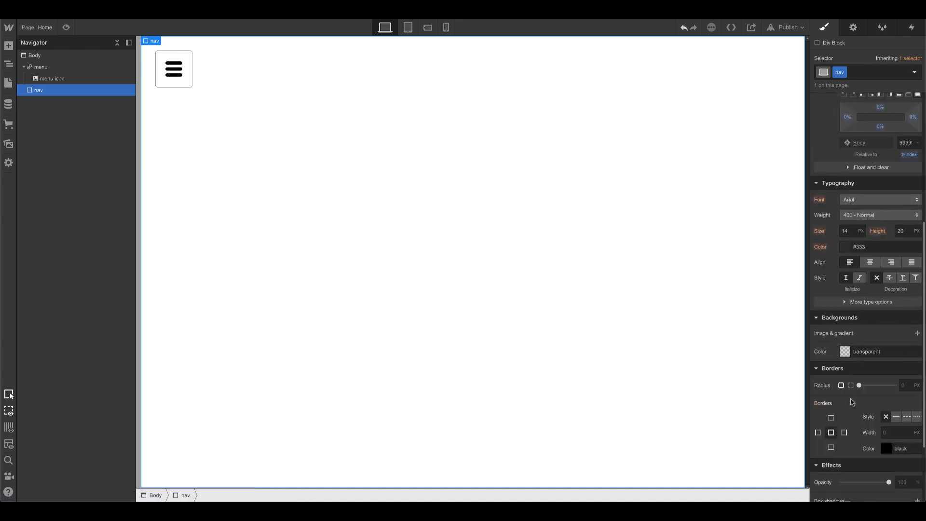
click(846, 247)
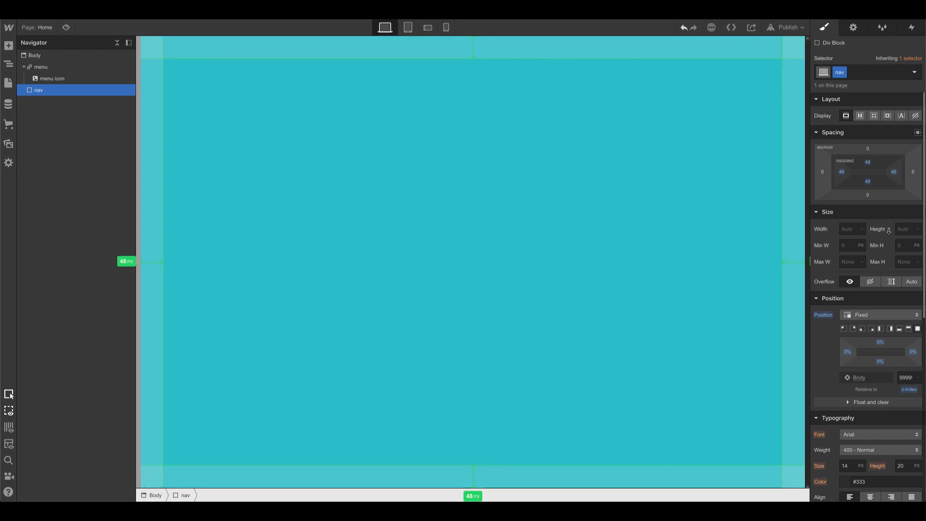
click(8, 45)
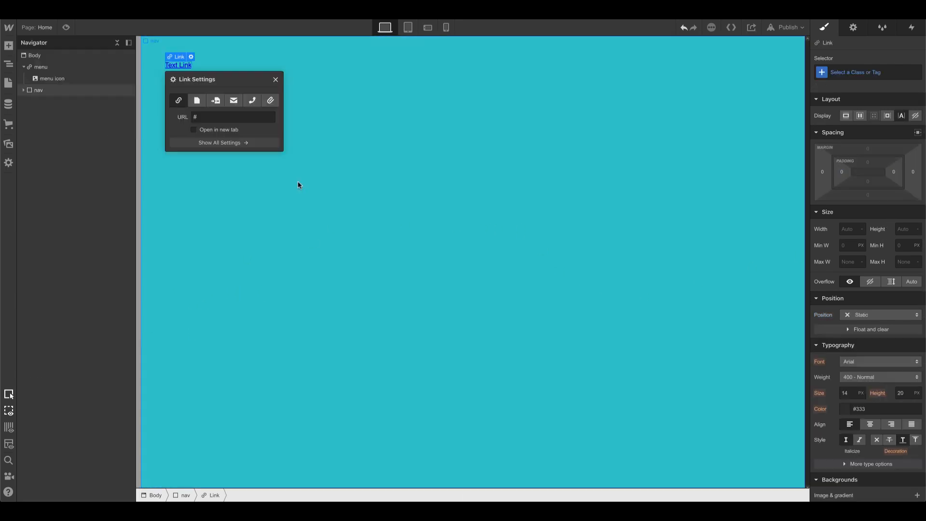
- Class the link 'nav link' and make its Montserrat text white, bold and uppercase
click(866, 72)
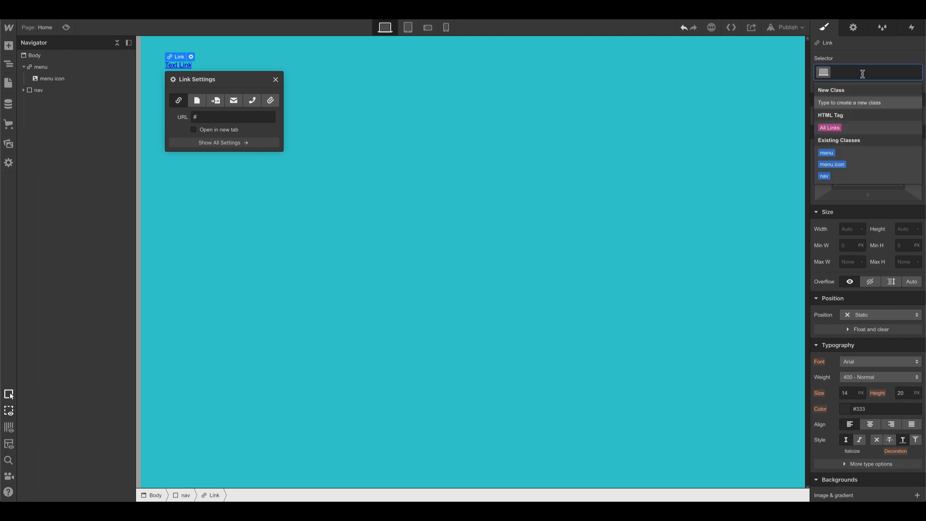
text(nav link)
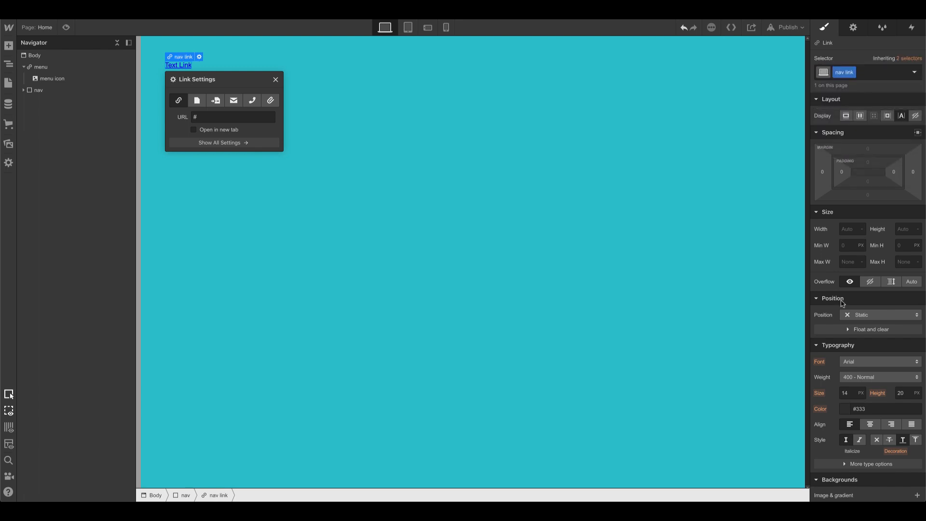
scroll(down, 3)
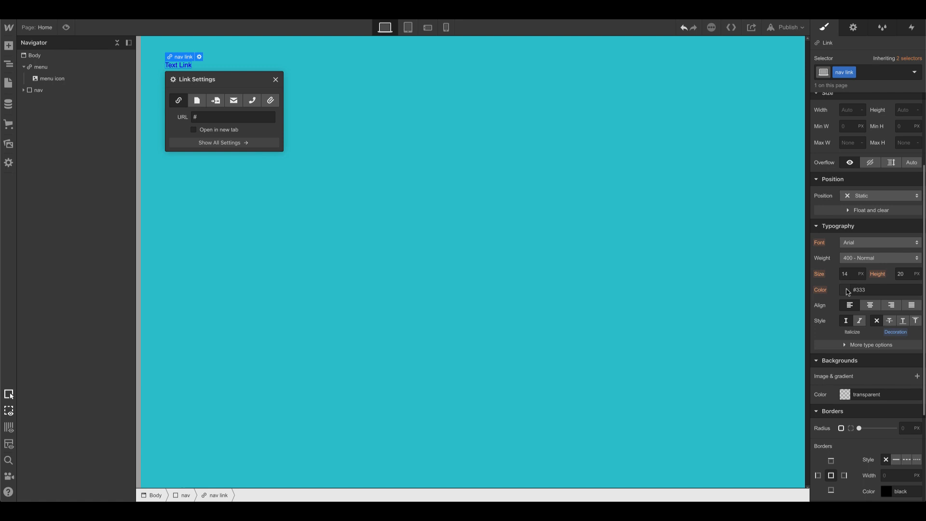
click(845, 289)
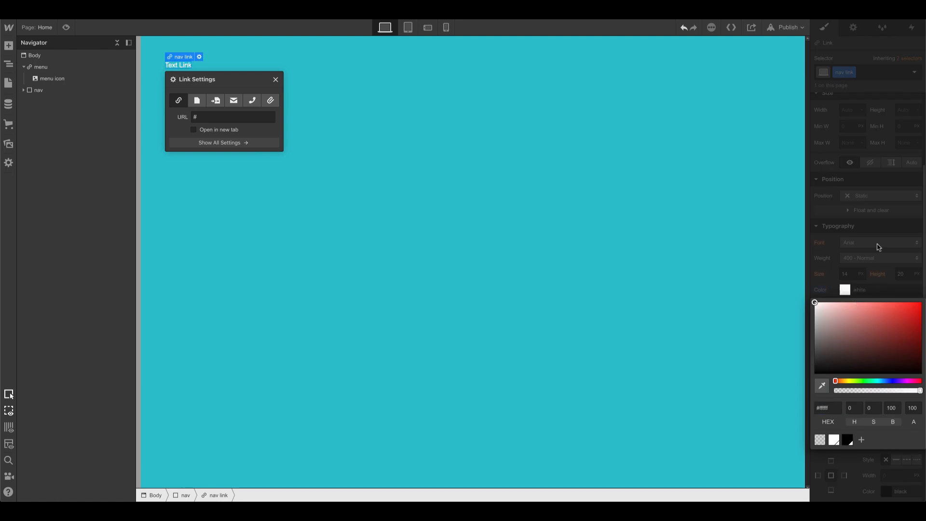
click(879, 243)
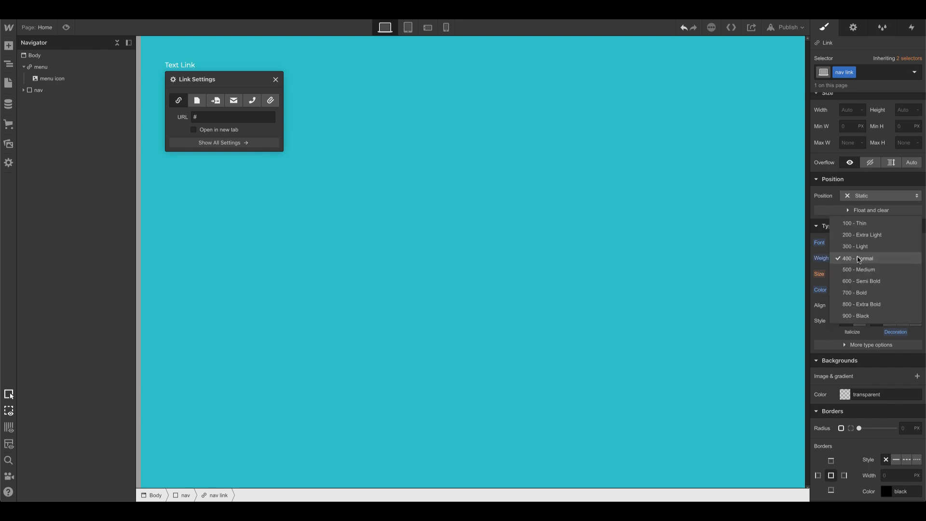
click(854, 292)
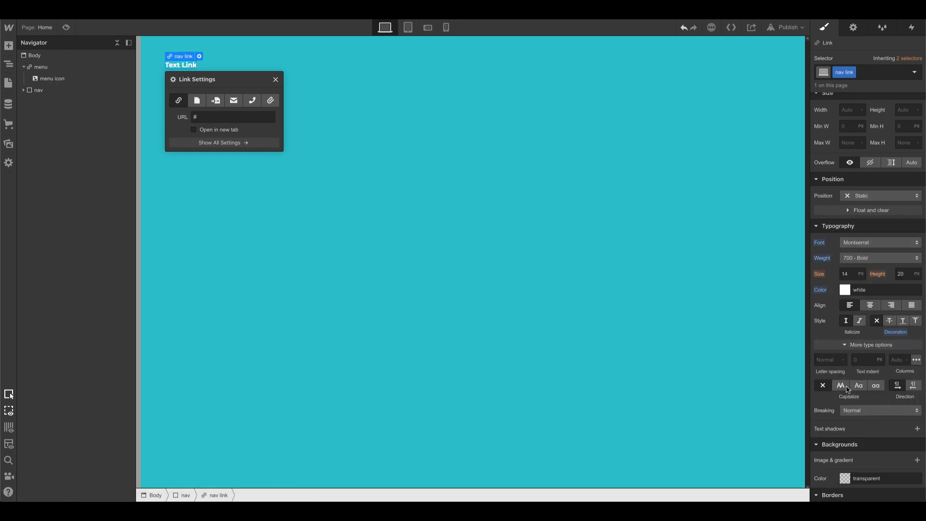
click(839, 385)
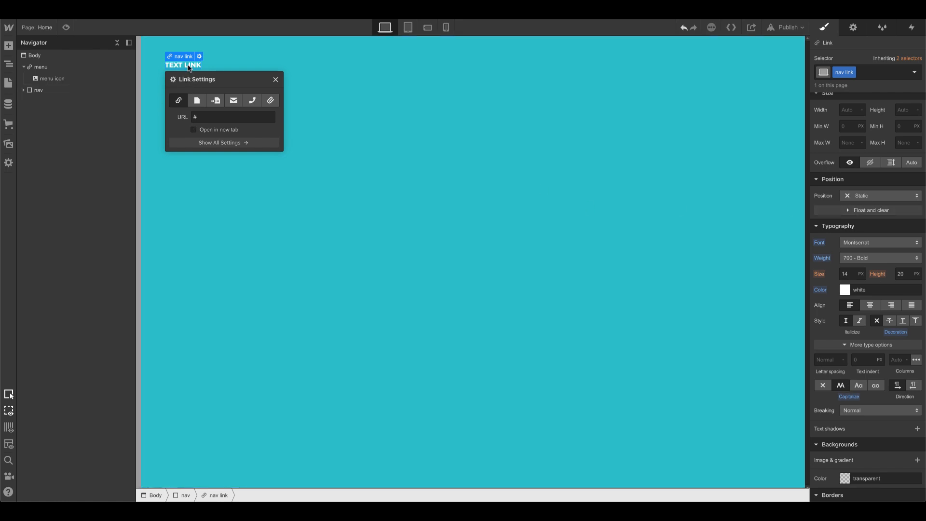
click(48, 102)
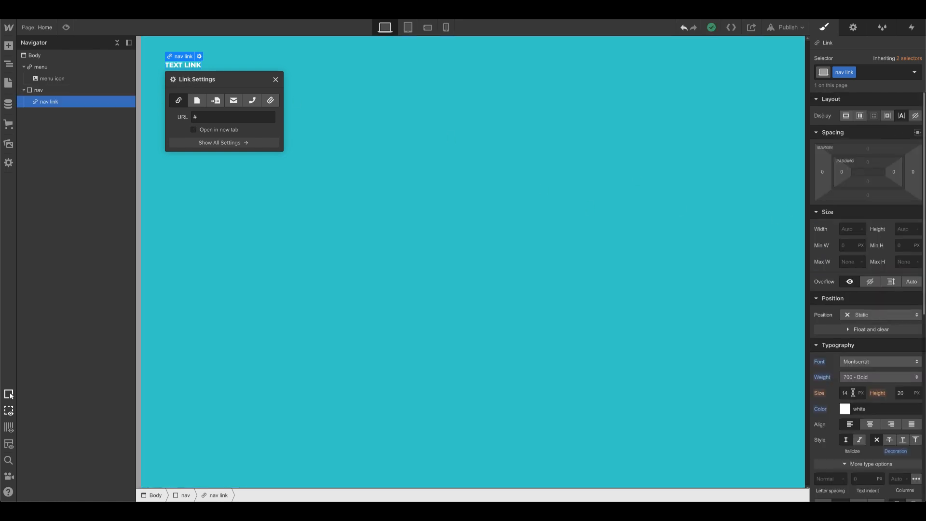
- Enter 10vw as the nav link font size, then change it to 4vw
click(849, 392)
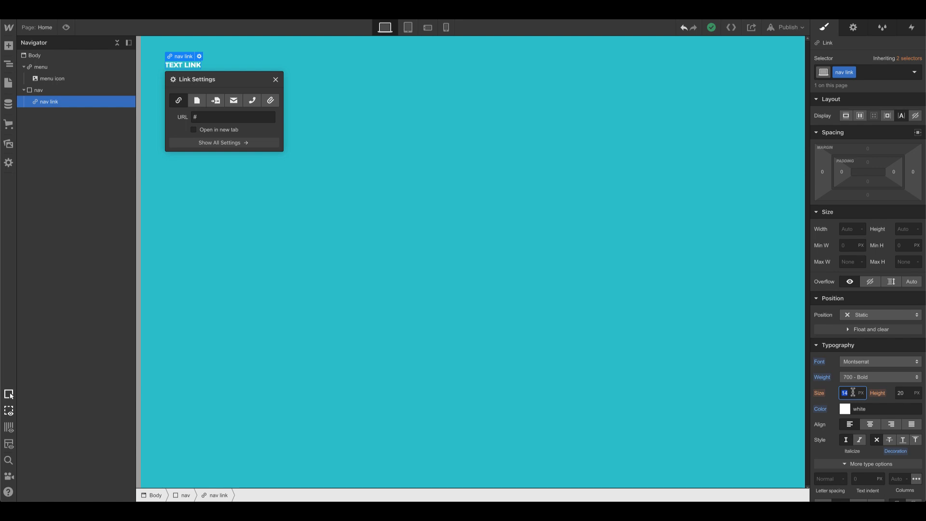
text(10vw)
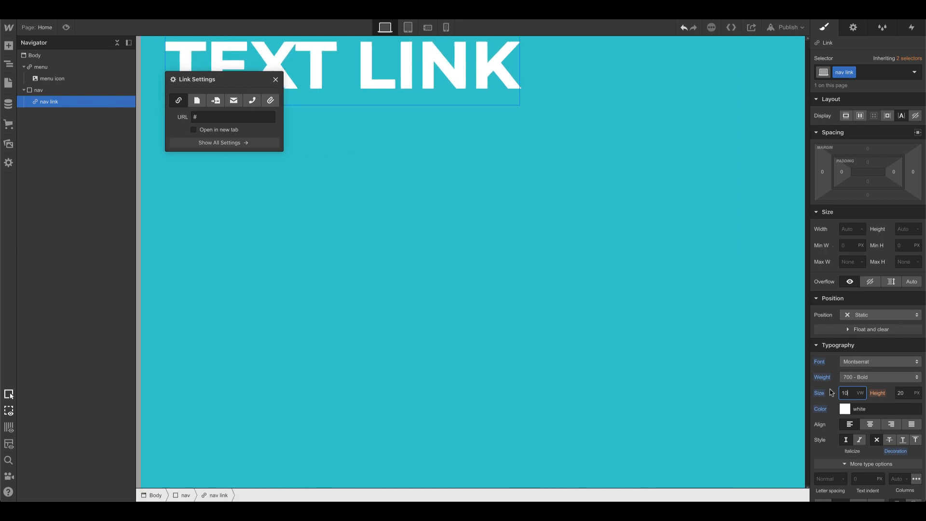
text(4)
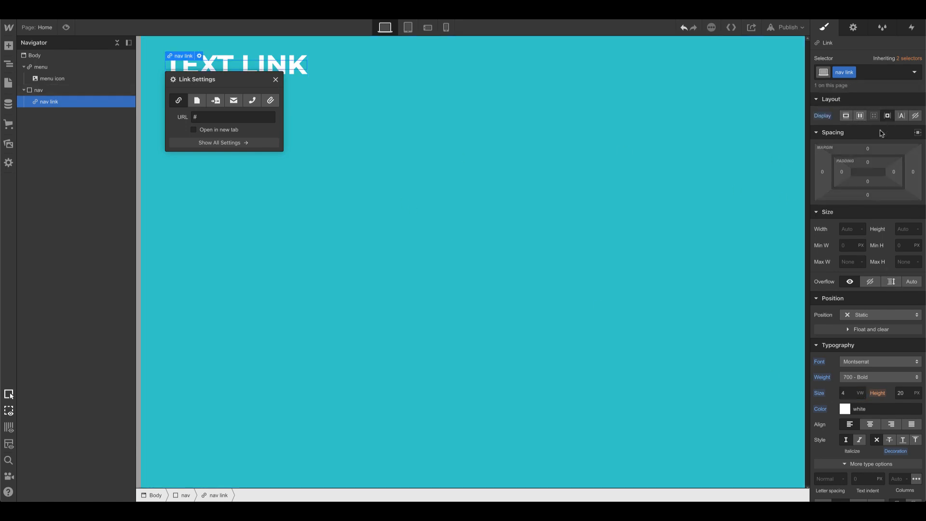
click(900, 393)
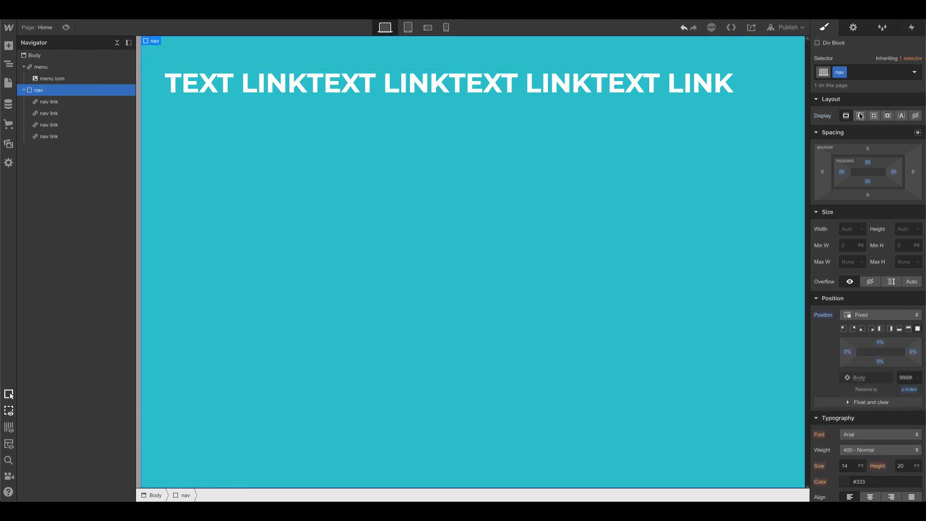
- Set the nav div to vertical flex with links aligned to the start
click(860, 116)
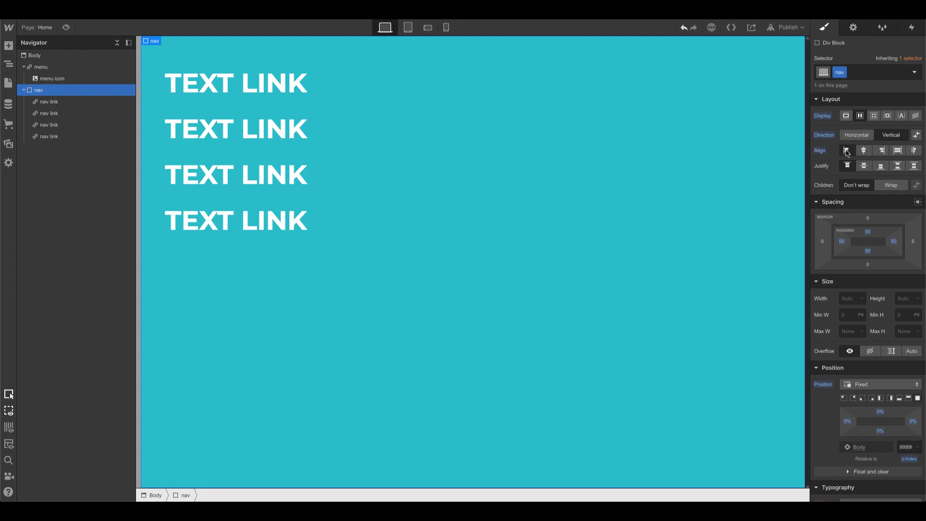
click(235, 220)
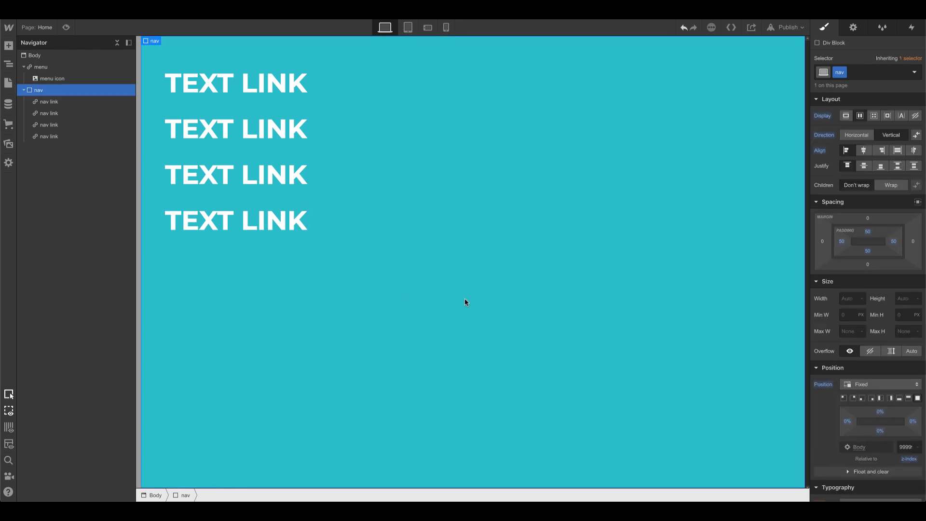
mouse_move(489, 318)
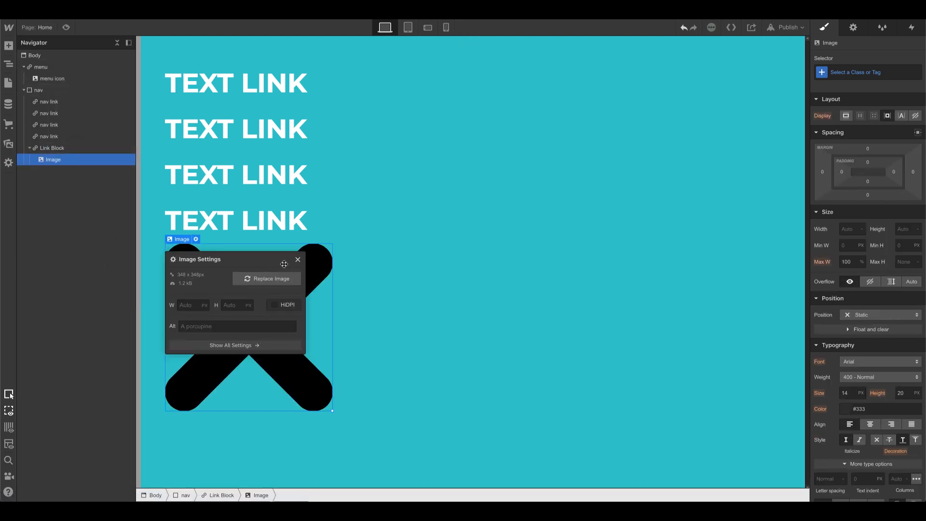
- Class the X-icon link 'close', give it a white border and background, and position it absolutely
click(298, 260)
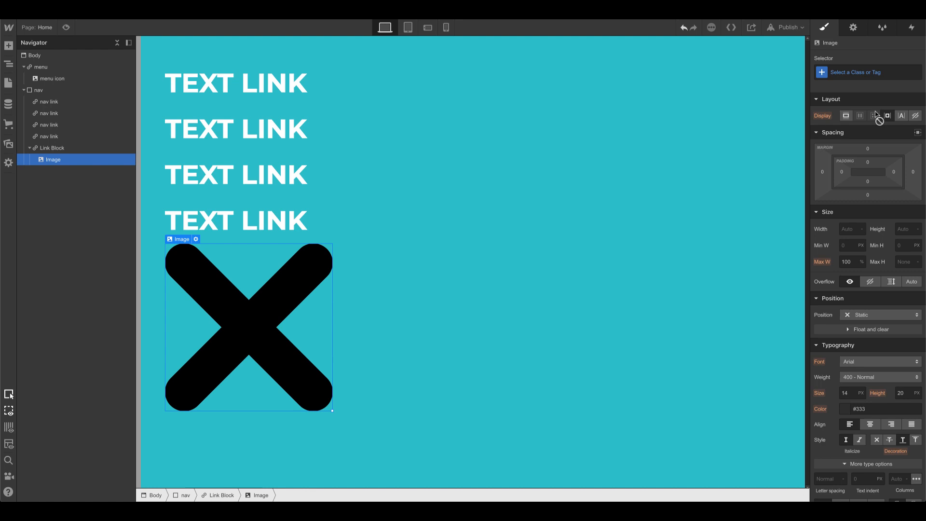
text(close icon)
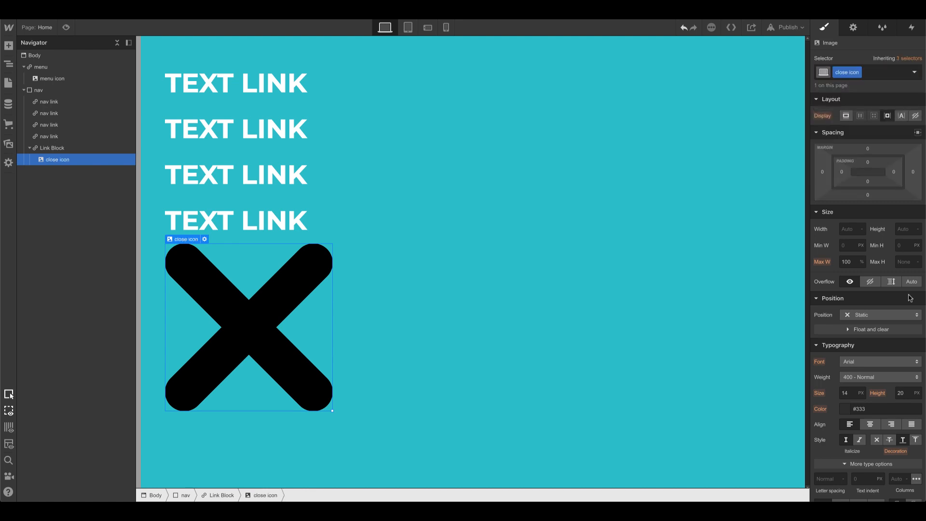
text(35)
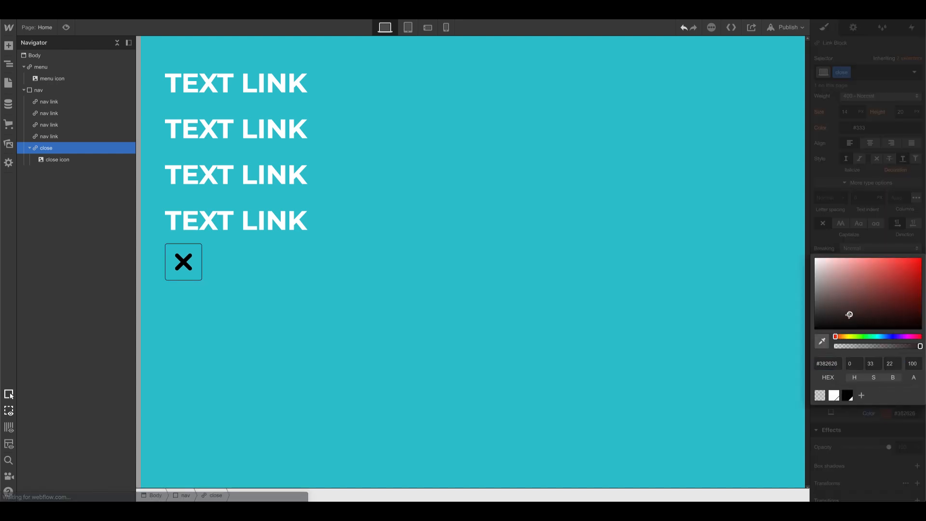
click(815, 258)
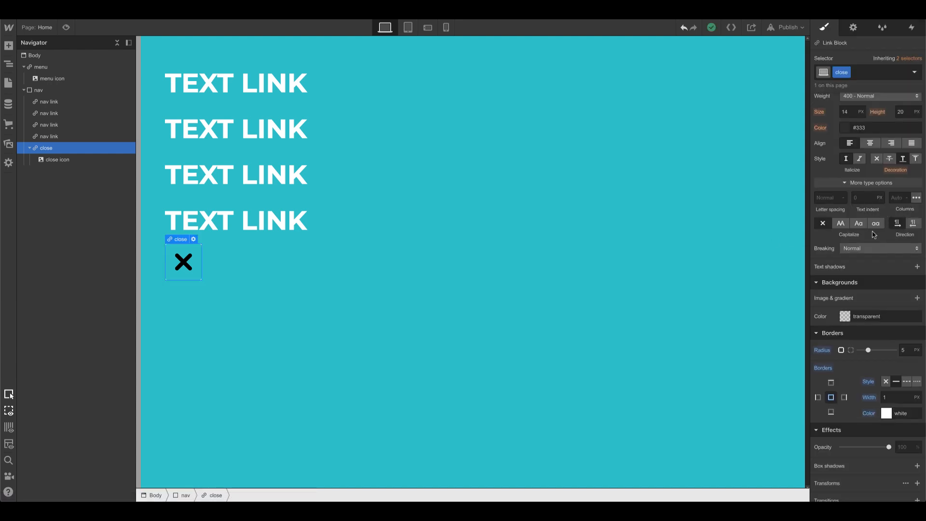
click(845, 316)
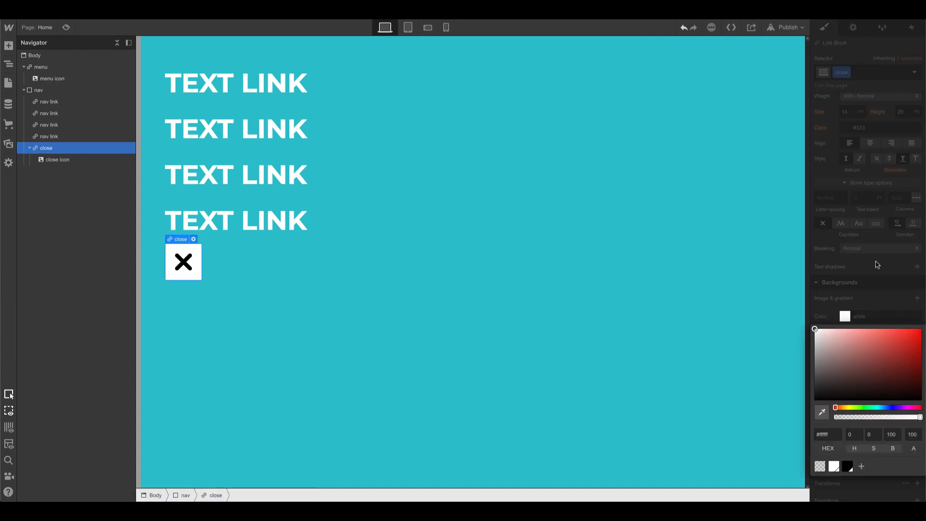
click(824, 27)
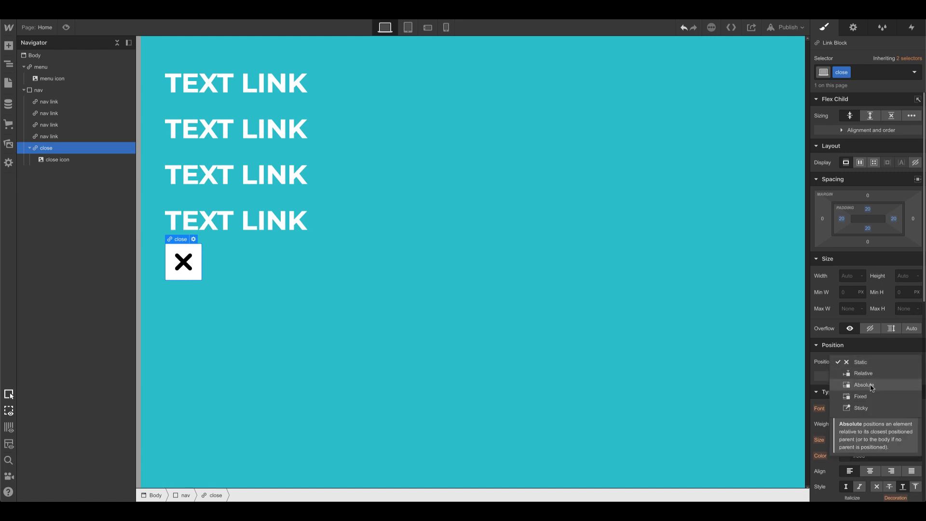
click(864, 385)
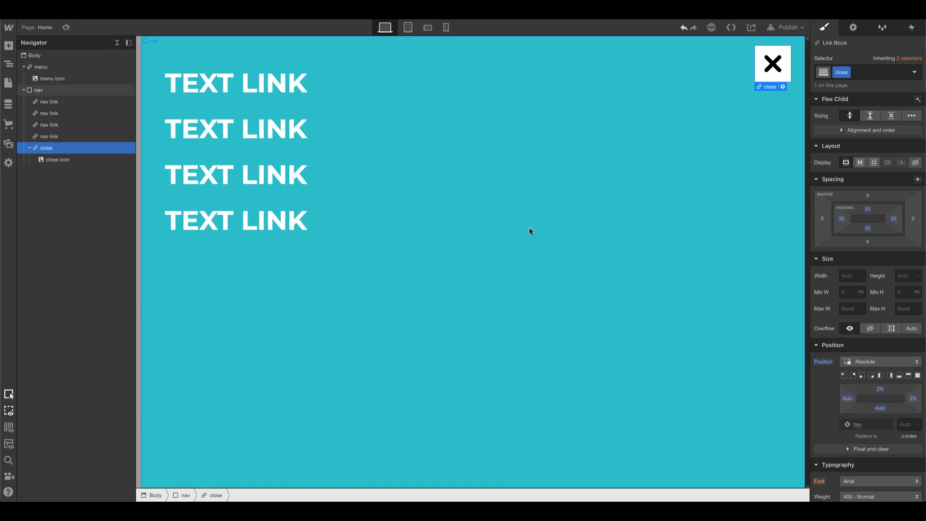
click(38, 90)
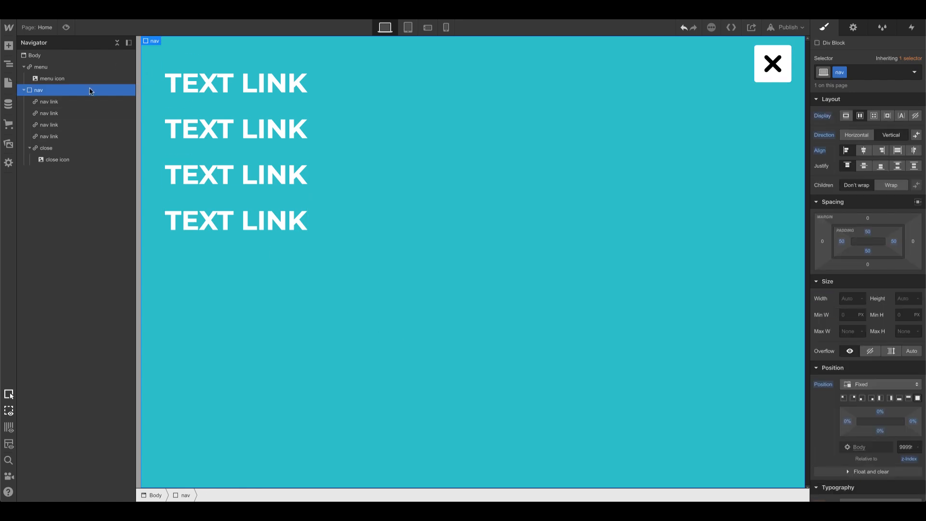
mouse_move(915, 116)
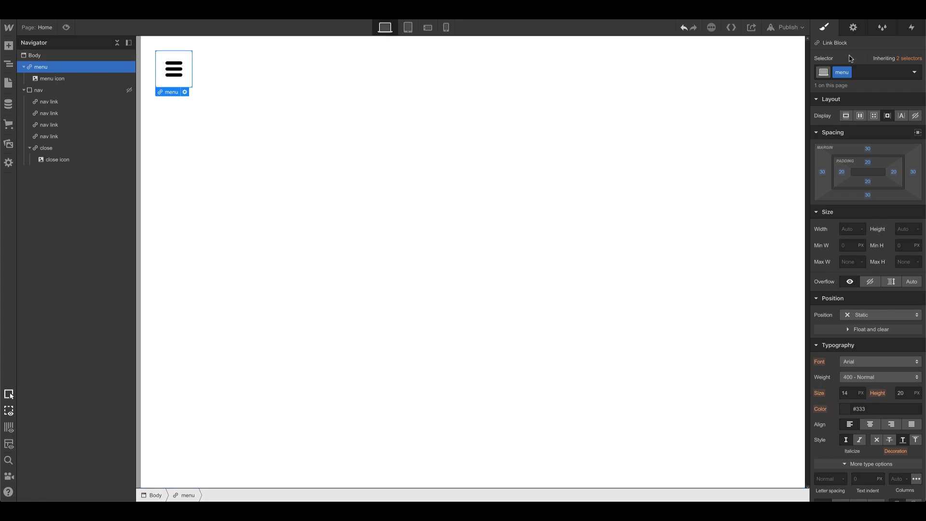
mouse_move(915, 43)
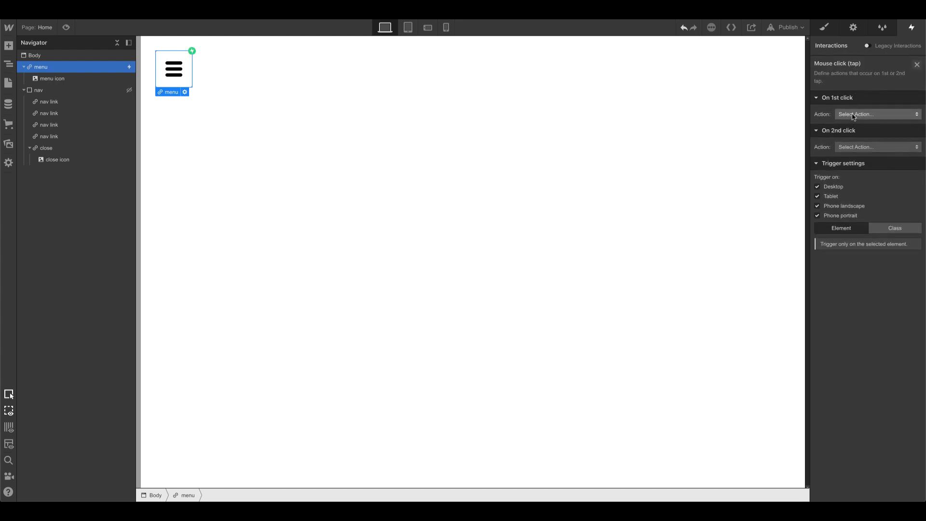
- Make the hamburger's first click start a new timed animation named 'open menu'
click(875, 114)
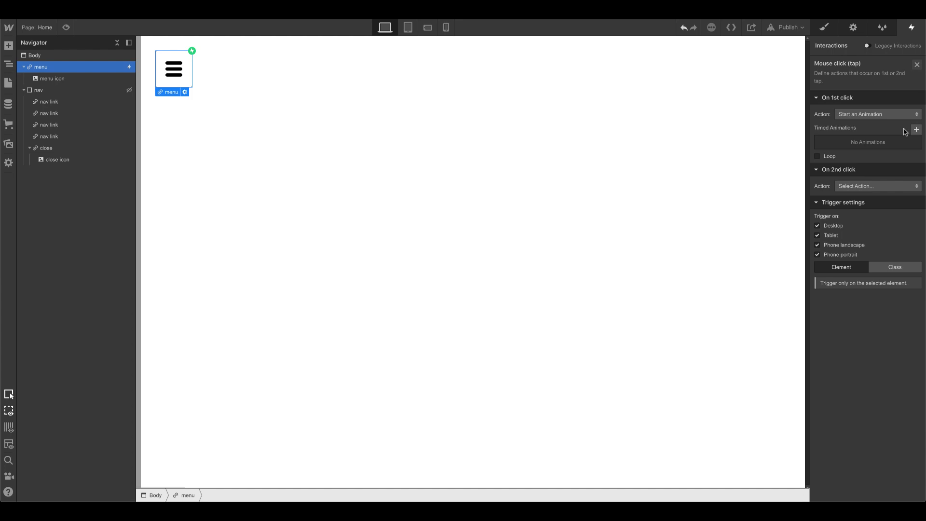
click(916, 129)
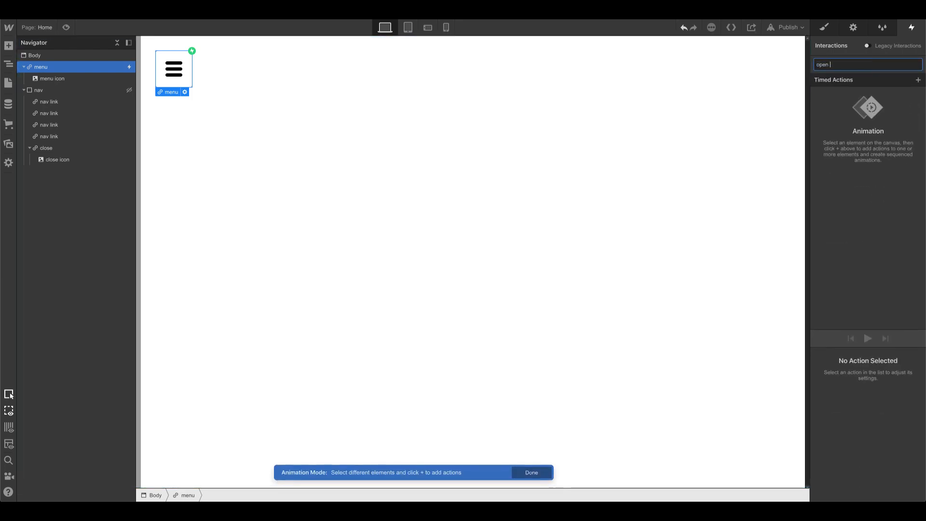
text(menu)
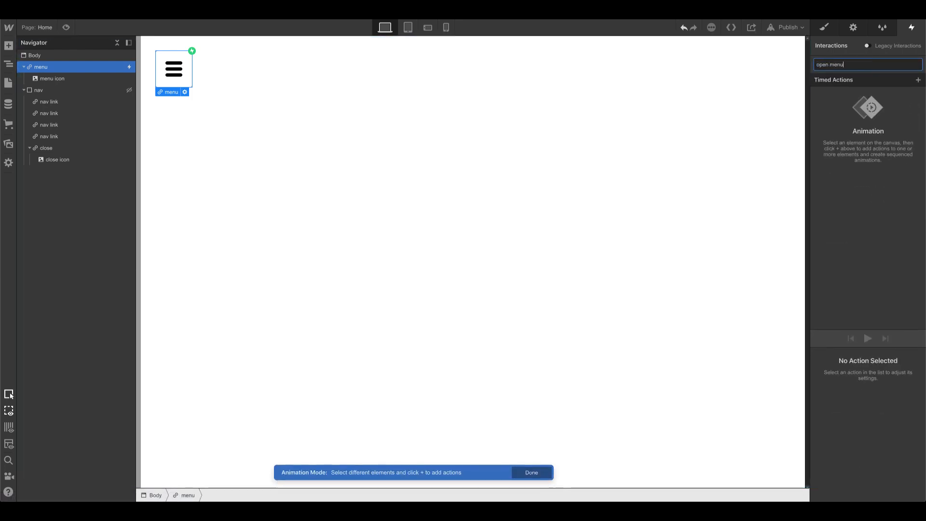
- Target the nav with a Hide/Show action that makes it appear, and finish editing
click(38, 90)
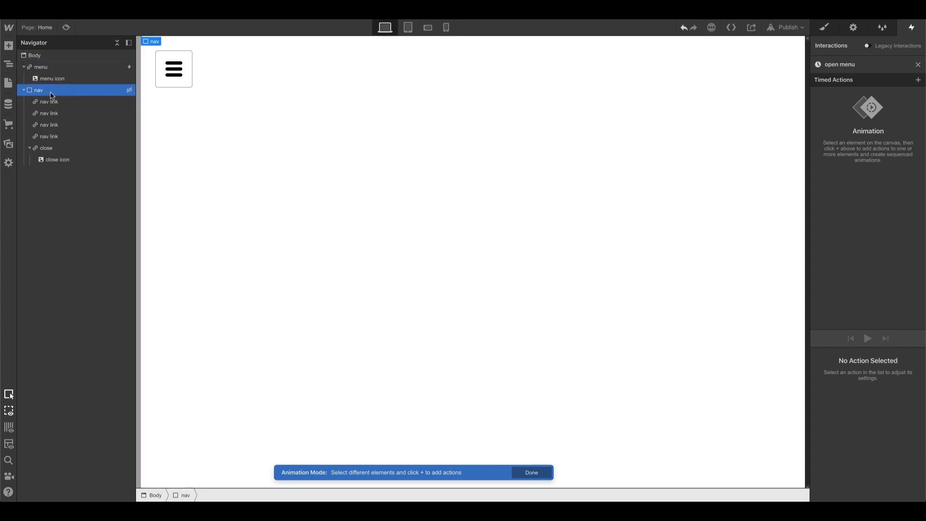
click(918, 80)
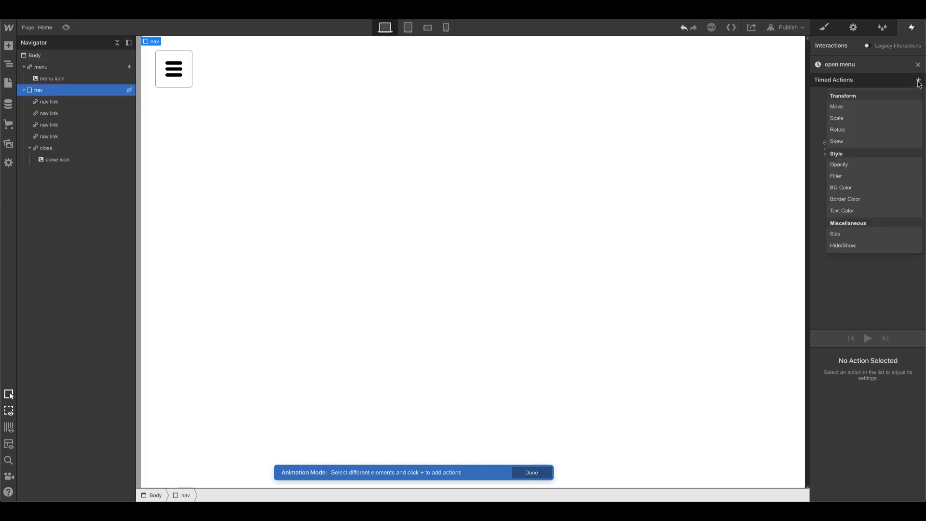
mouse_move(843, 245)
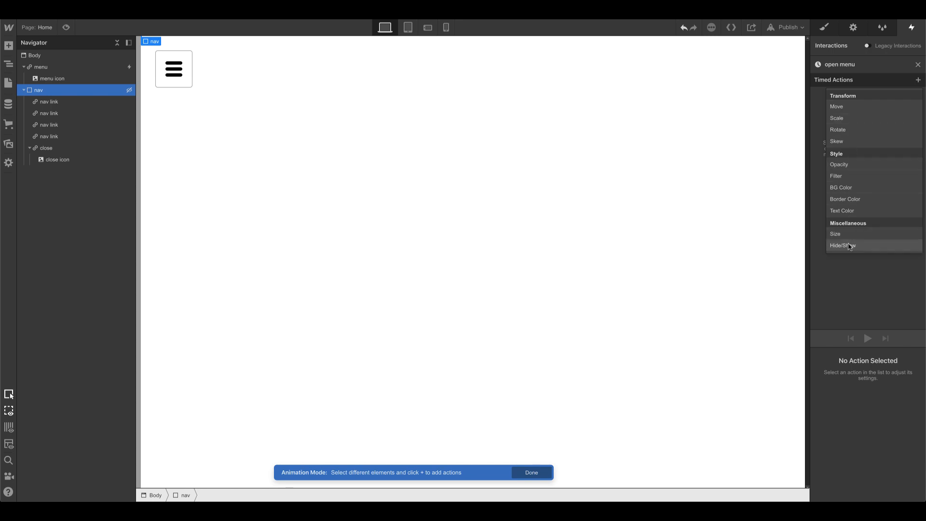
click(843, 245)
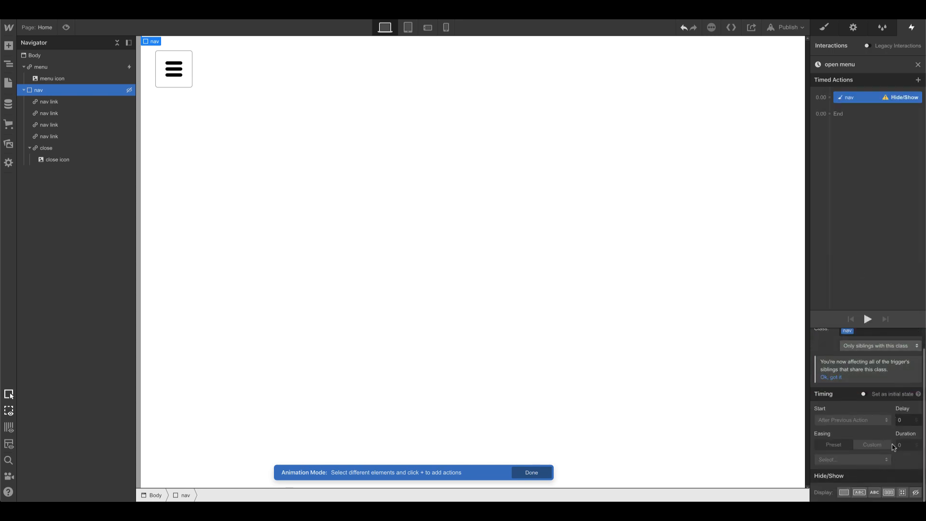
click(889, 492)
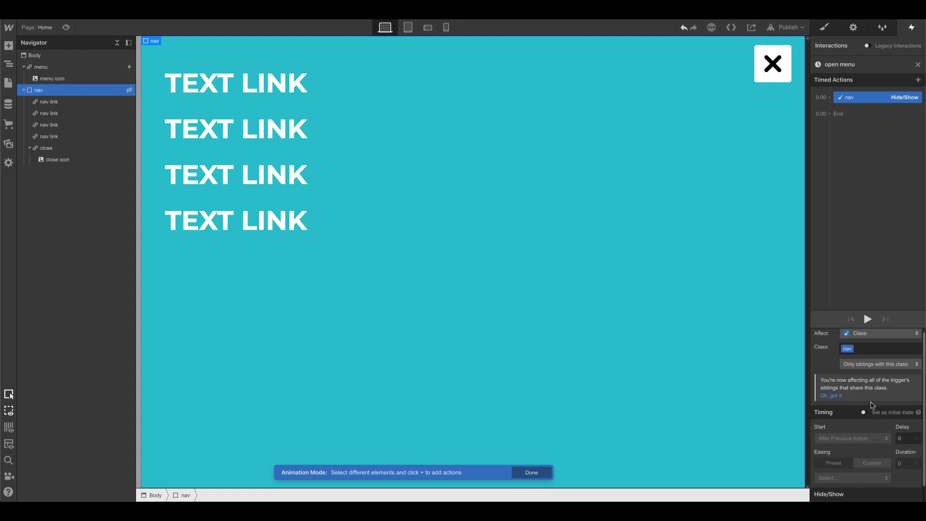
click(236, 128)
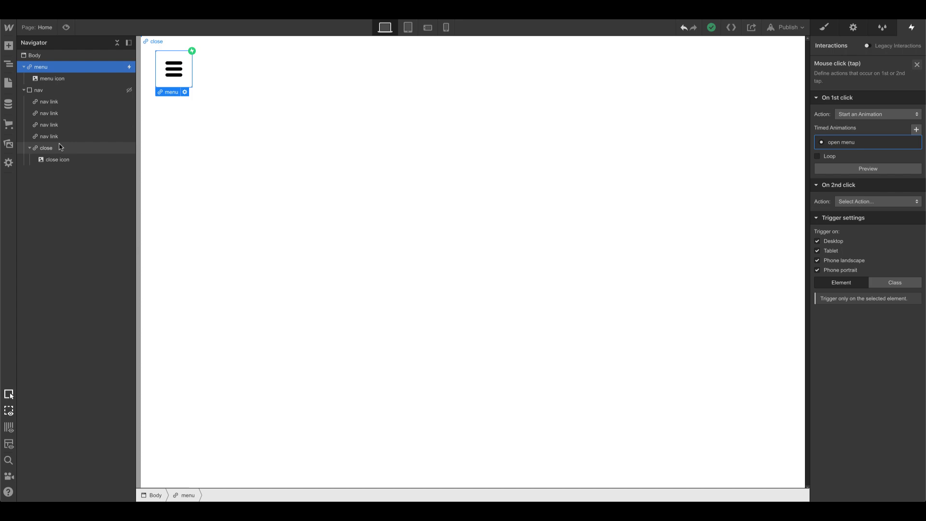
- Give the close link a mouse-click trigger that starts a new 'close menu' animation
click(45, 147)
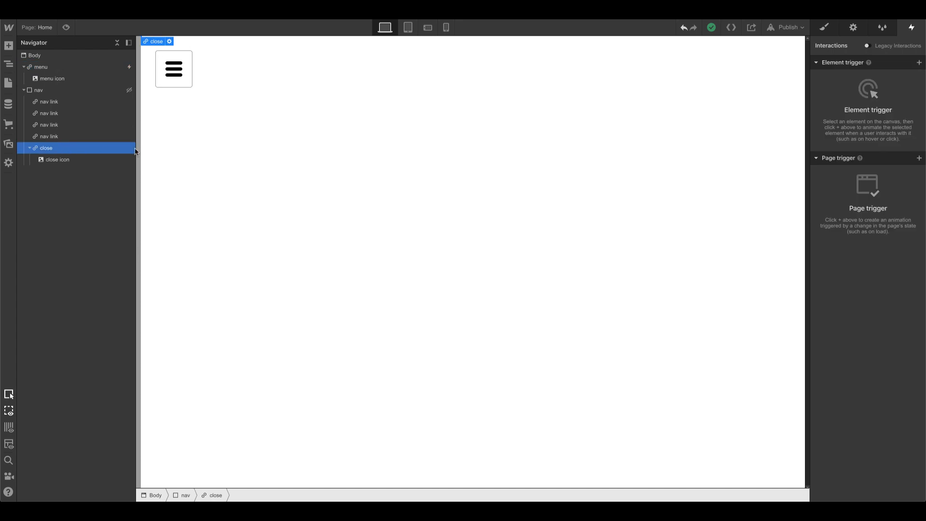
mouse_move(919, 63)
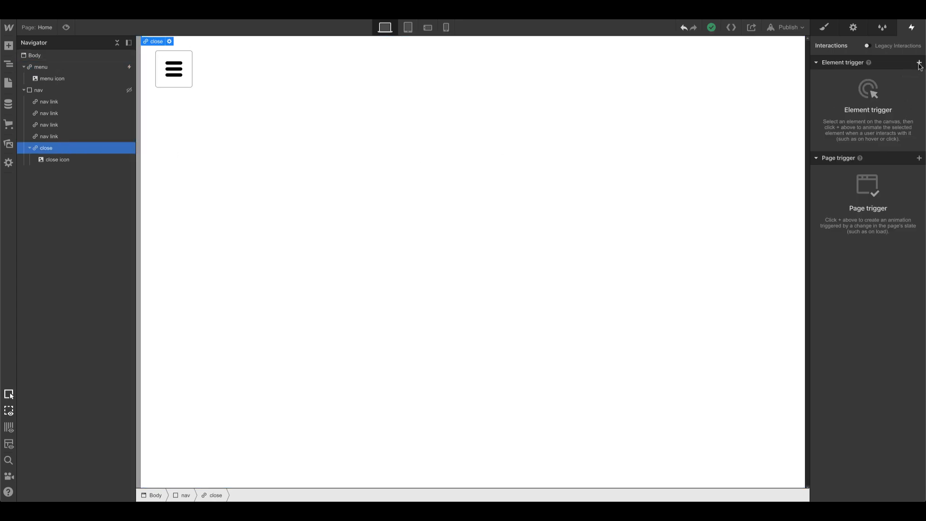
click(919, 63)
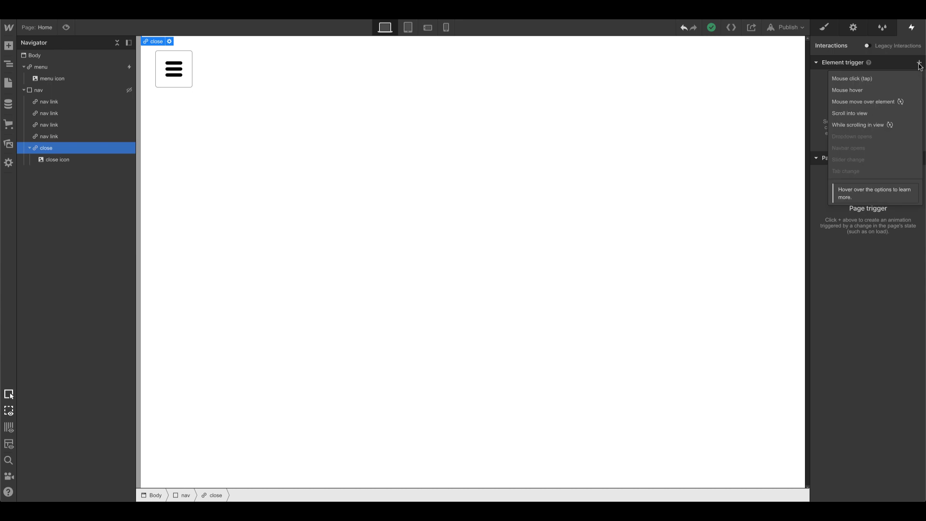
click(853, 78)
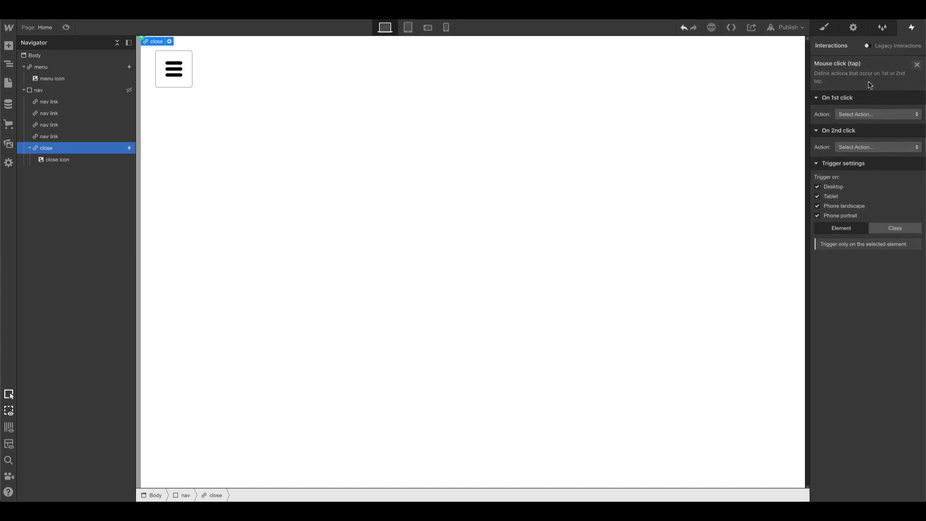
click(876, 114)
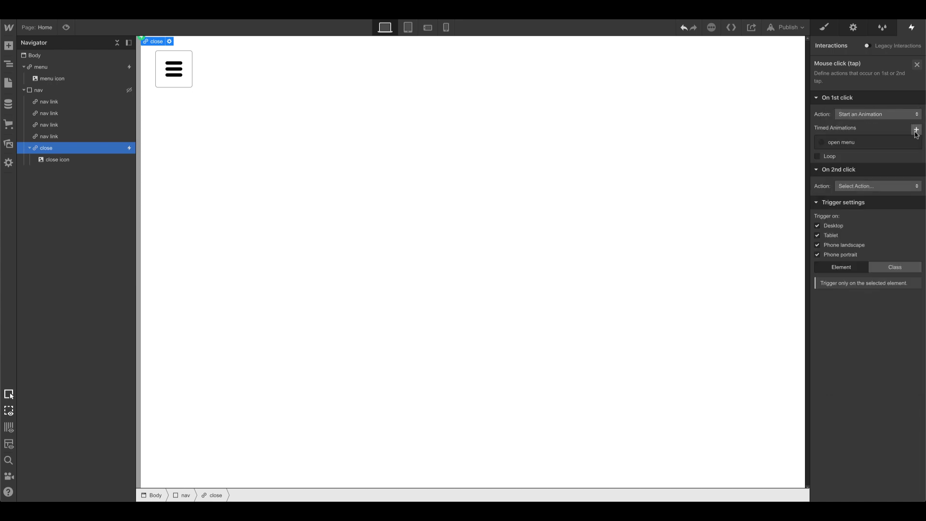
click(916, 129)
text(close menu)
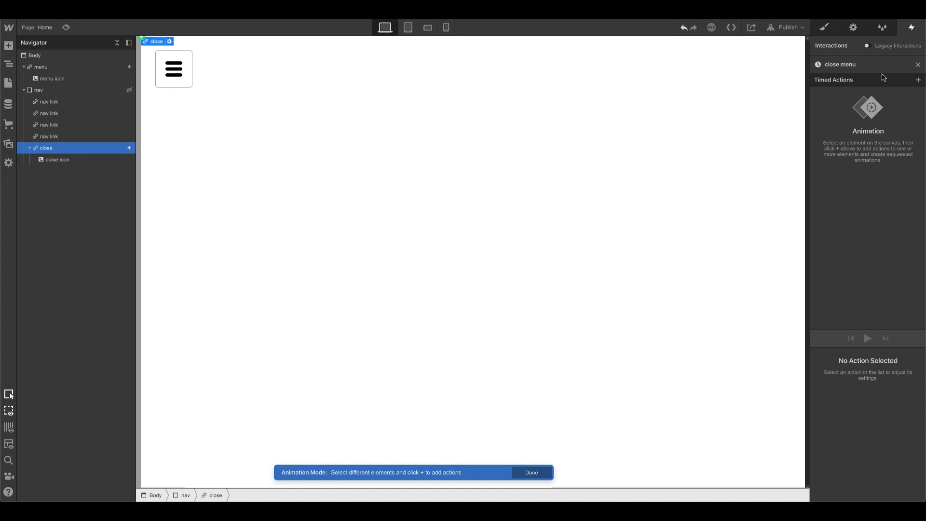
mouse_move(53, 95)
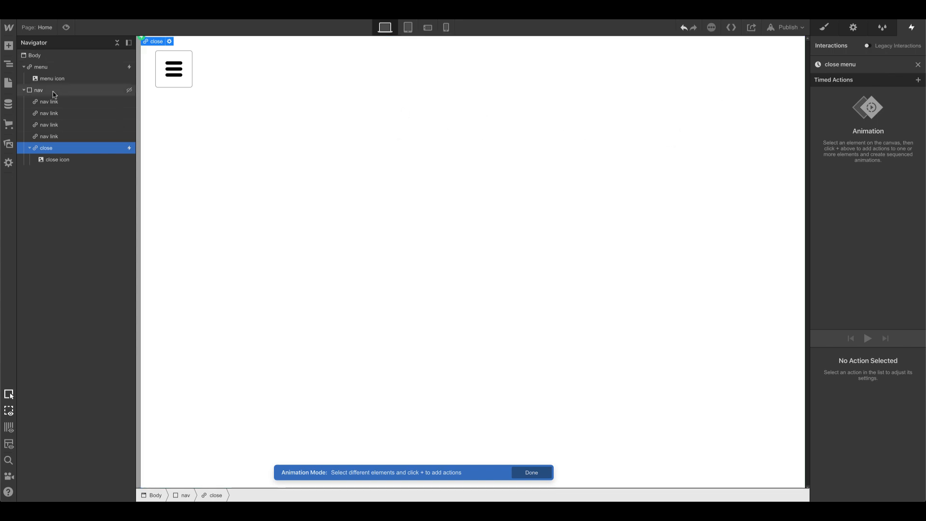
- Add a Hide/Show action on the nav that sets it to hidden
click(918, 79)
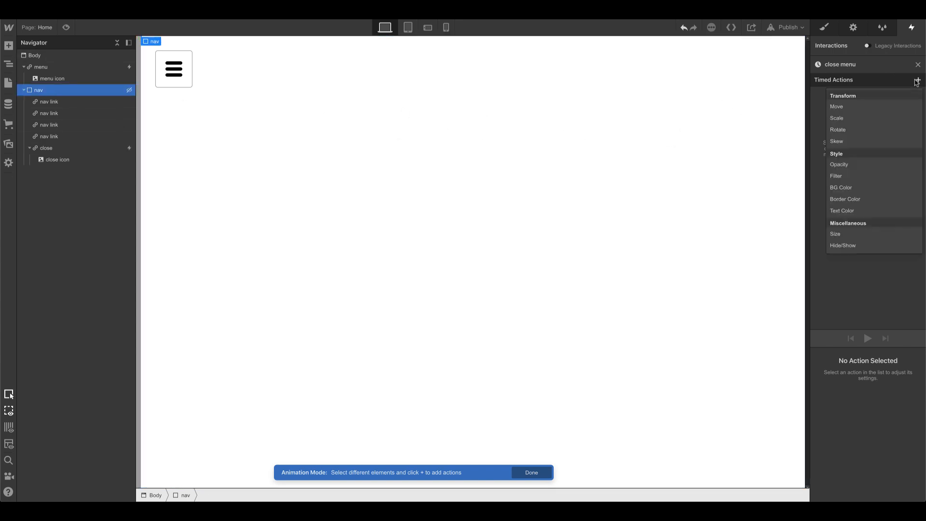
click(843, 245)
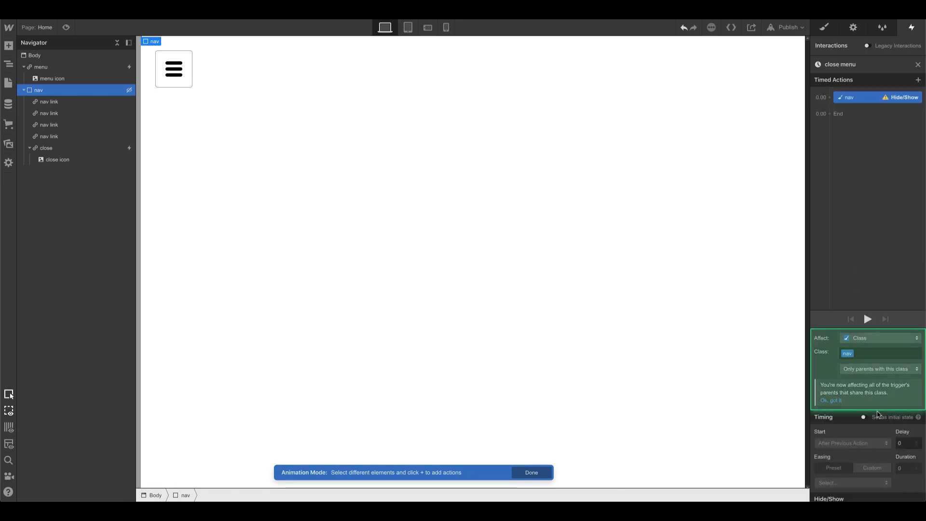
scroll(down, 3)
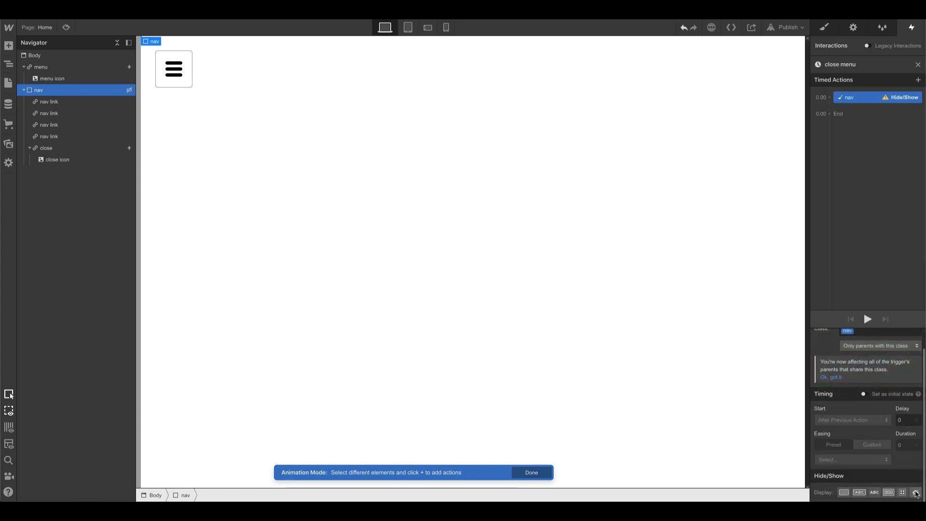
click(57, 160)
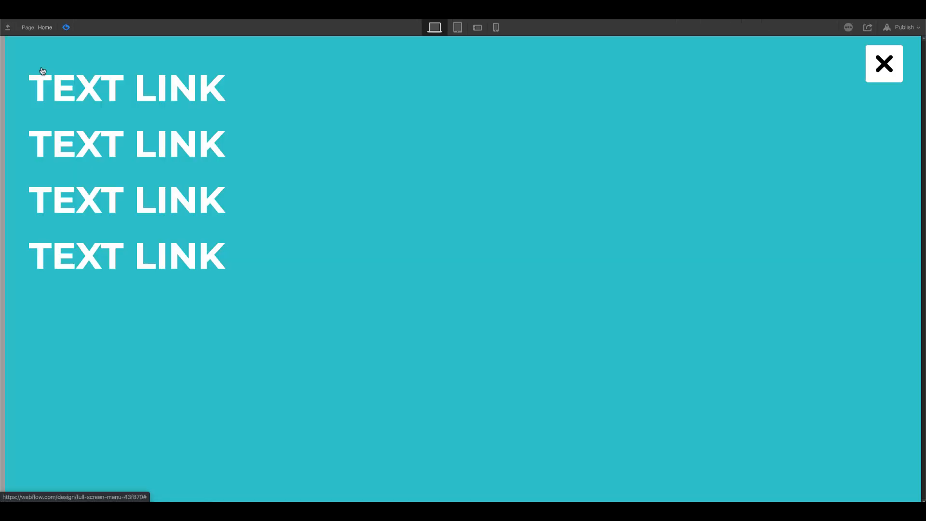
- Preview the page to test the full-screen menu, then return to editing the nav styles
click(884, 63)
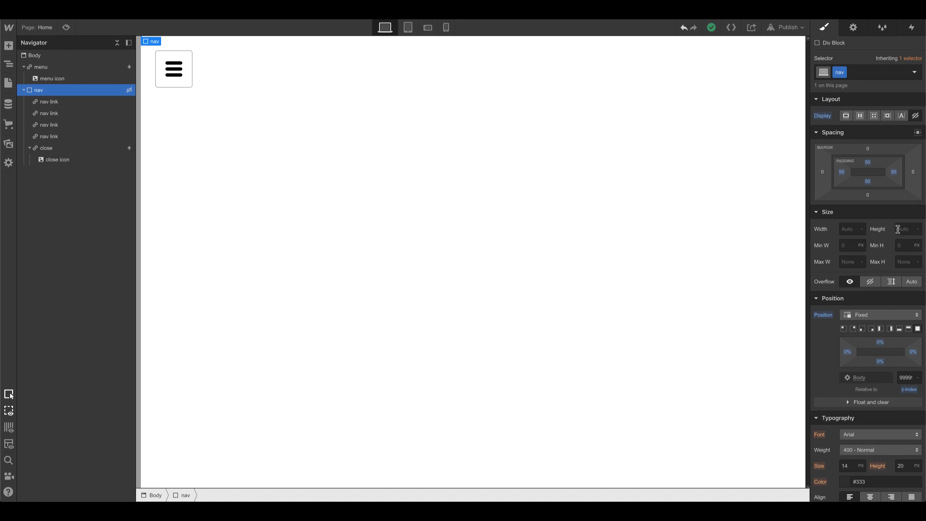
- Set the nav overlay's height to 100 VH in the Style panel
click(904, 228)
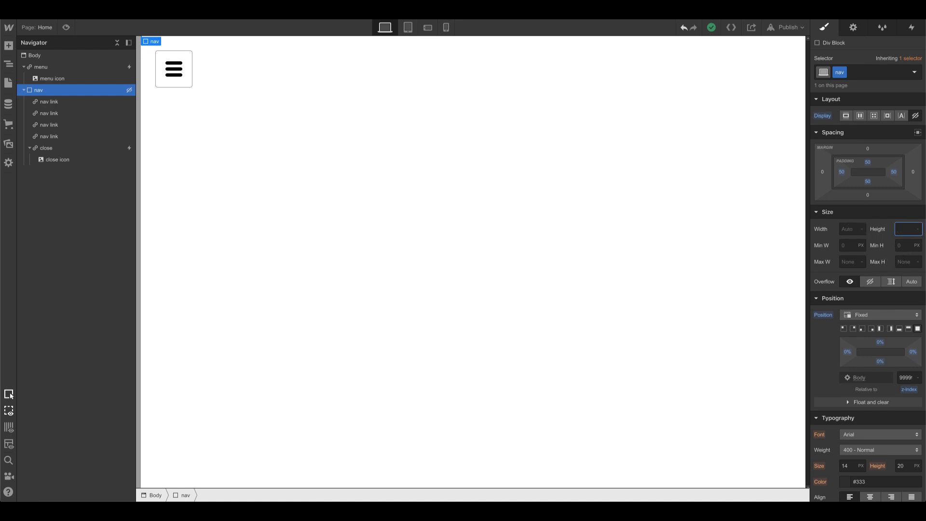
text(100)
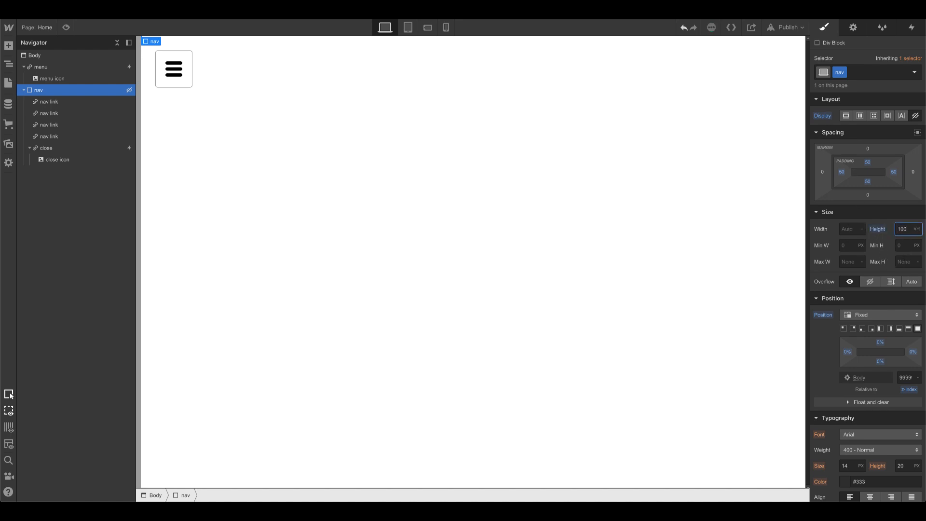
mouse_move(898, 202)
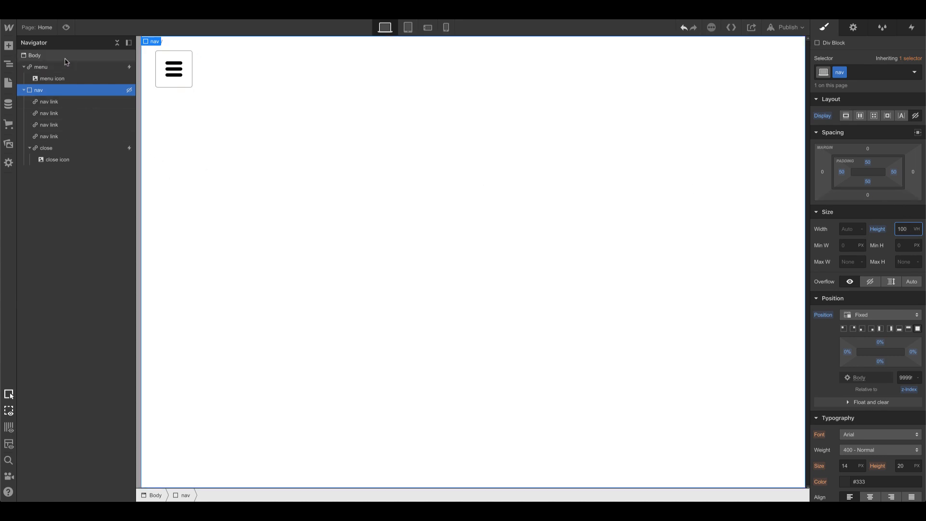
click(9, 45)
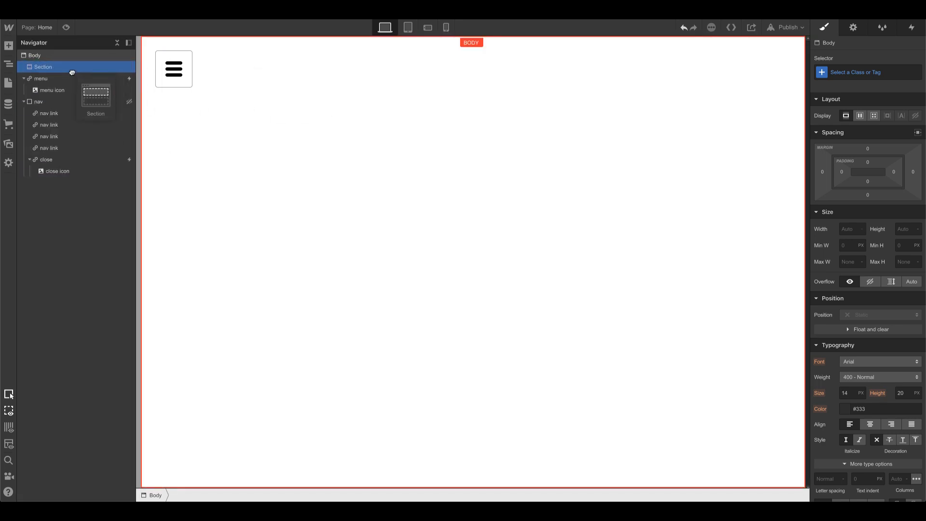
- Add a new Section inside the body and give it a 700 VH height
click(42, 67)
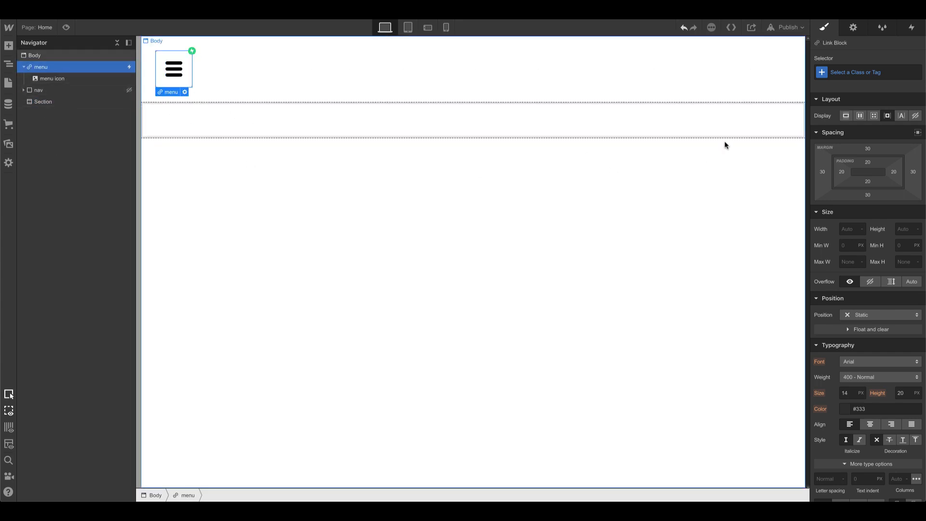
click(906, 229)
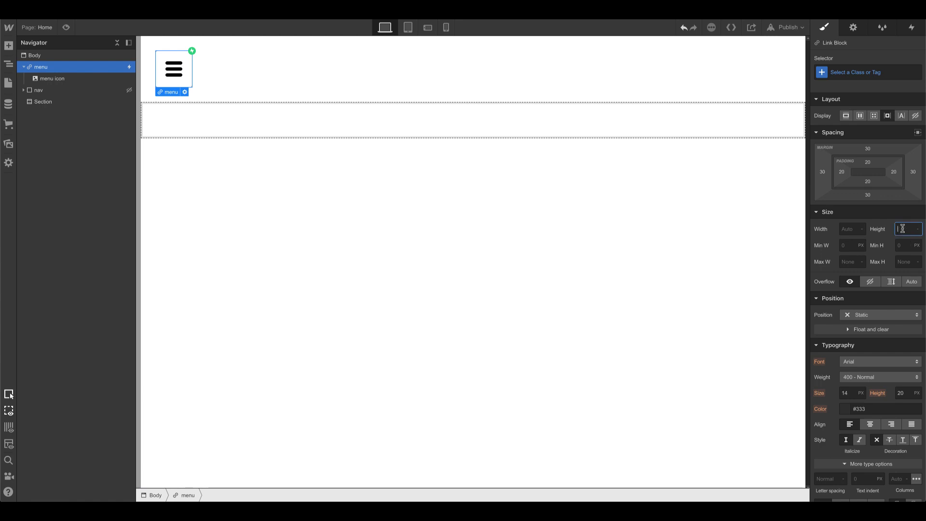
text(700)
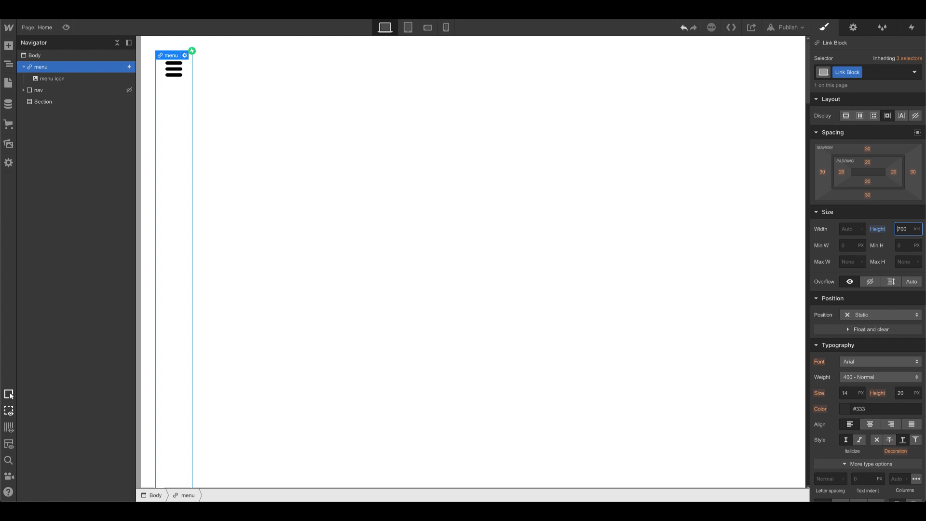
mouse_move(877, 229)
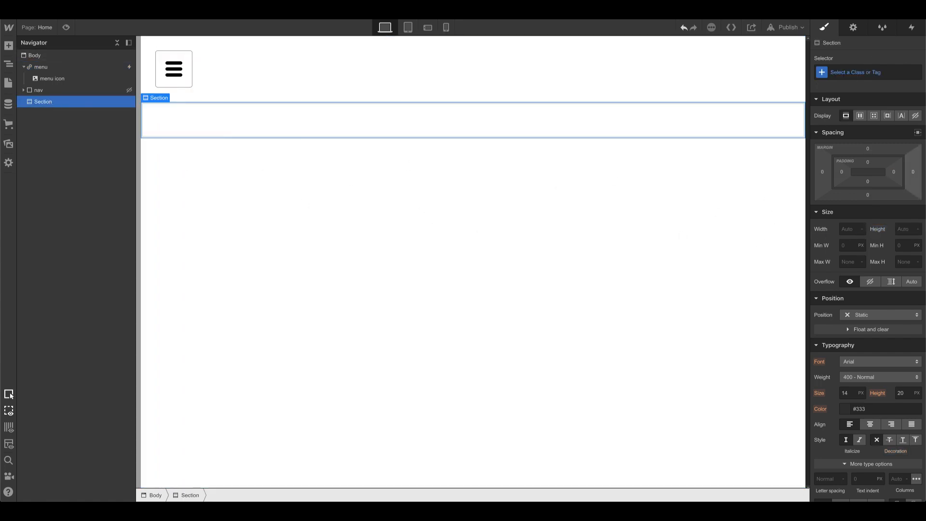
text(700)
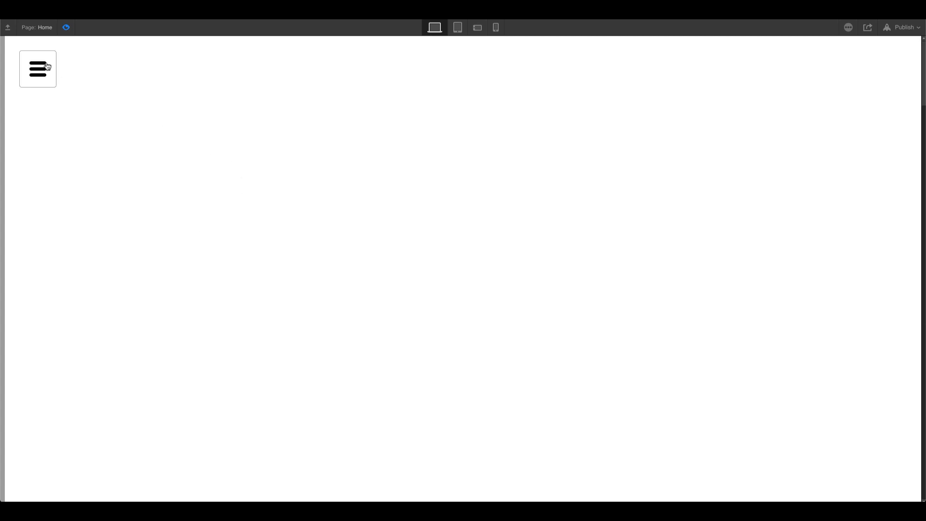
click(37, 69)
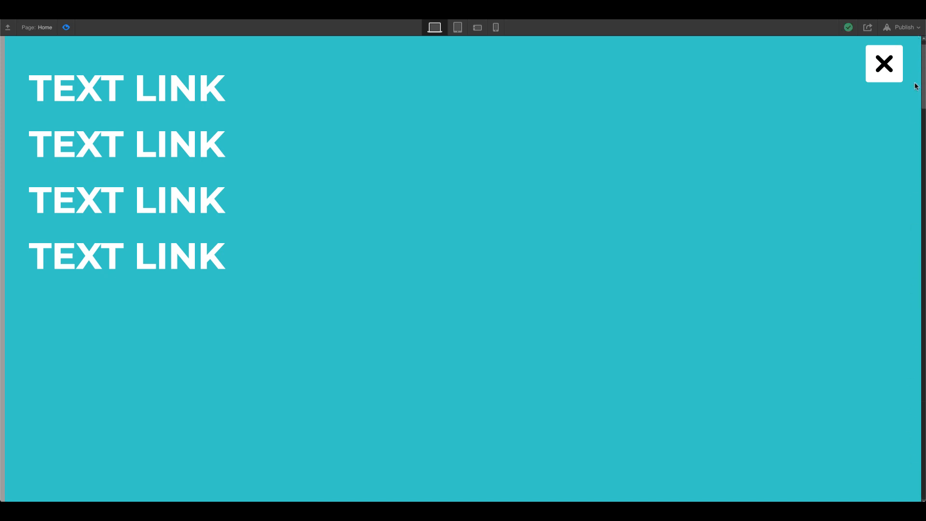
mouse_move(915, 442)
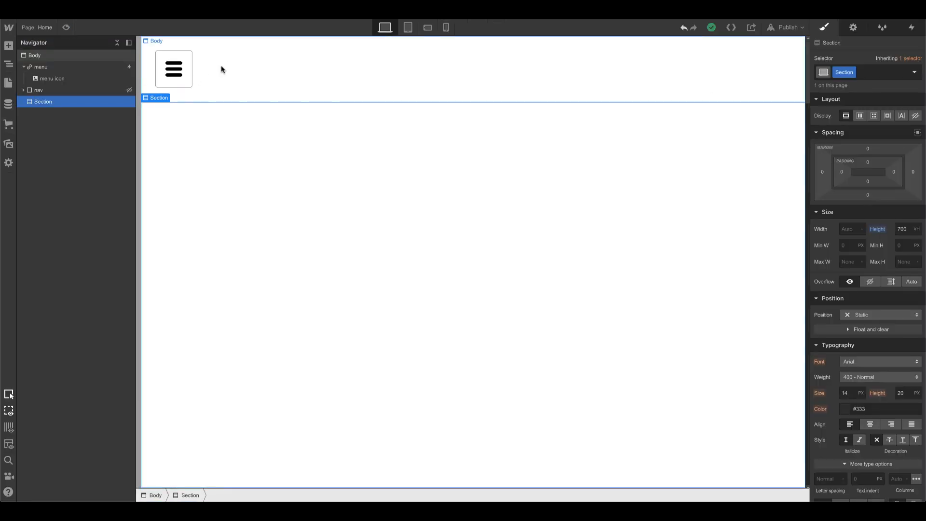
mouse_move(215, 70)
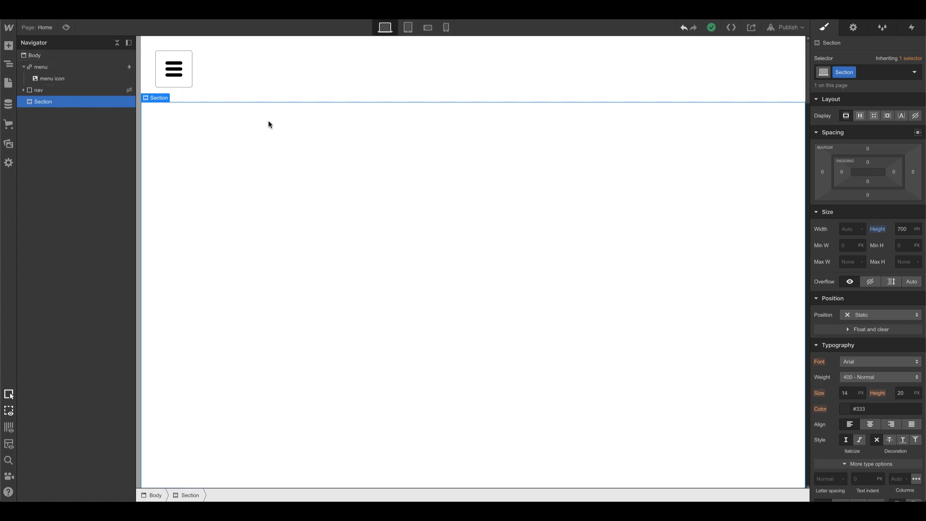
mouse_move(289, 122)
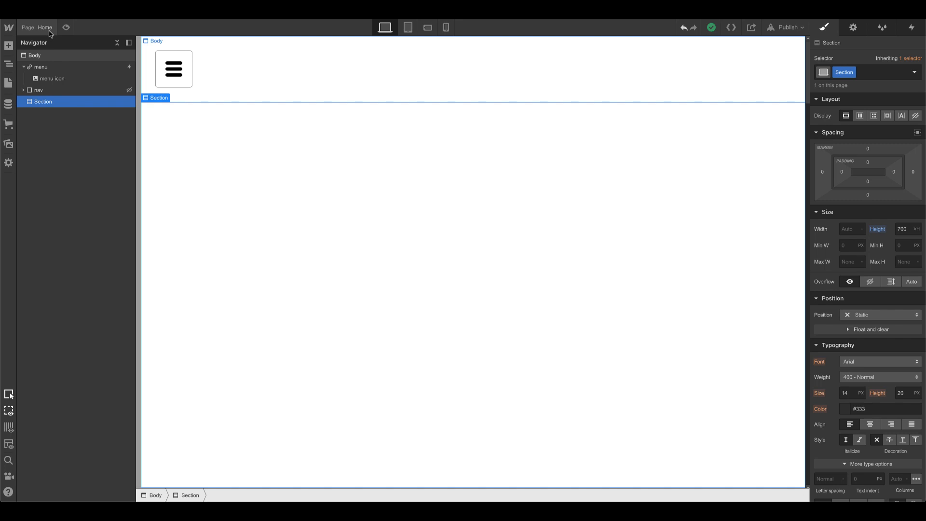
- Open the Pages panel from the left toolbar to list the site's pages
click(8, 84)
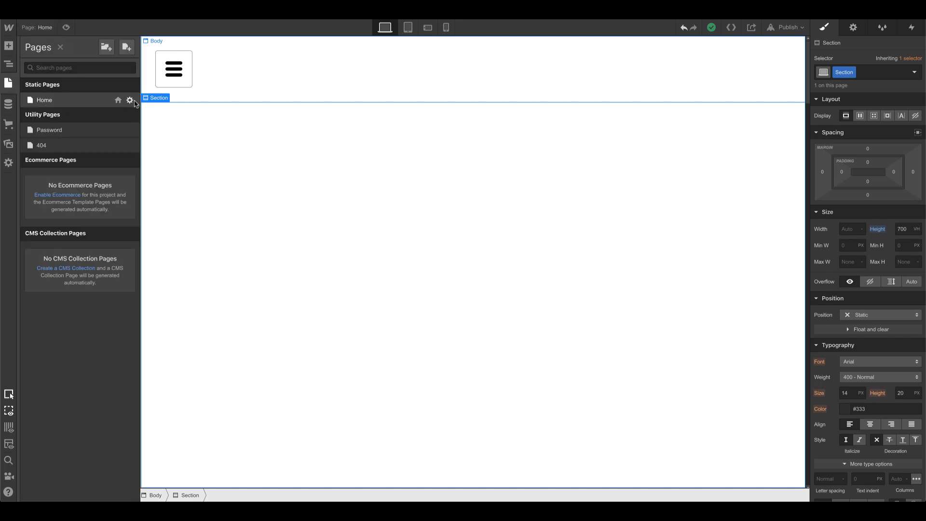
- In the Home page's head code, add <style> with .no-scroll {overflow:hidden;}
click(129, 100)
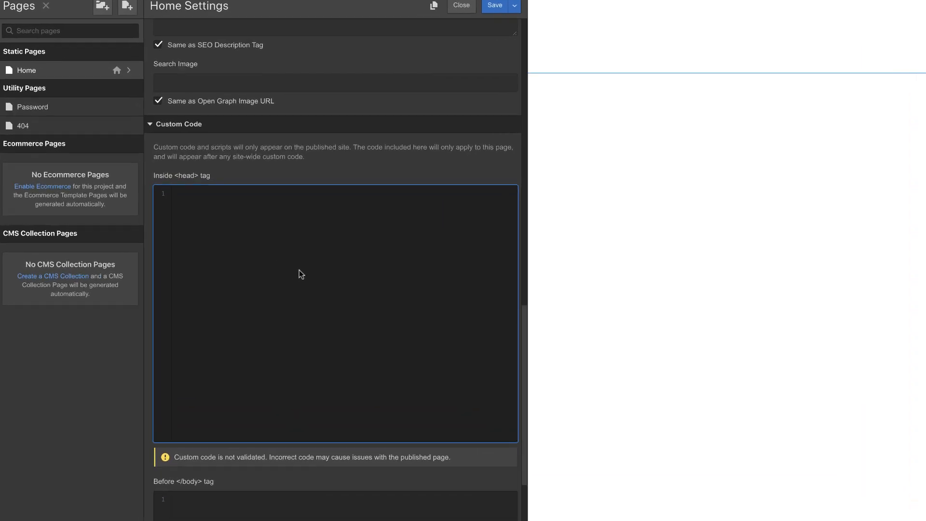
text(<style>)
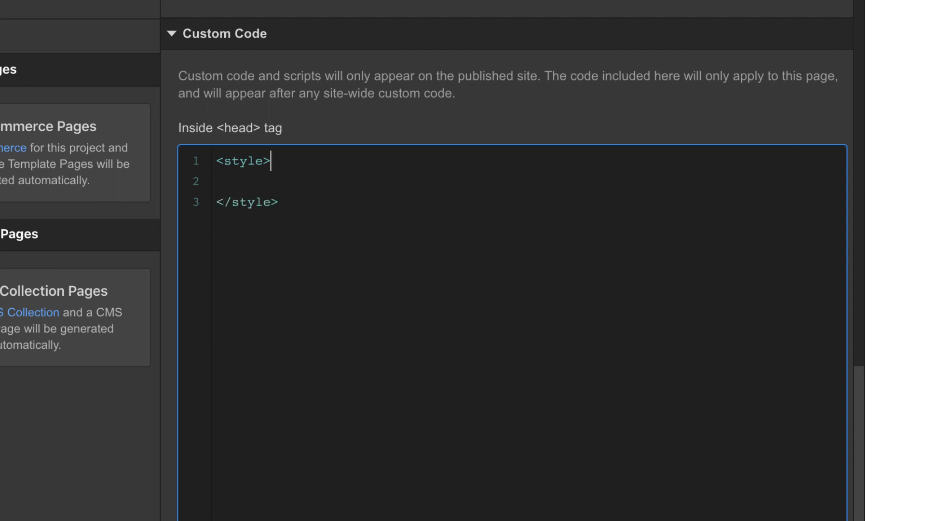
key(enter)
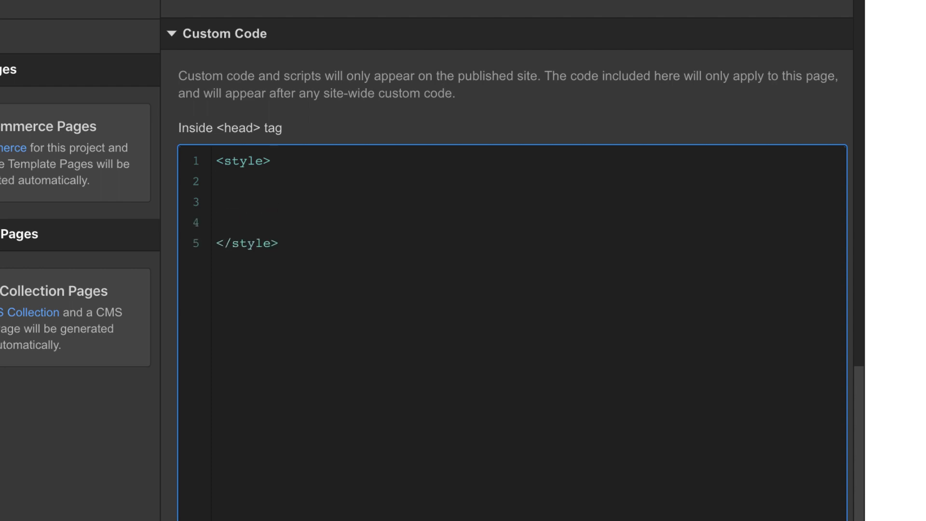
text(.n)
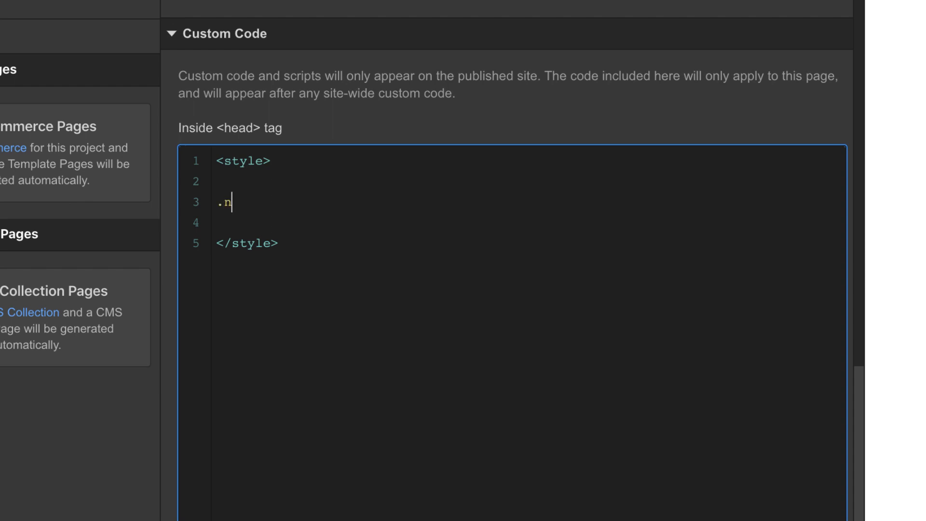
text(o-)
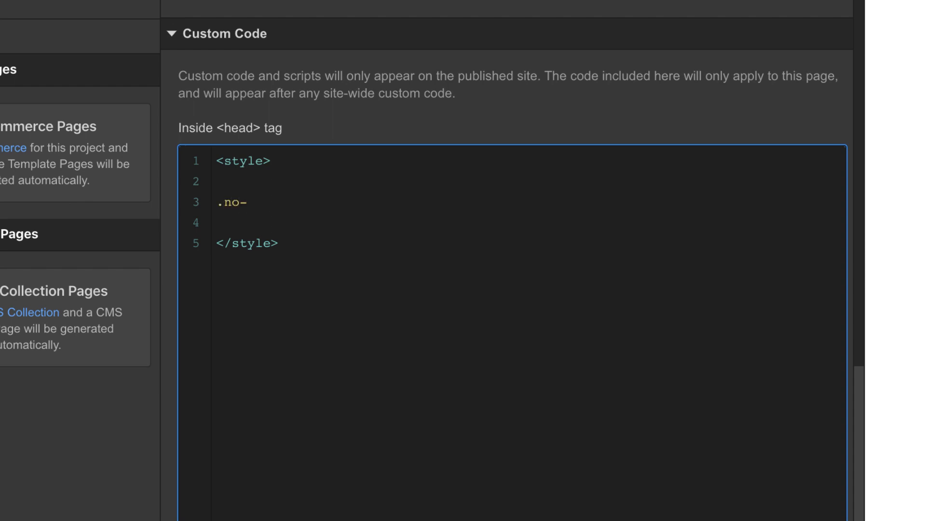
text(scroll)
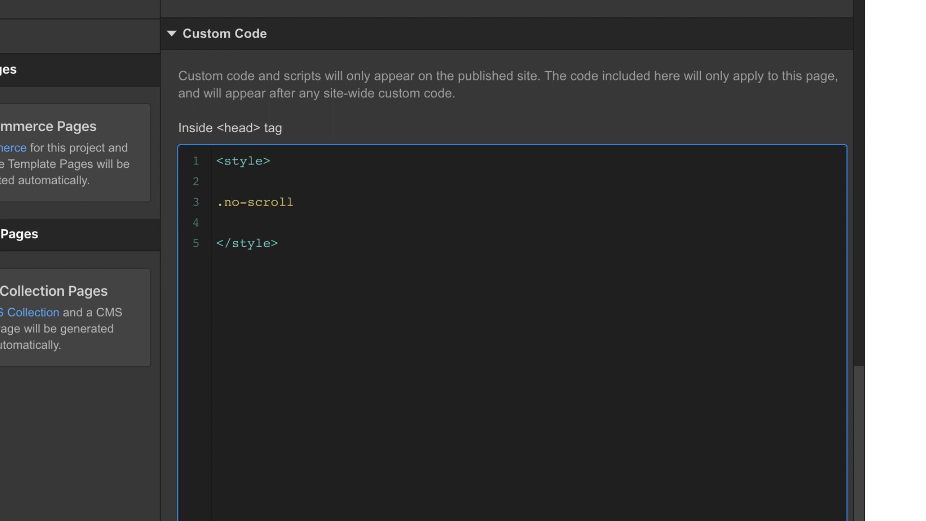
text({)
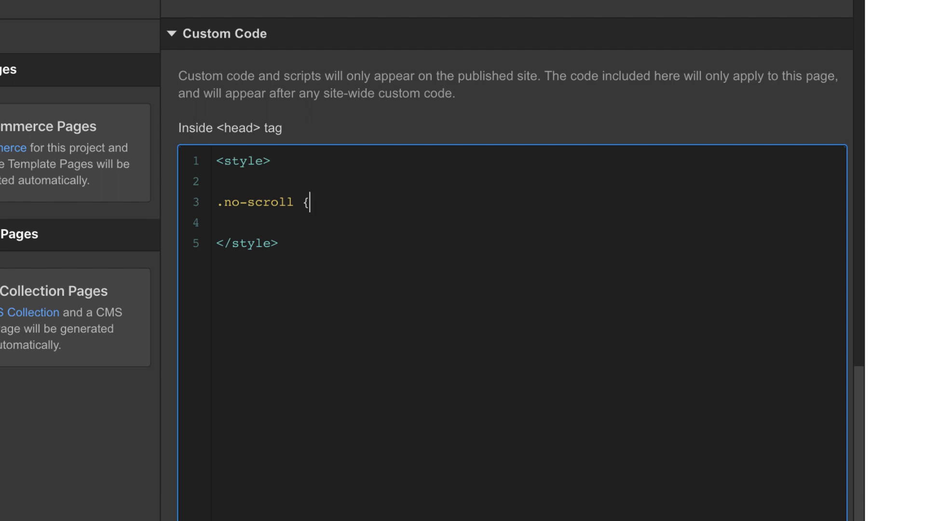
text(overflow)
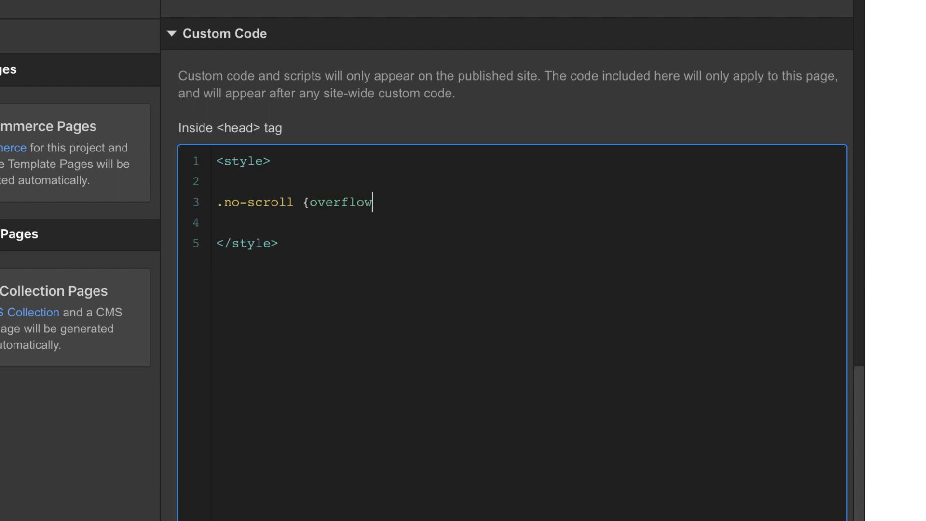
text(:hi)
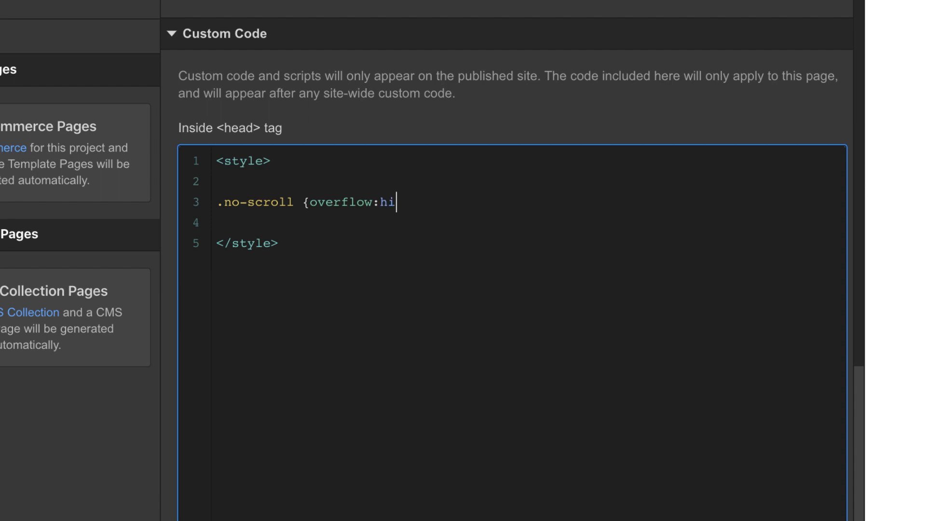
text(dden;)
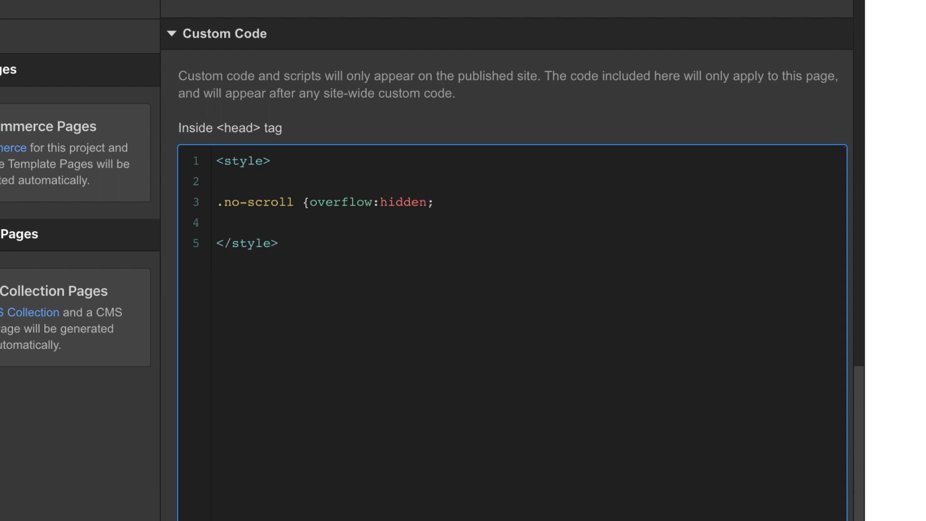
text(})
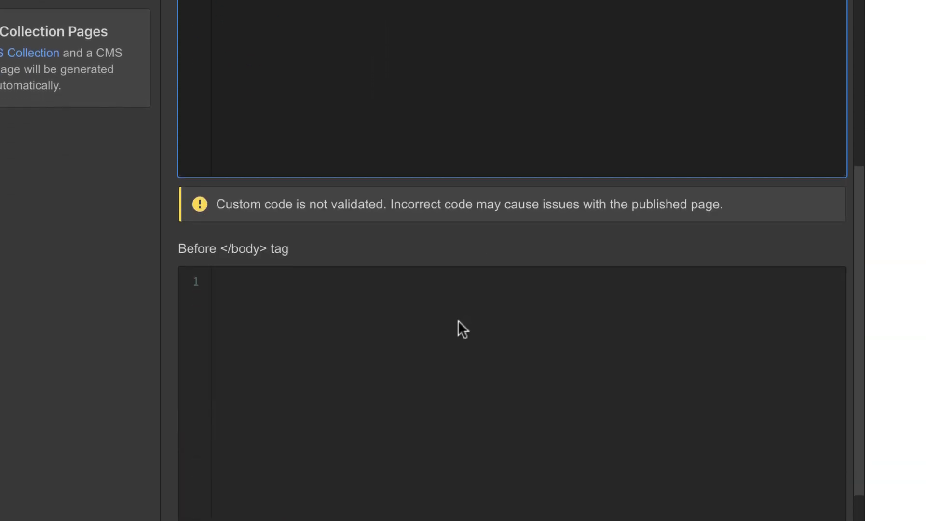
- Type a <script></script> block in the before-body code and begin $('.open inside it
text(<)
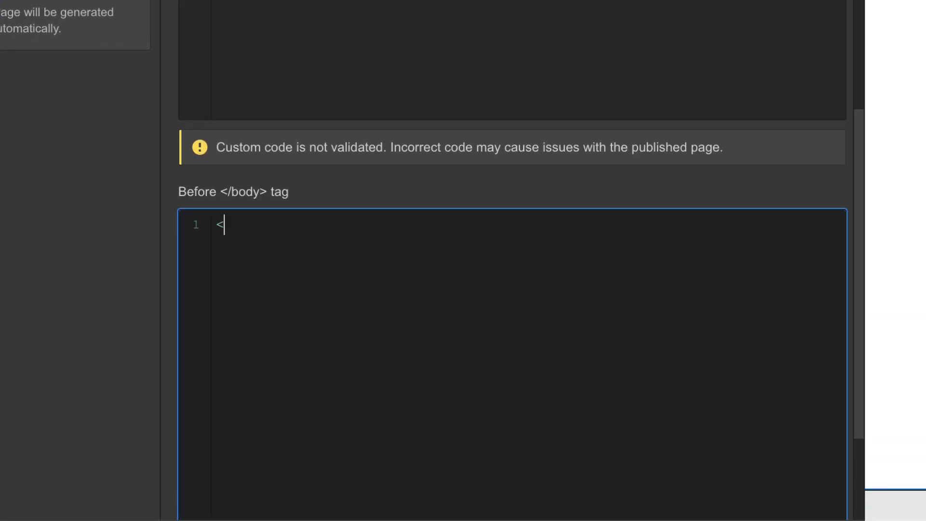
text(scri)
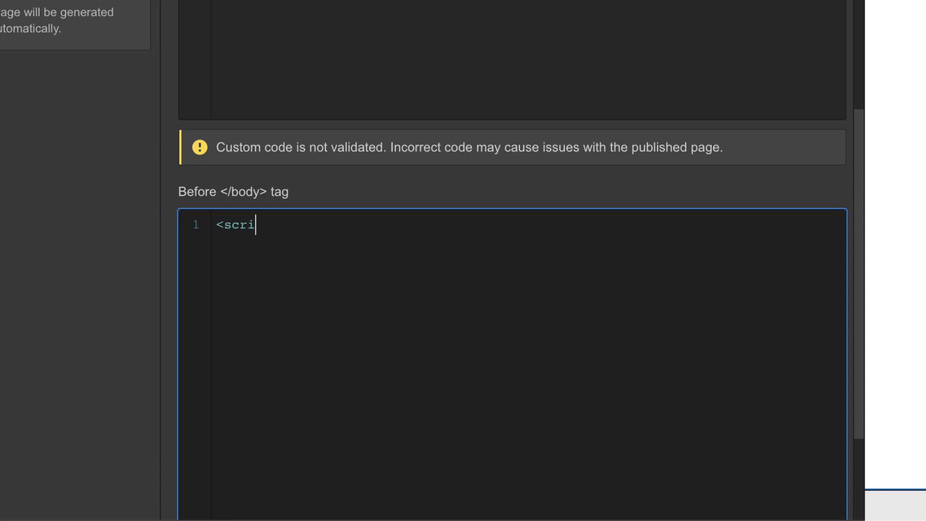
text(pt>)
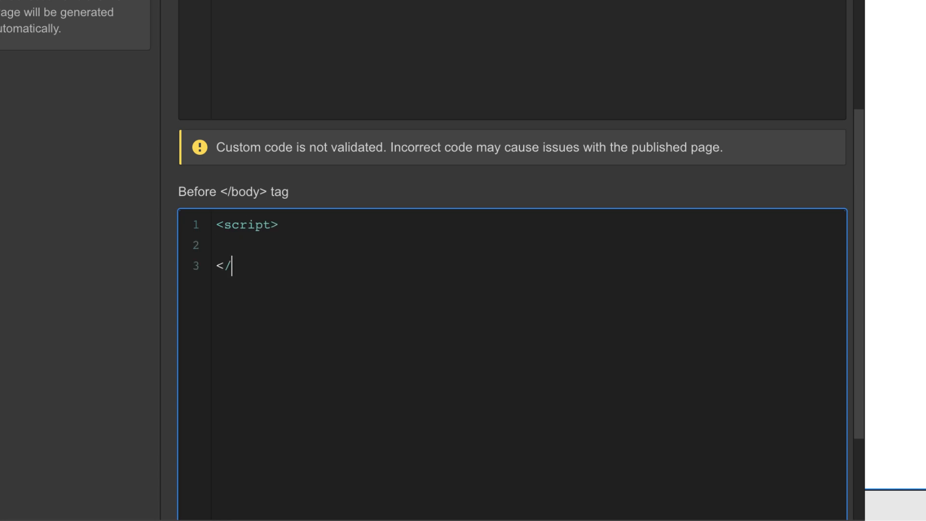
text(script>)
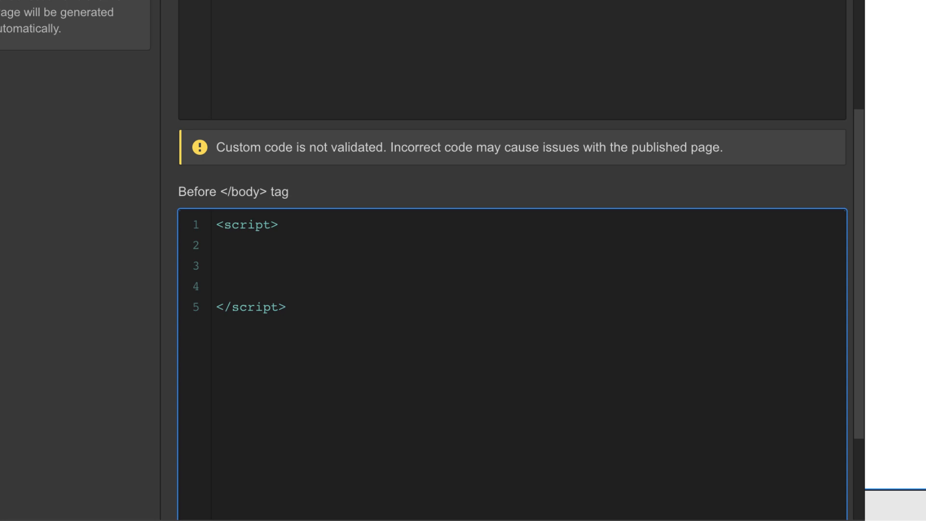
text($)
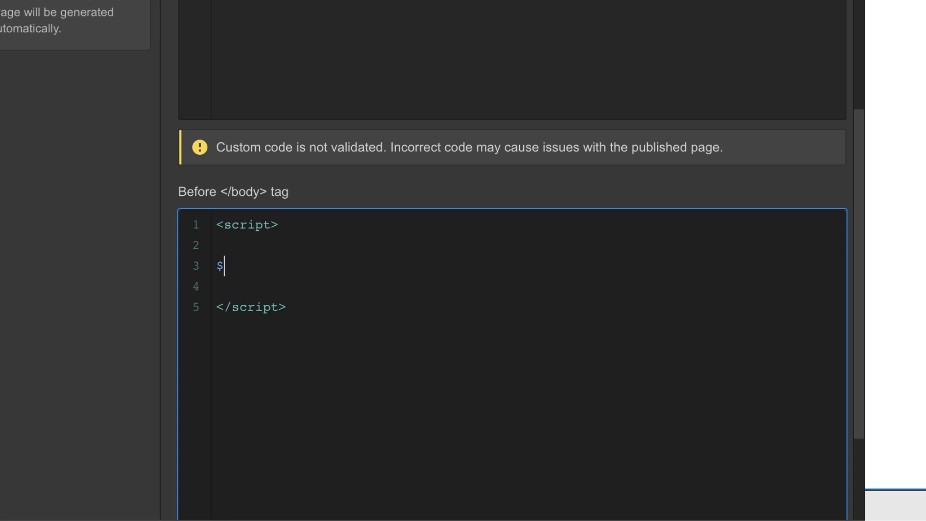
text(()
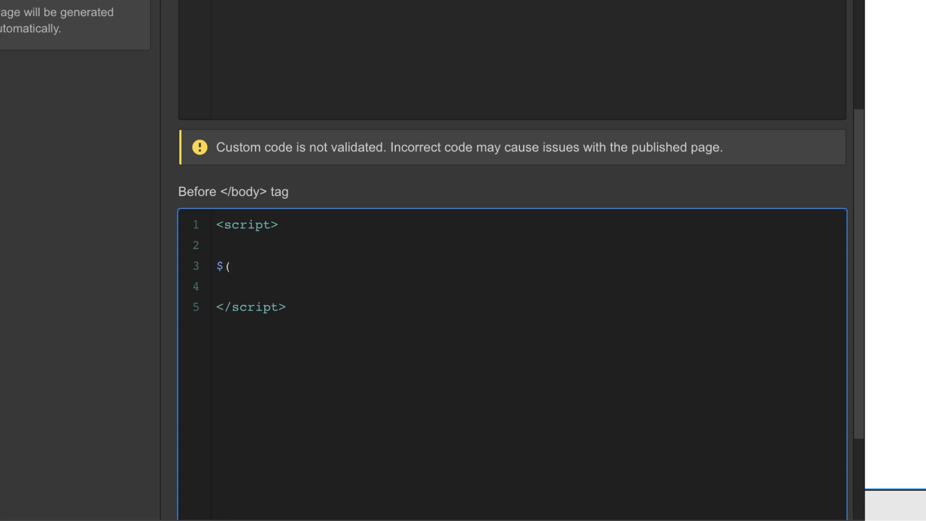
text(')
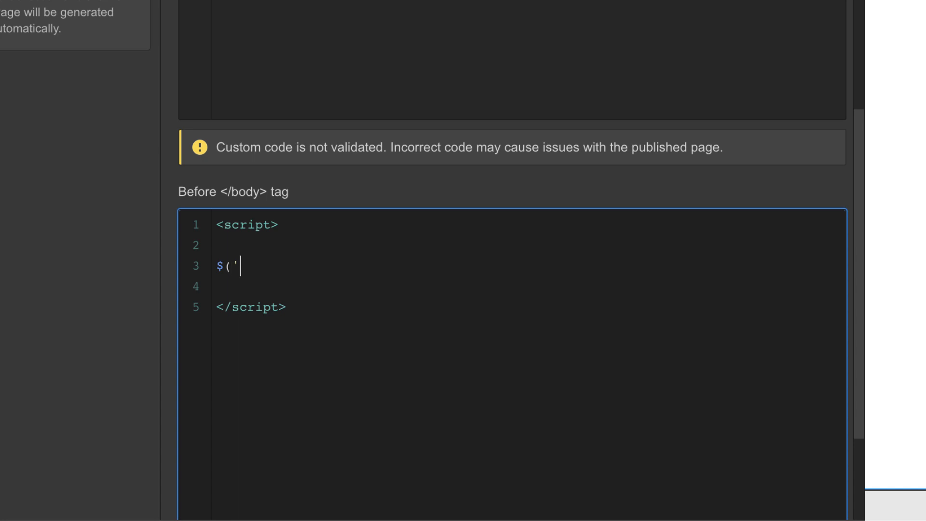
text(.)
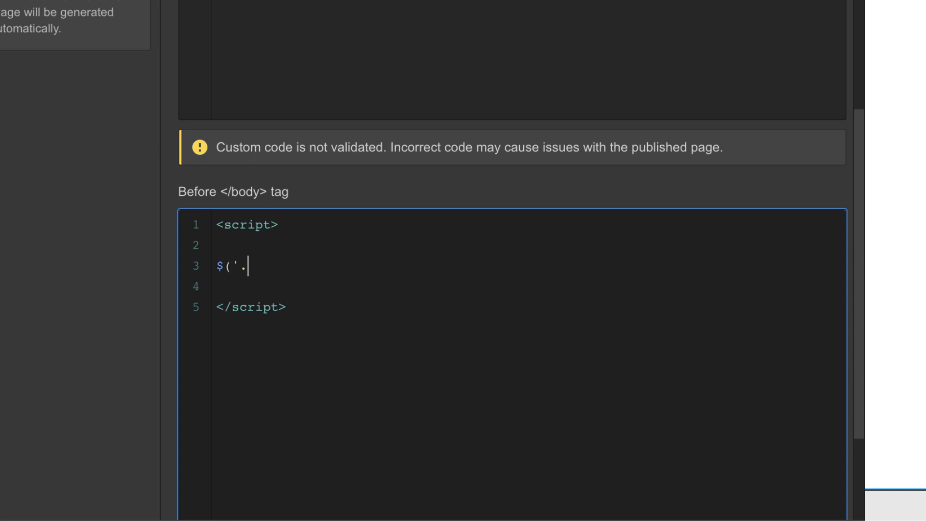
text(open)
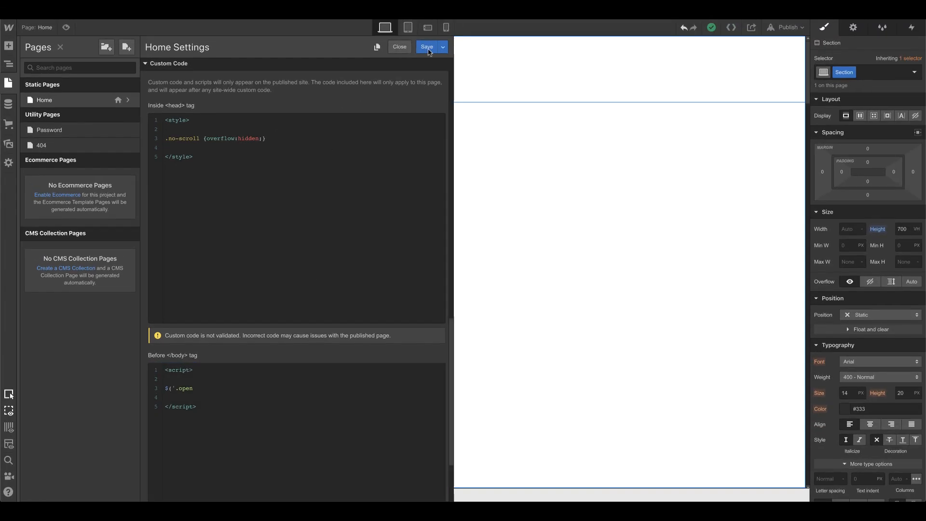
- Save the page's custom code and check the hamburger link's class on the canvas
click(399, 47)
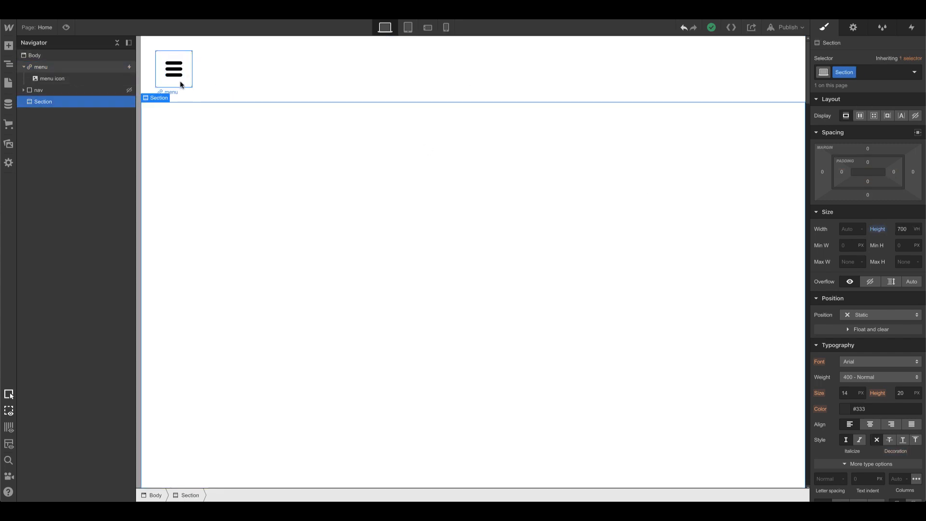
click(40, 66)
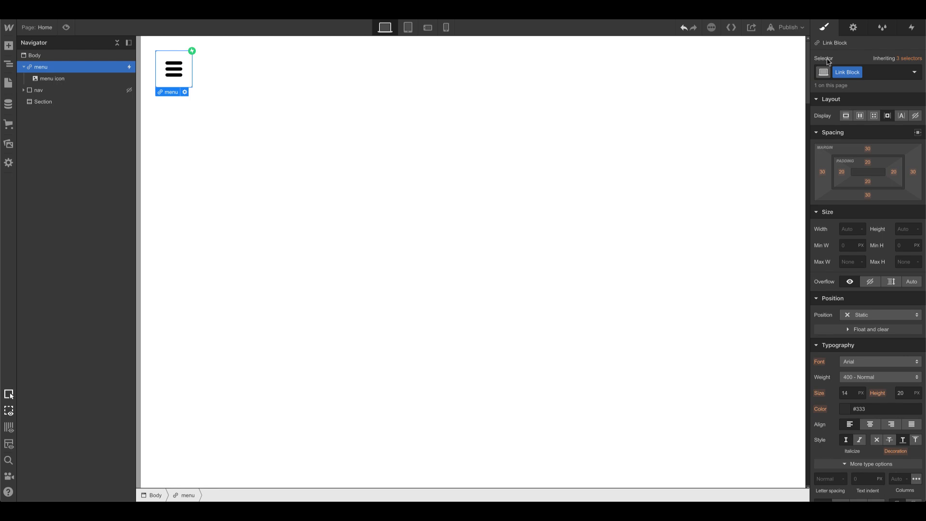
click(42, 102)
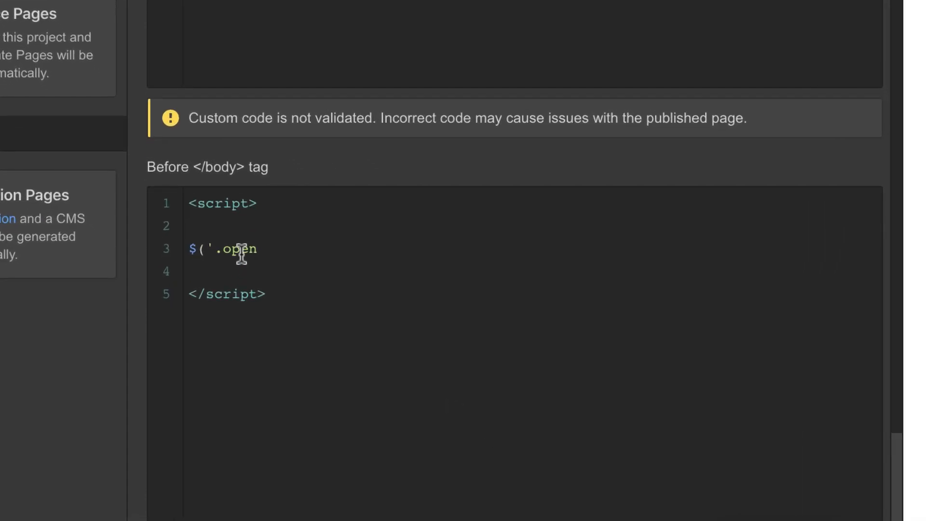
- Build the click handler $('.menu').on('click', function(){}) in the before-body script
text(menu)
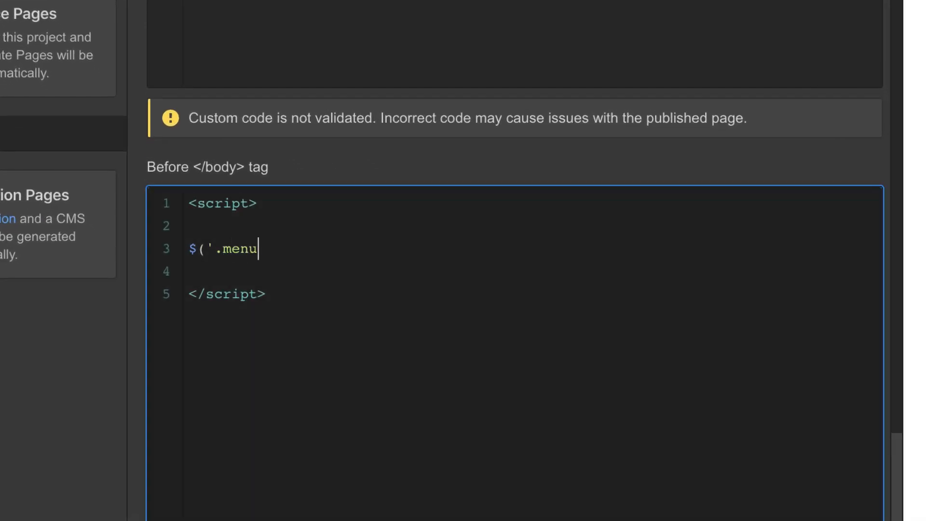
text(')')
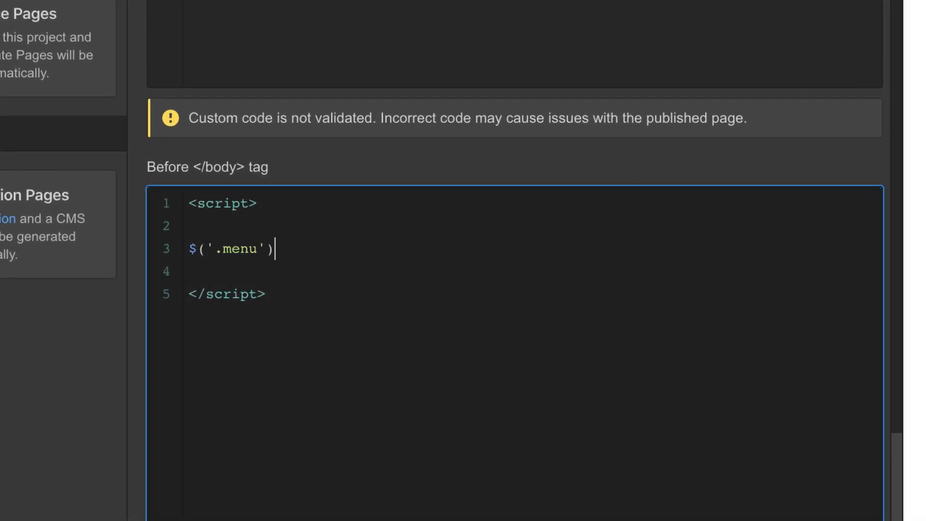
text(.)
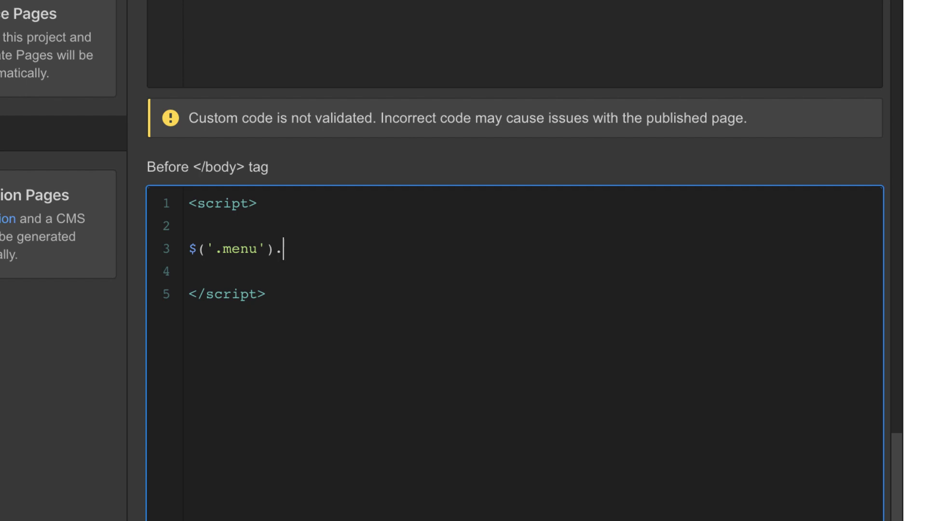
text(on)
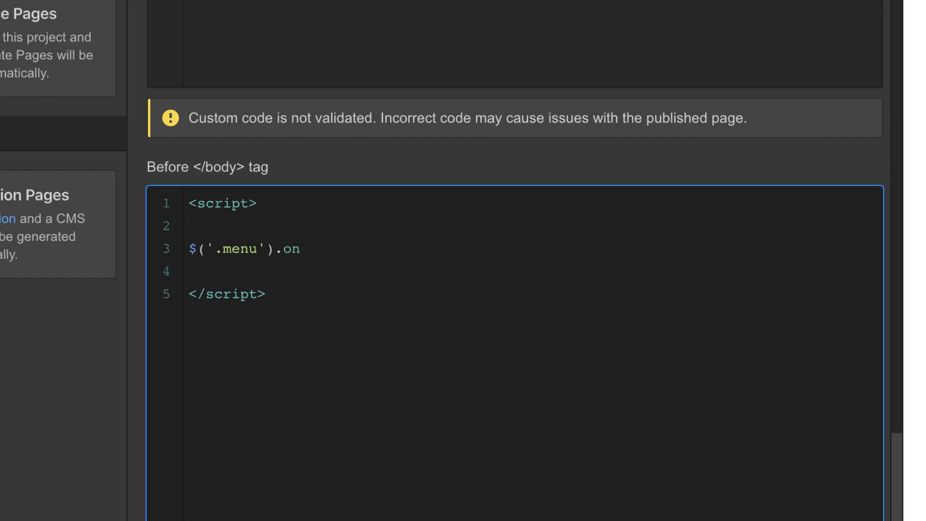
text(('click')
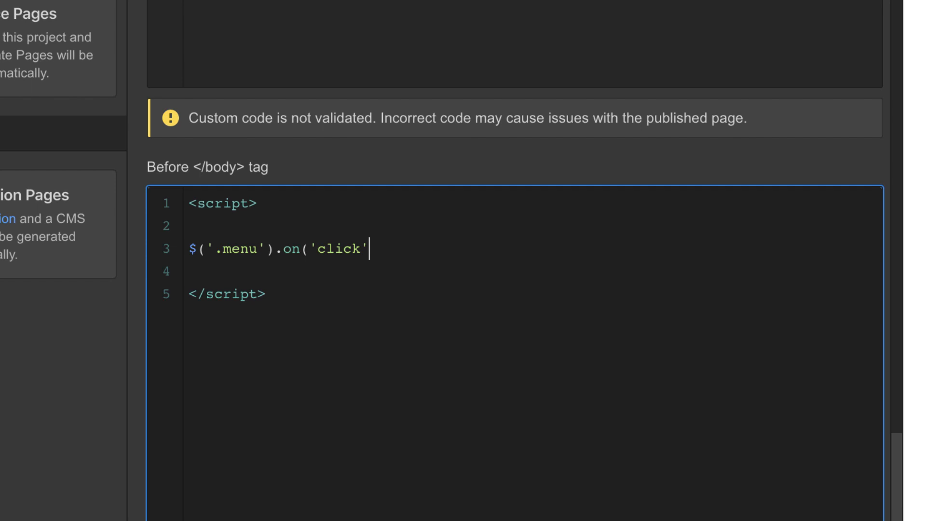
mouse_move(332, 249)
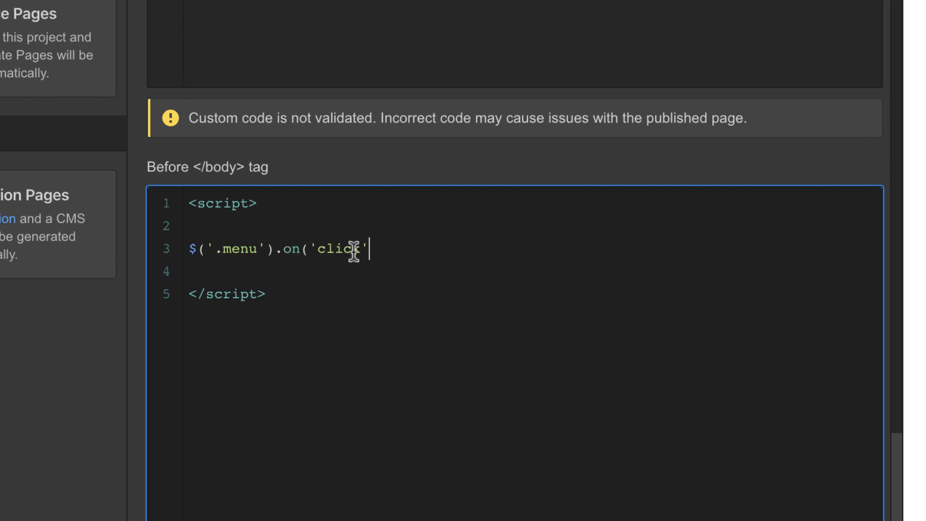
text(,)
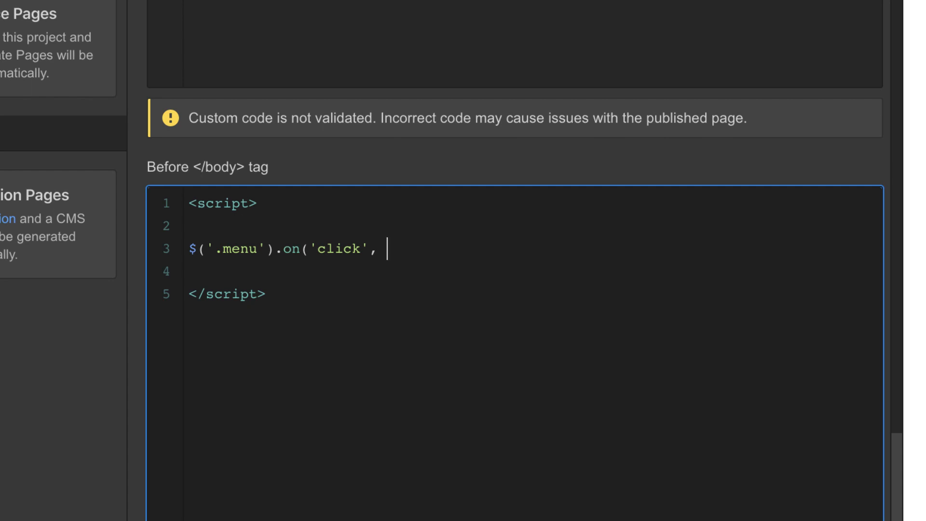
text(function())
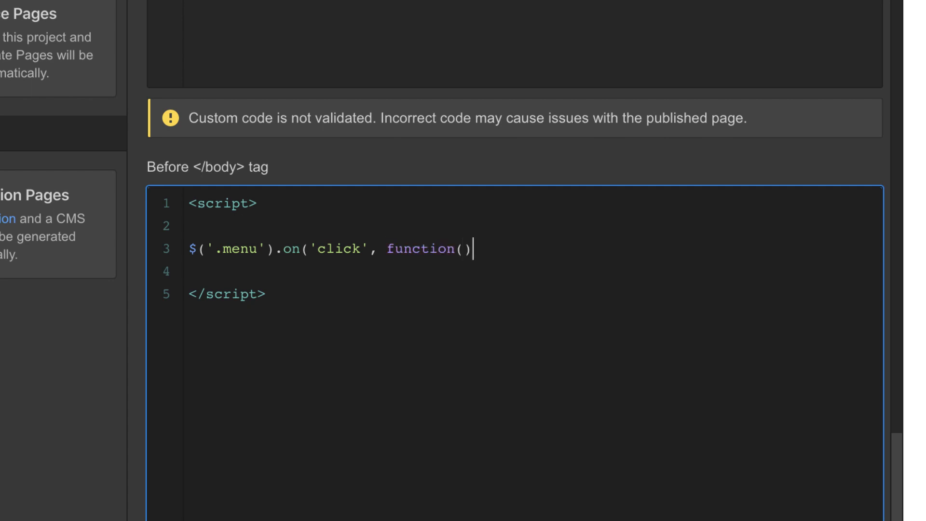
text({)
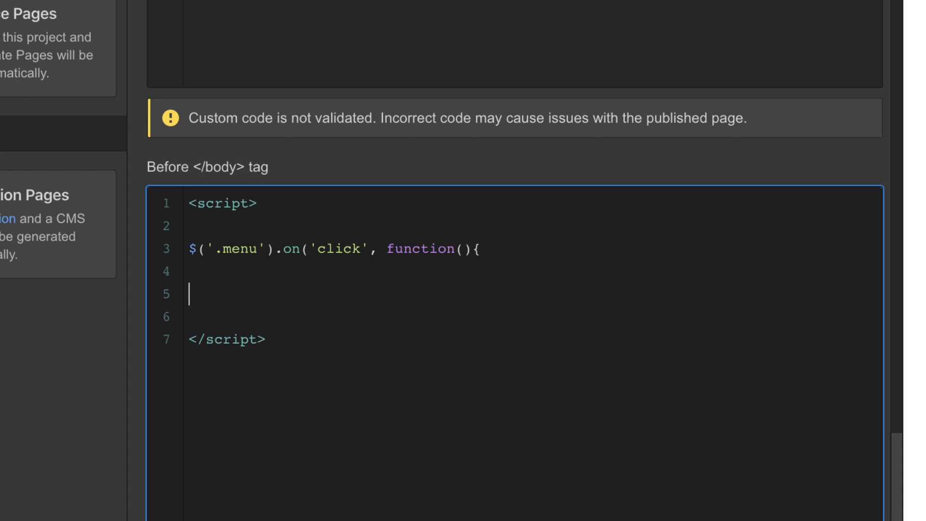
text(});)
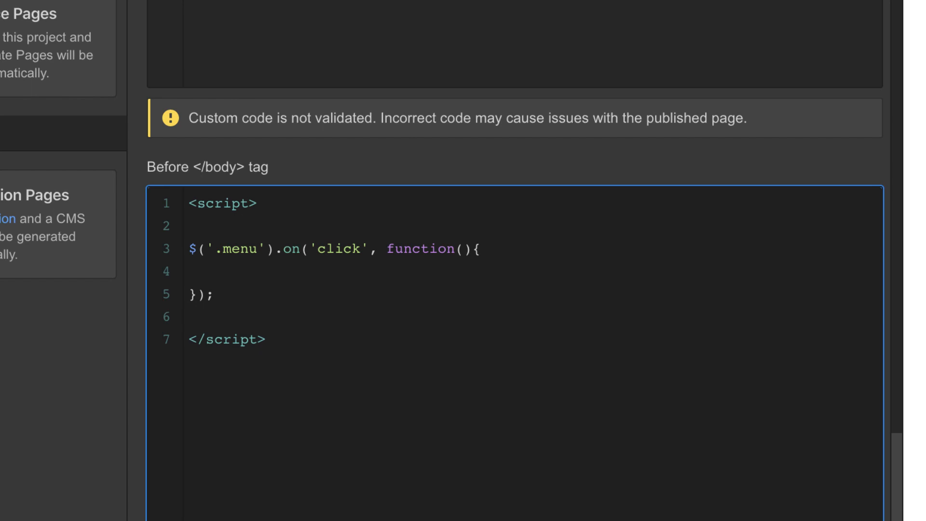
- Inside the handler, add $('body').addClass('no-scroll'); and select the handler block
text($()
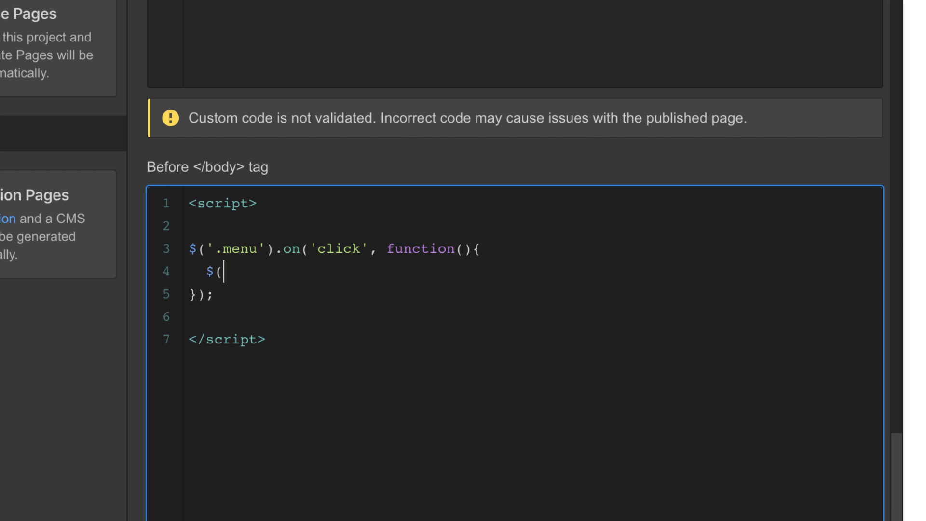
text('b)
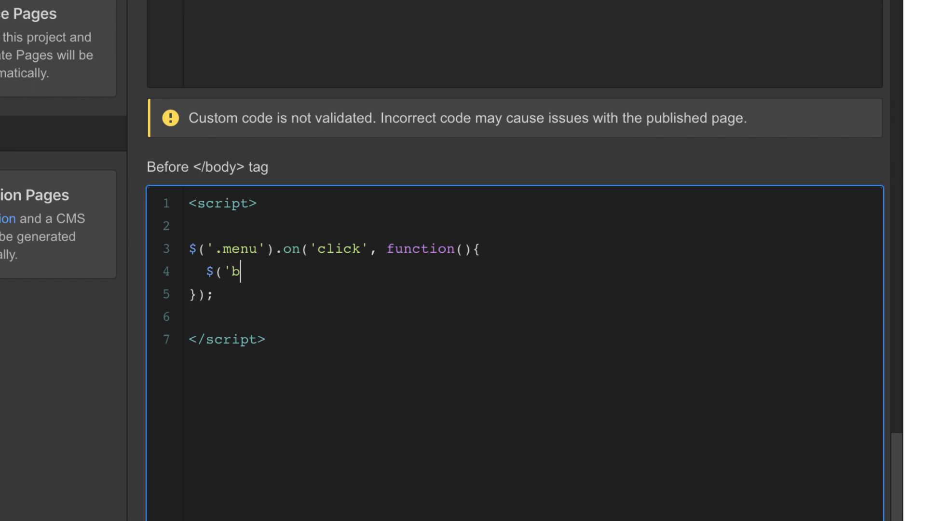
text(ody)
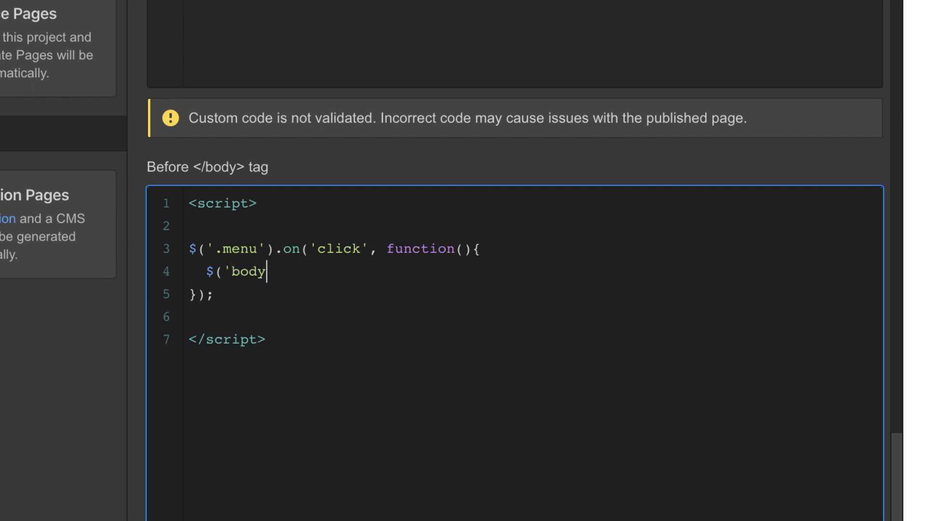
text('))
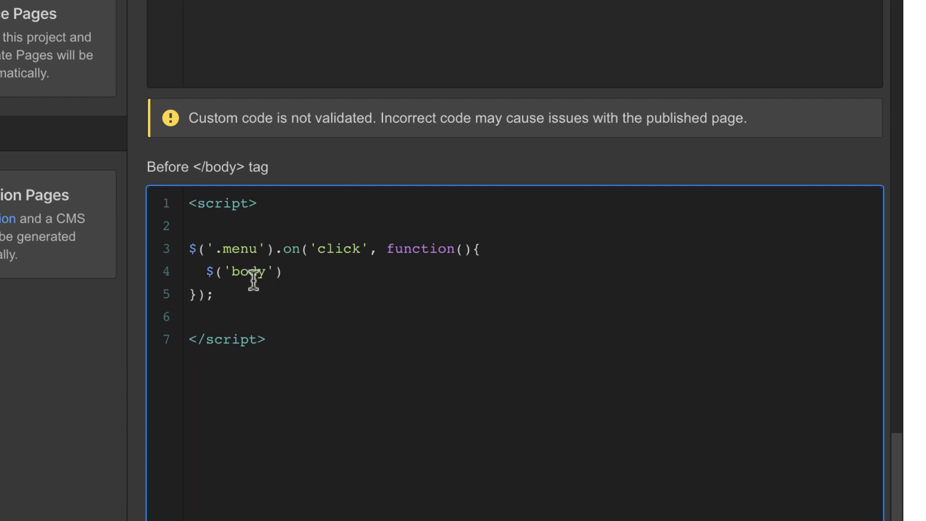
click(236, 273)
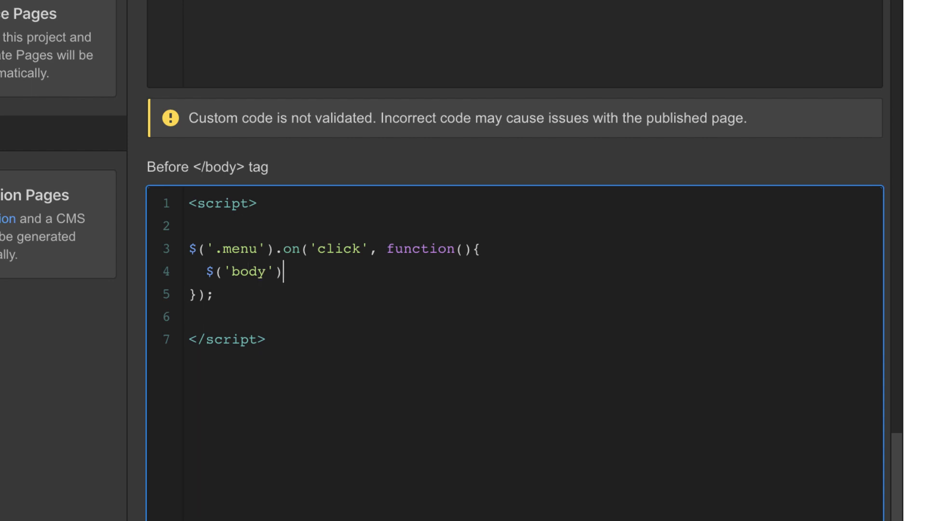
text(.add)
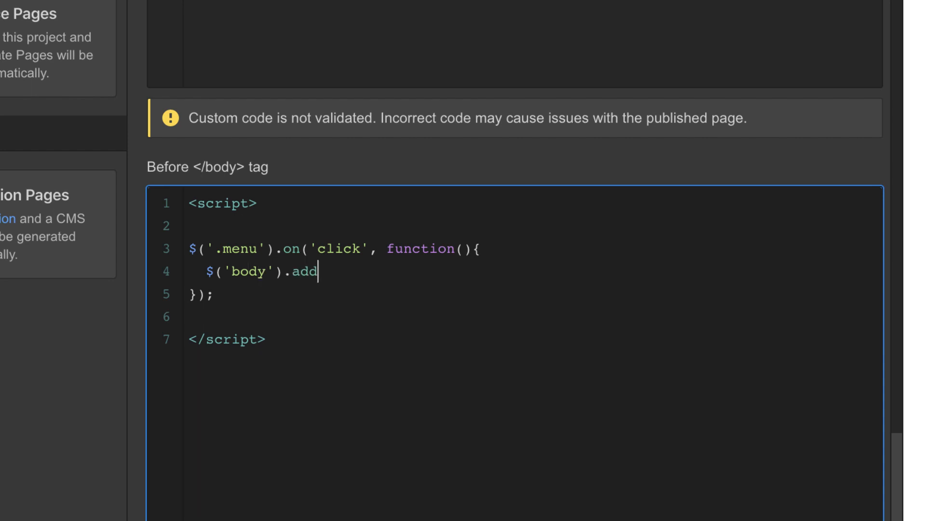
text(Cla)
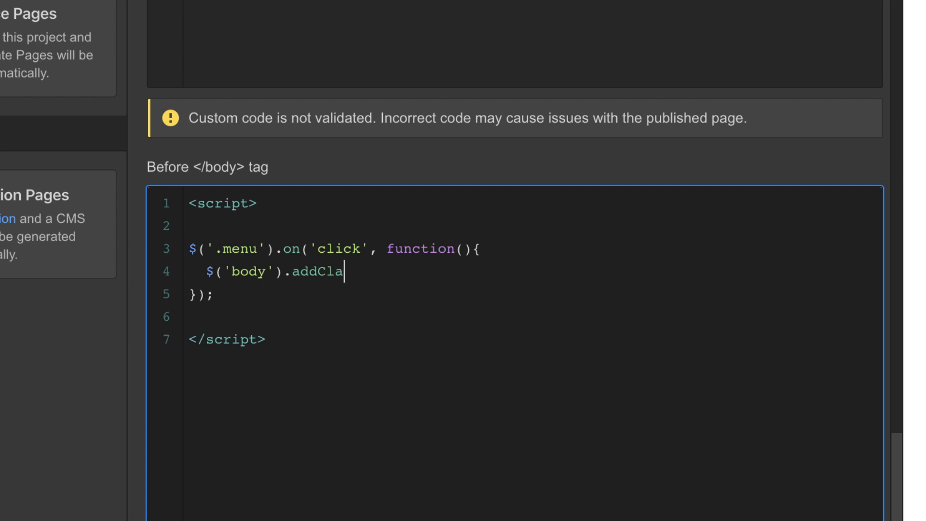
text(ss(')
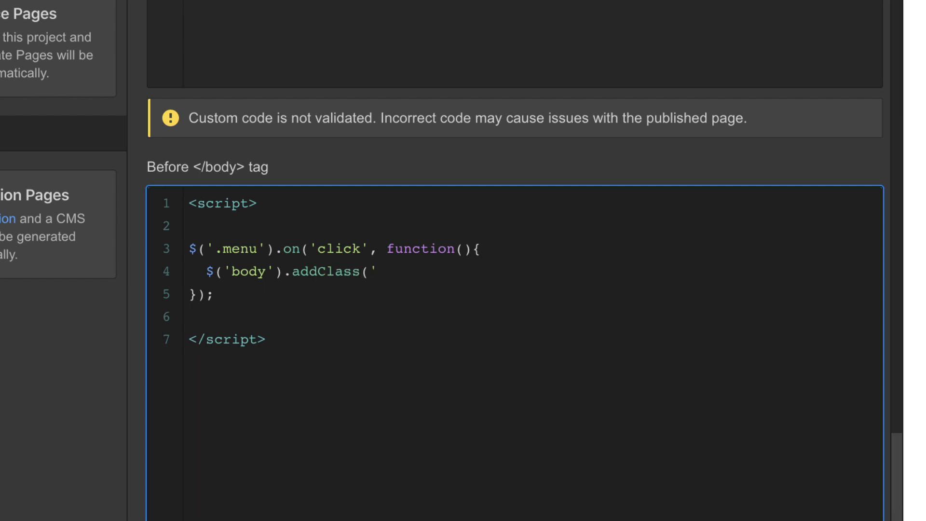
text(no-scroll'))
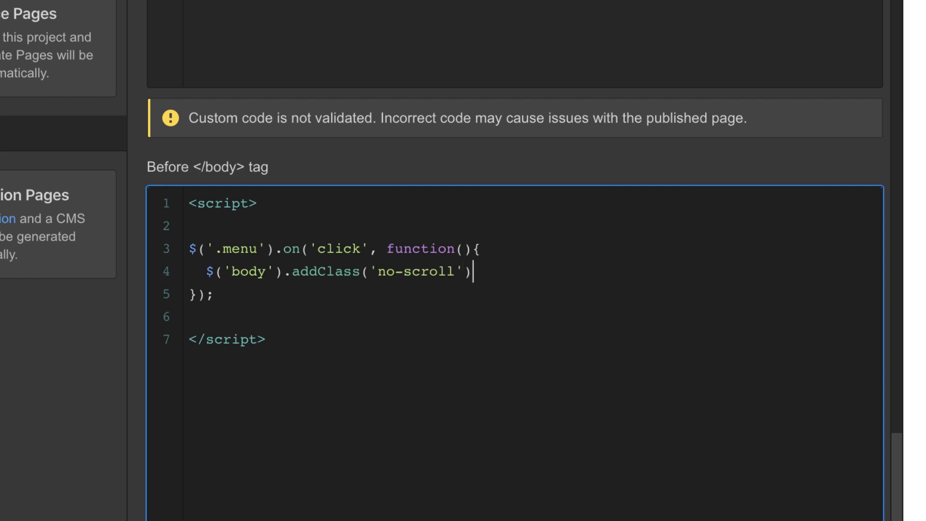
text(;)
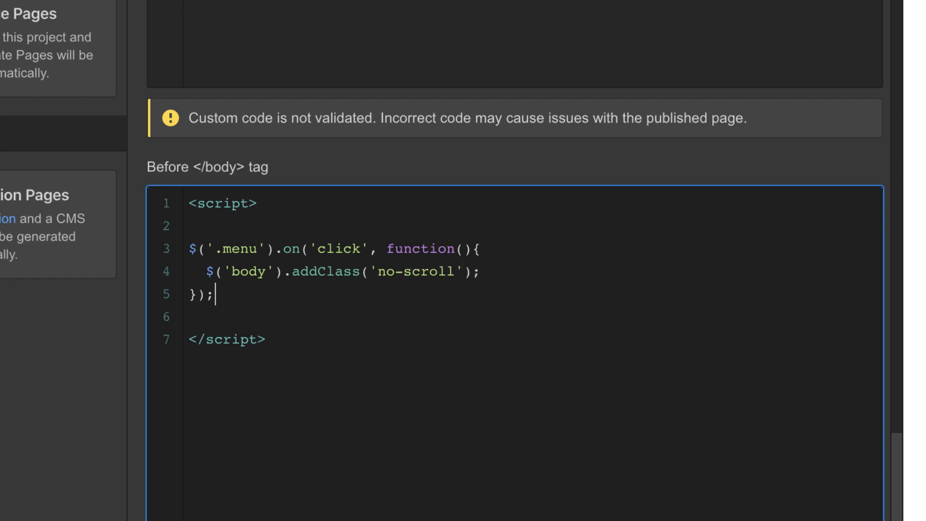
drag(189, 248, 216, 297)
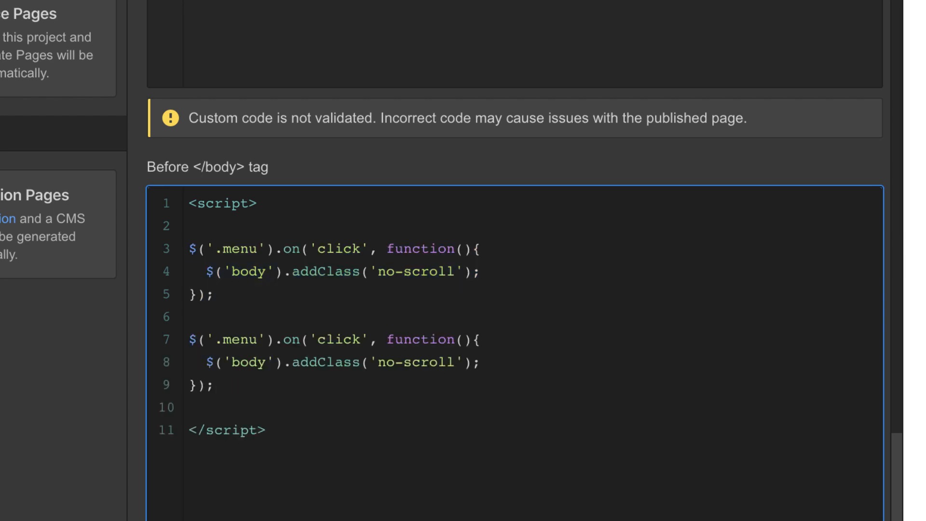
- Change the duplicated handler's selector to .close and select its addClass call
text(.c)
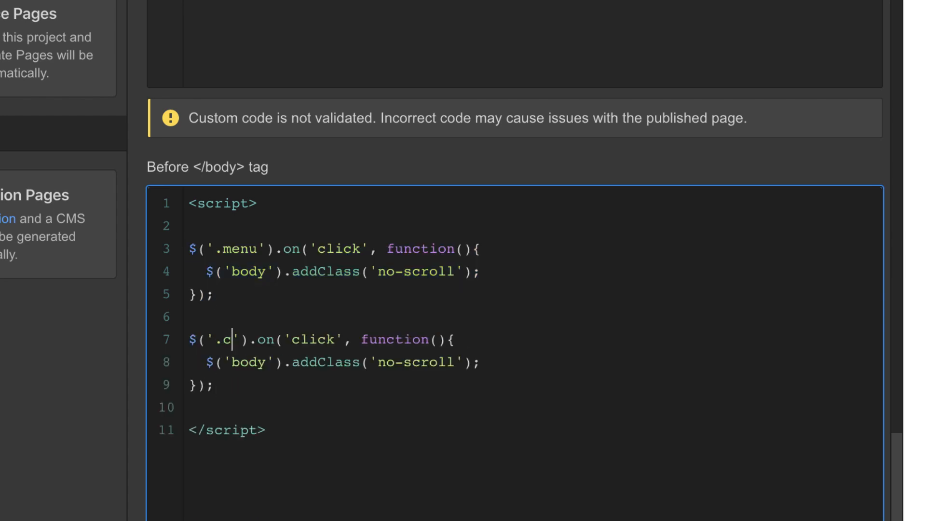
text(lose)
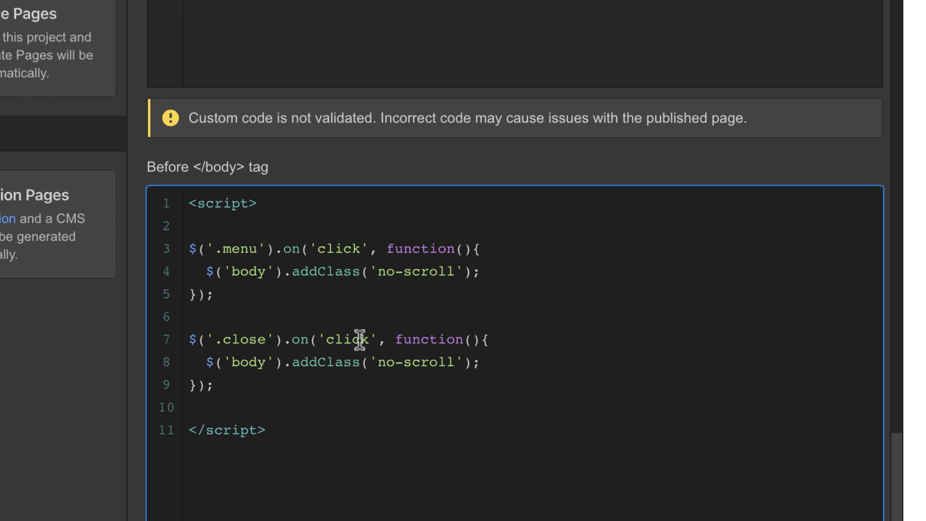
click(247, 339)
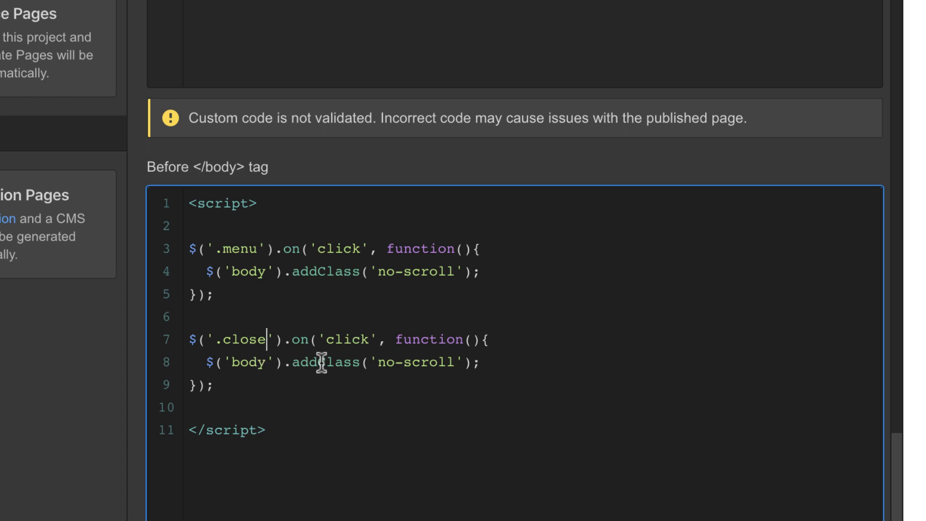
double_click(304, 362)
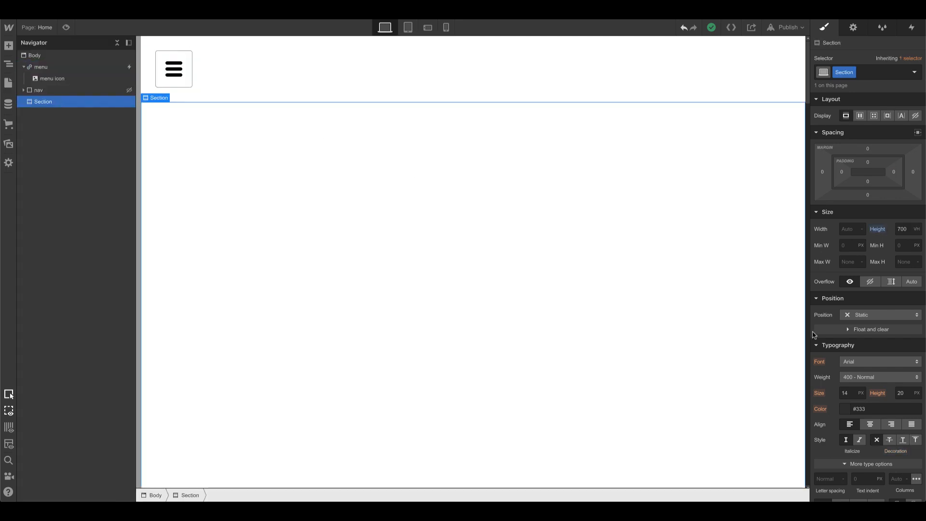
- Upload swimmer.png to Assets and add it as the section's background image
scroll(down, 3)
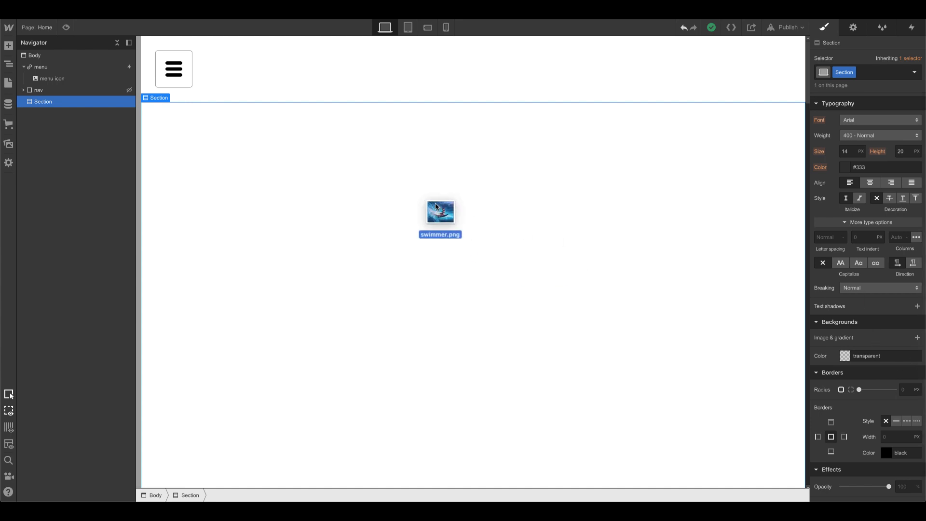
drag(440, 211, 874, 442)
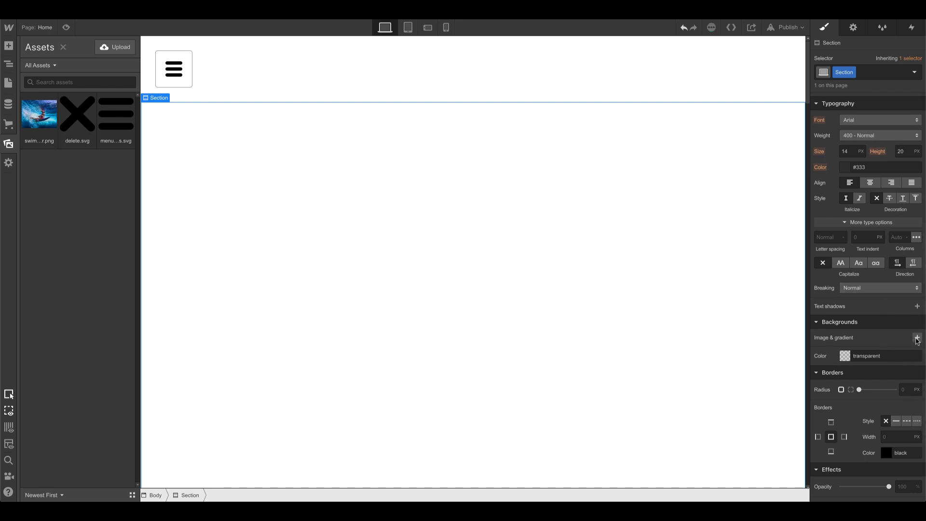
click(916, 337)
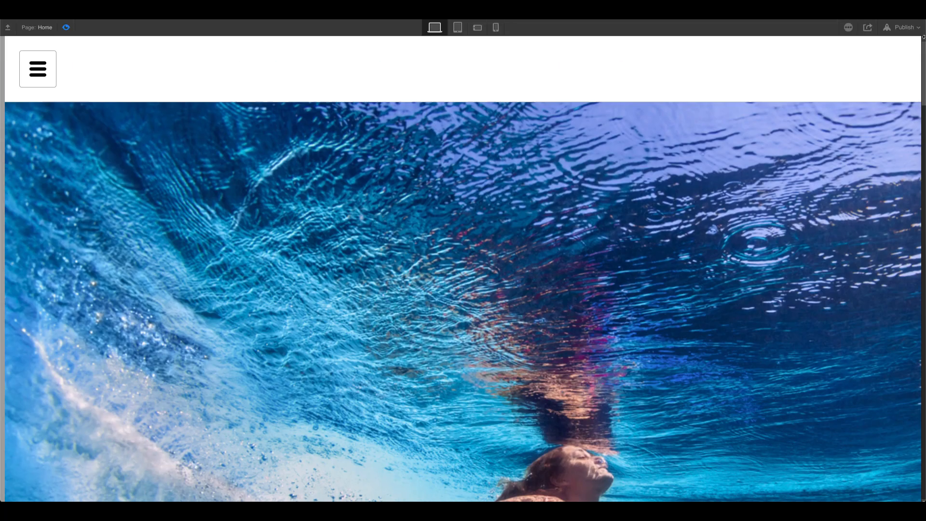
- Preview the page with the swimmer-photo section, then exit preview to resume editing
click(37, 69)
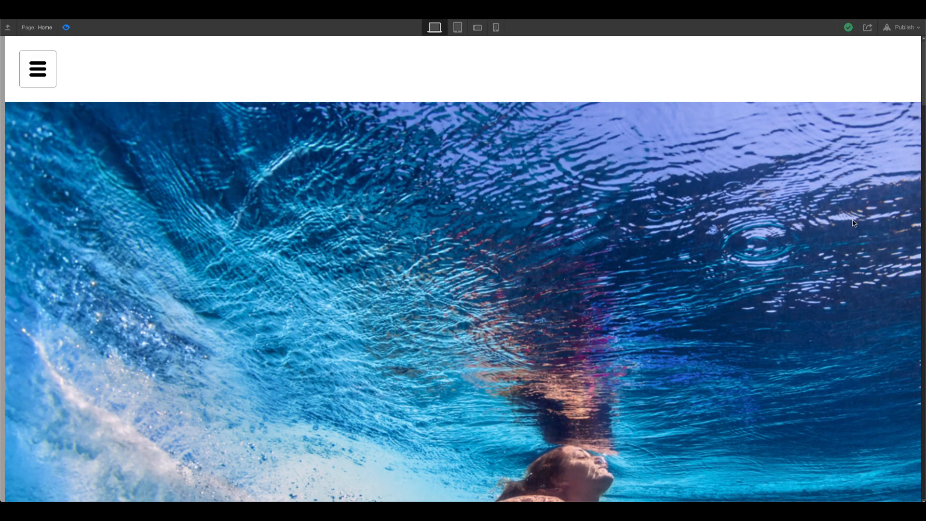
mouse_move(66, 28)
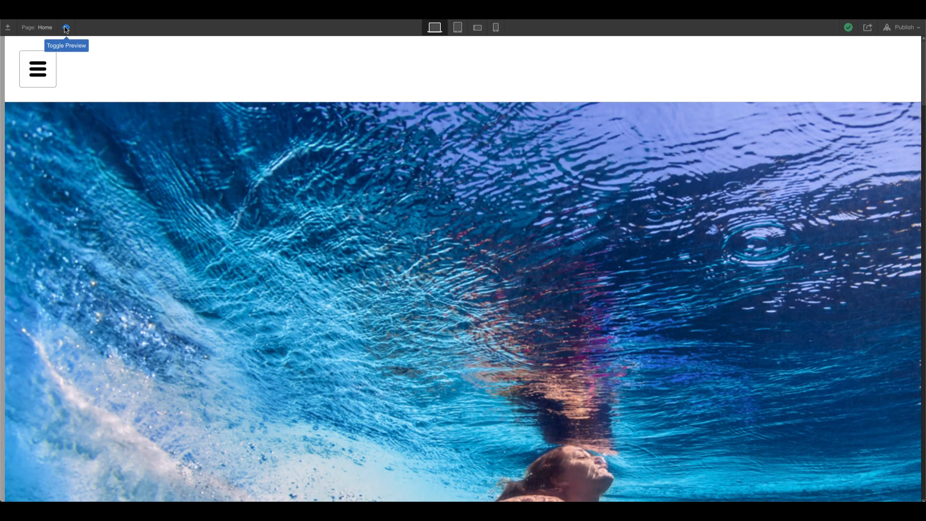
click(37, 68)
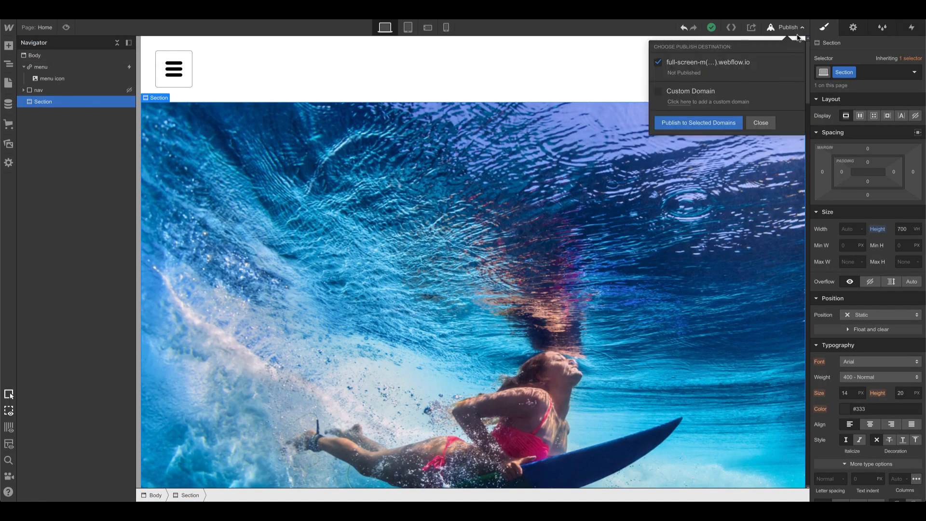
- Publish the site to its webflow.io domain via Publish to Selected Domains
click(698, 122)
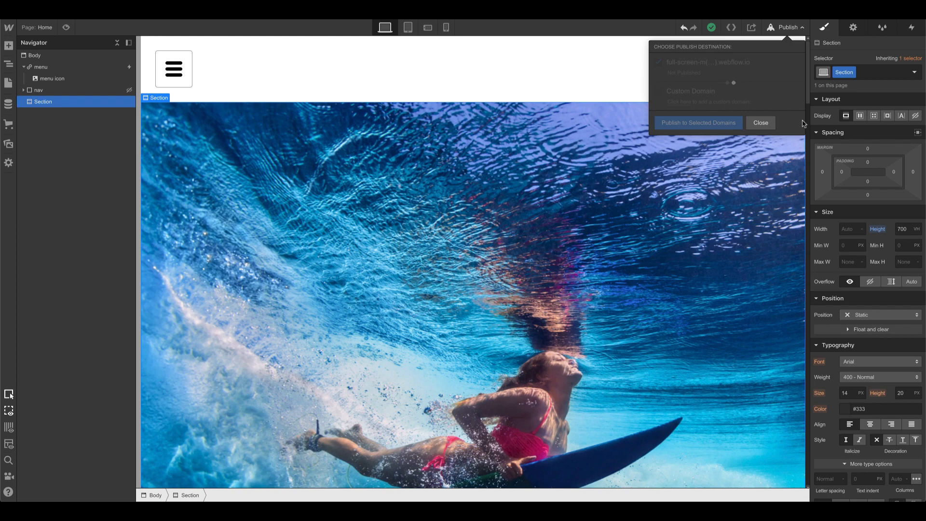
click(698, 123)
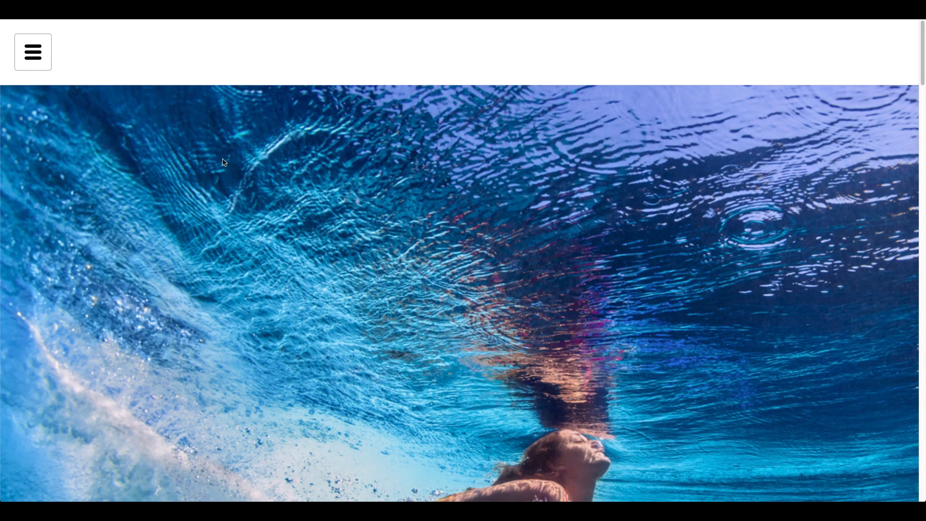
mouse_move(893, 86)
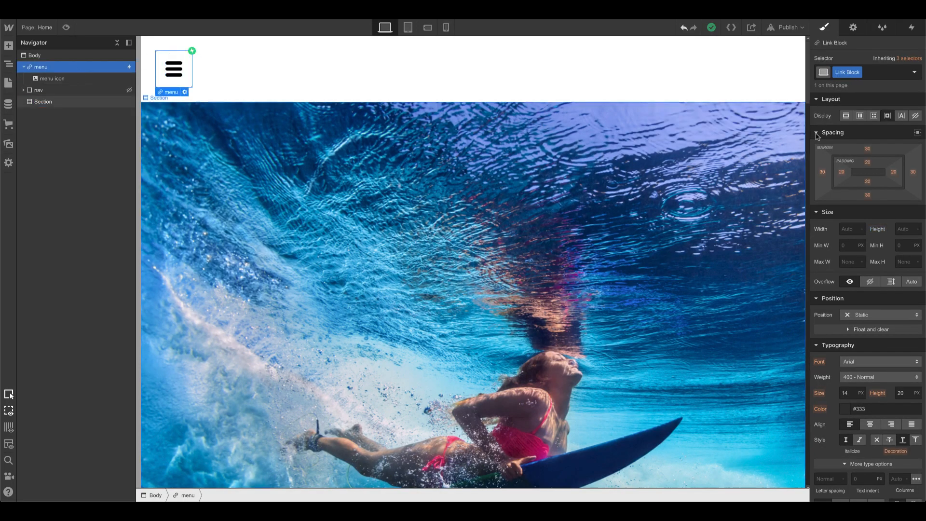
- Give the menu link block Fixed position and a white background, then select the photo Section
click(862, 314)
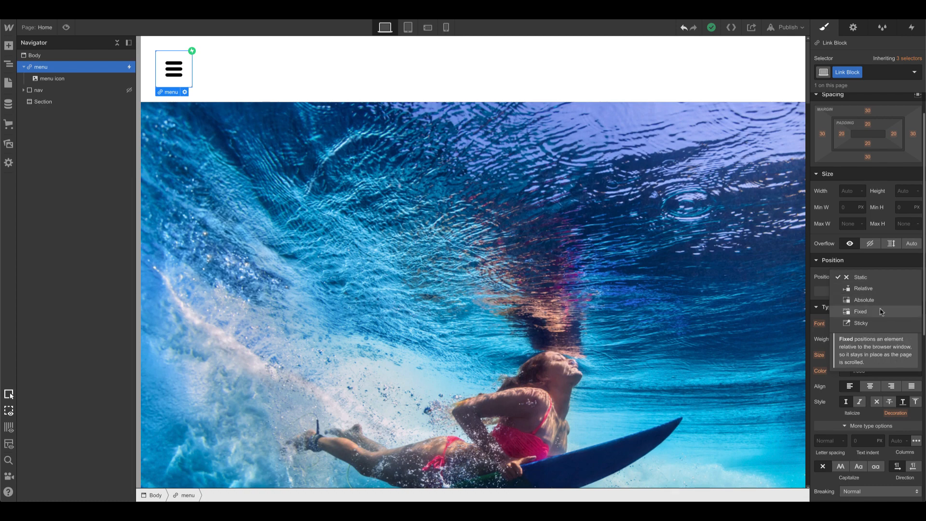
click(860, 312)
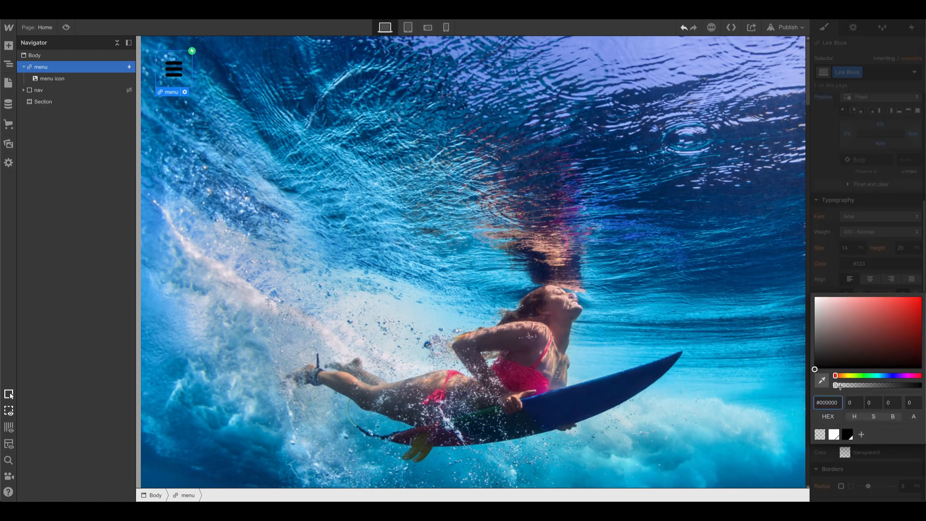
click(42, 101)
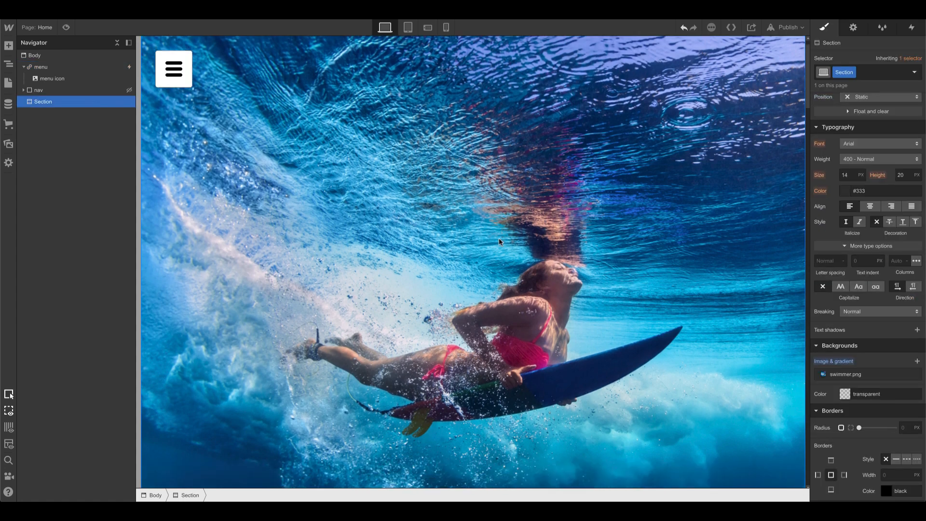
click(786, 27)
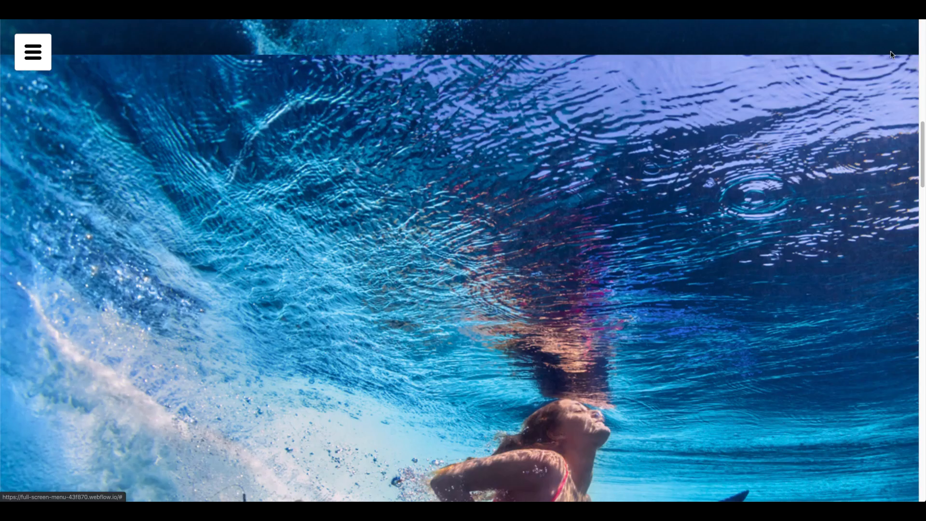
- Inspect the published page, then close the menu overlay and watch the body's no-scroll class disappear
right_click(520, 104)
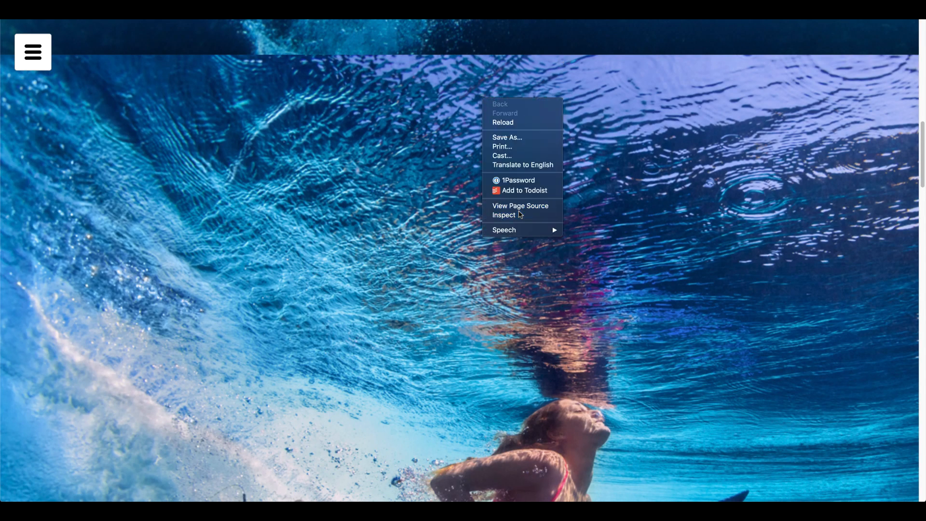
click(504, 214)
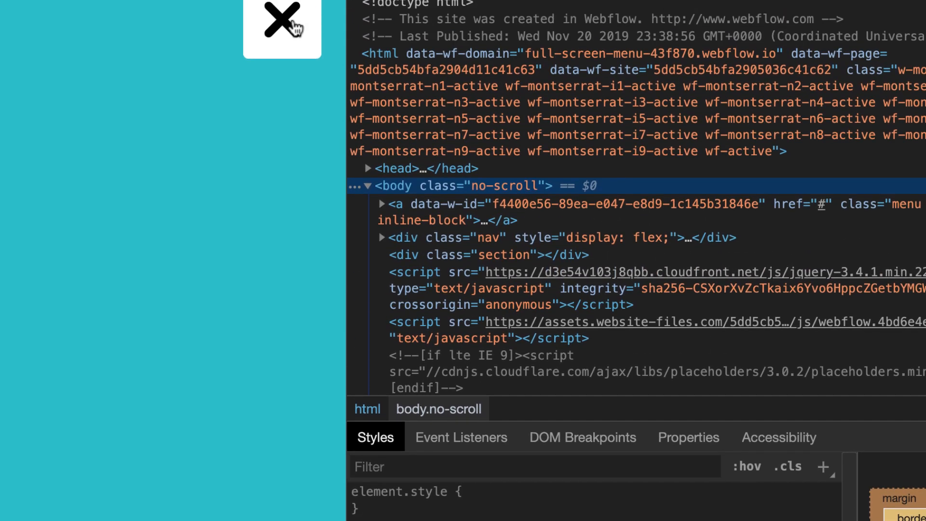
click(282, 30)
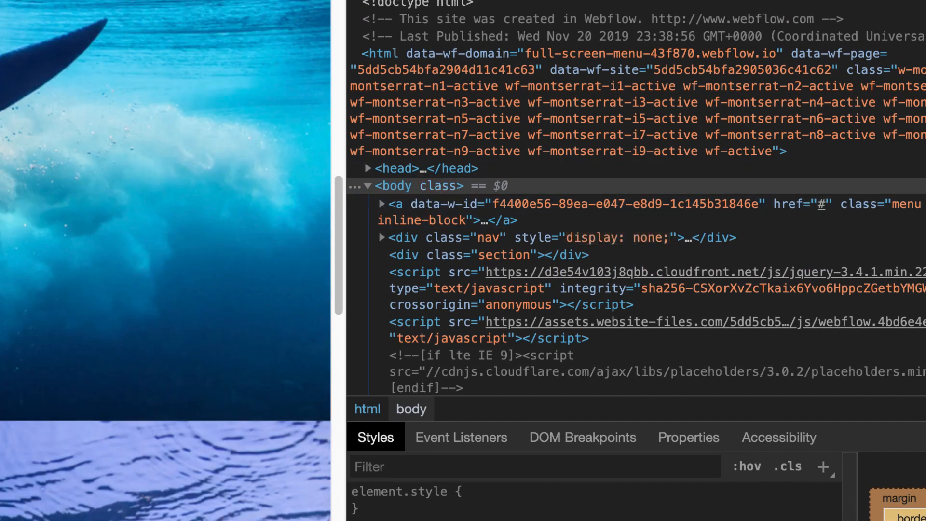